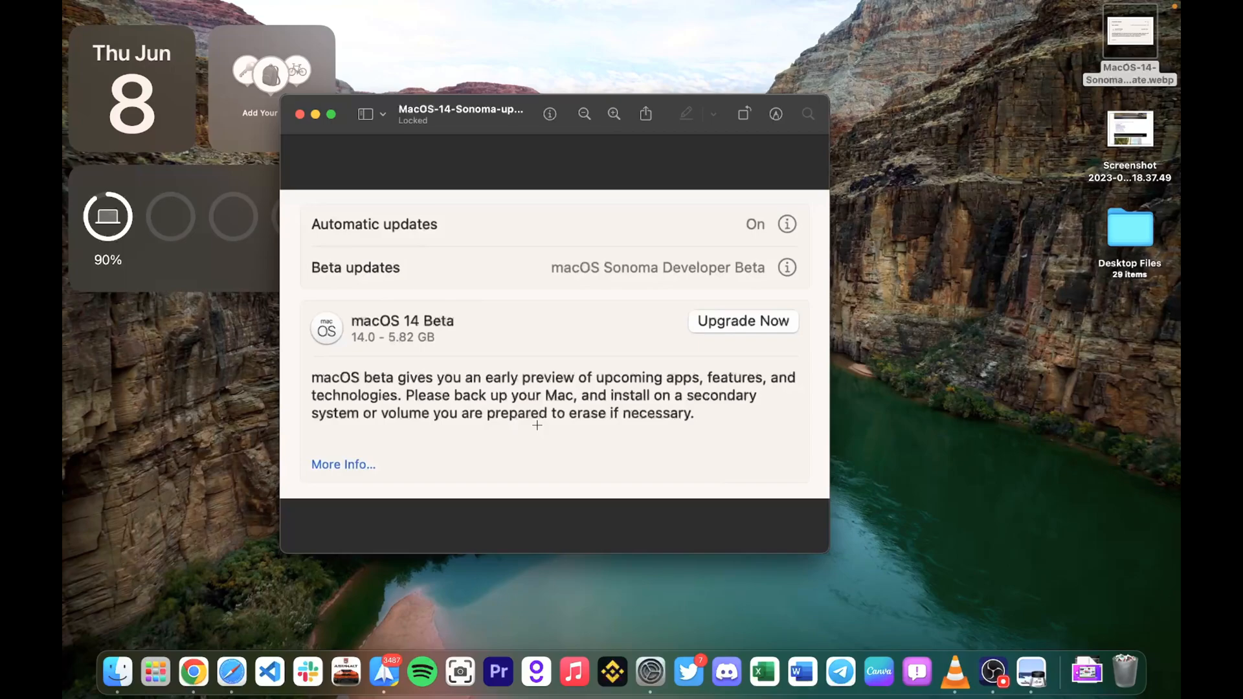
mouse_move(456, 333)
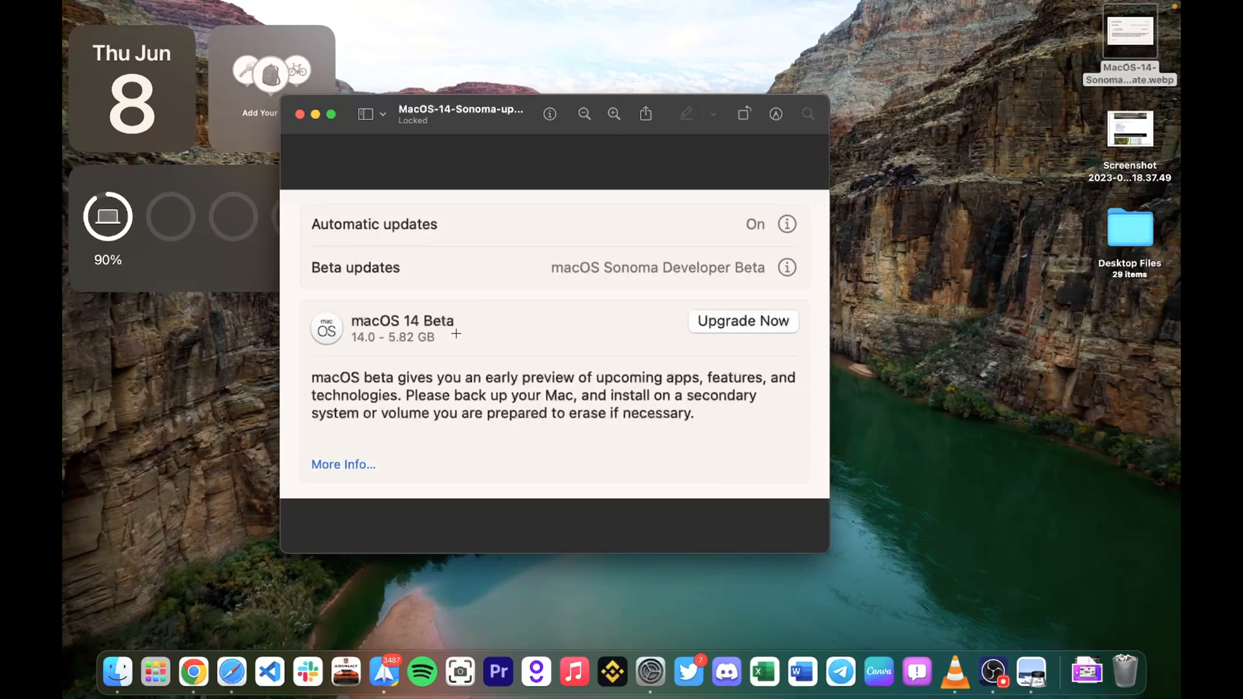
Close the macOS 14 Sonoma software update screenshot in Preview
left_click(299, 113)
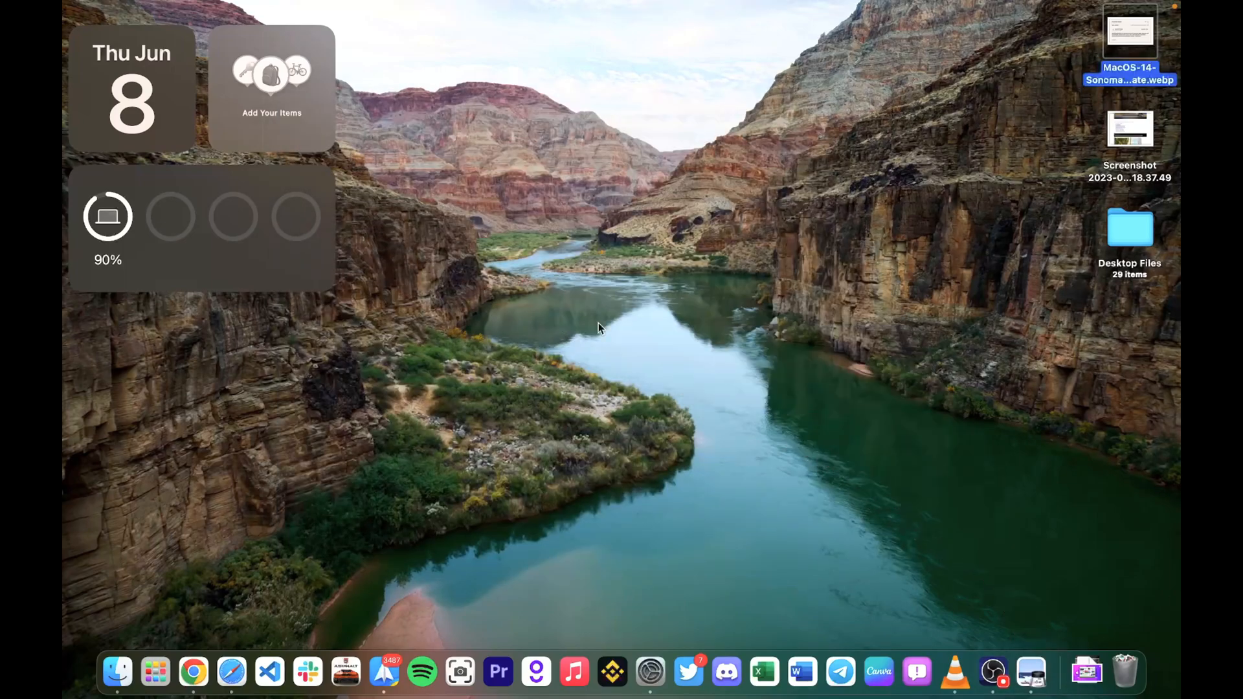
mouse_move(650, 672)
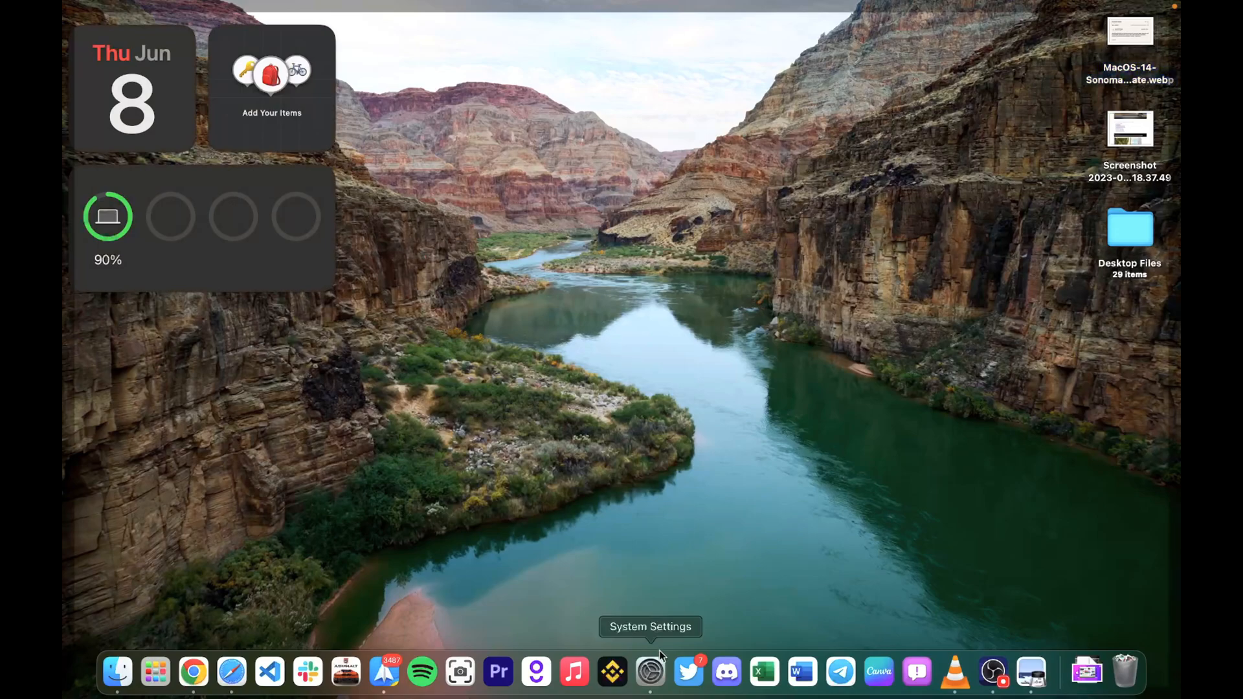
Apply the macOS Graphic wallpaper with Dark (Still) appearance, after briefly trying Light (Still)
left_click(650, 672)
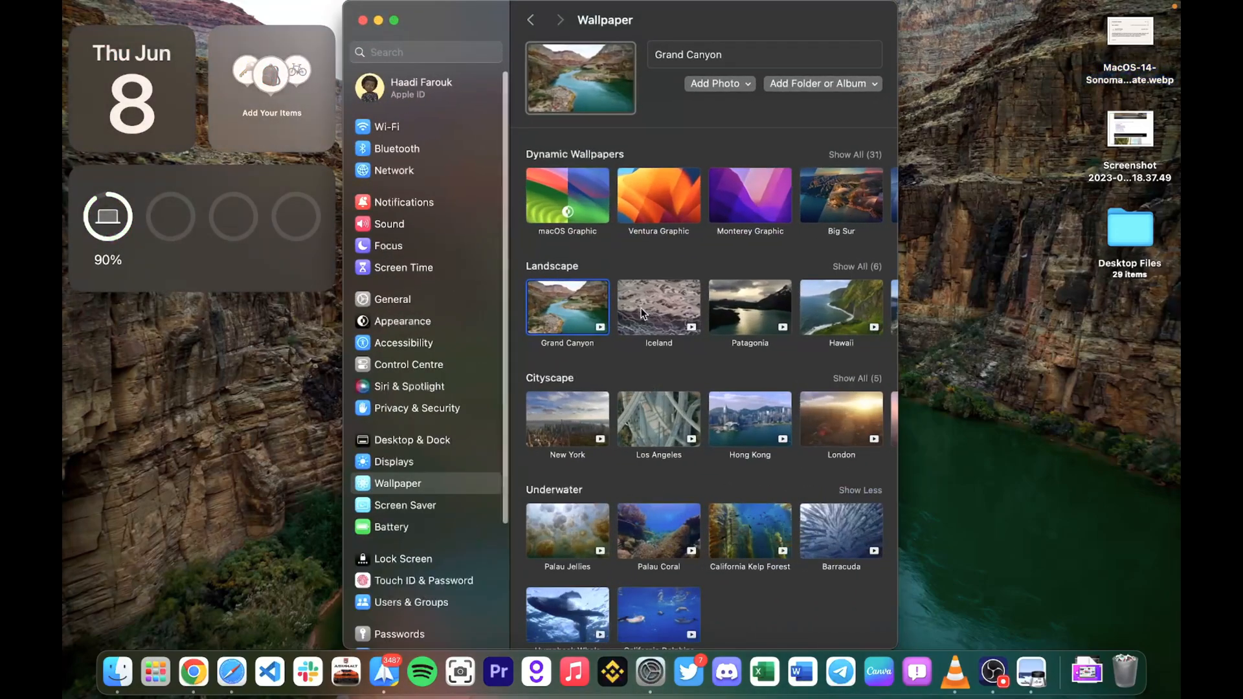
left_click(567, 197)
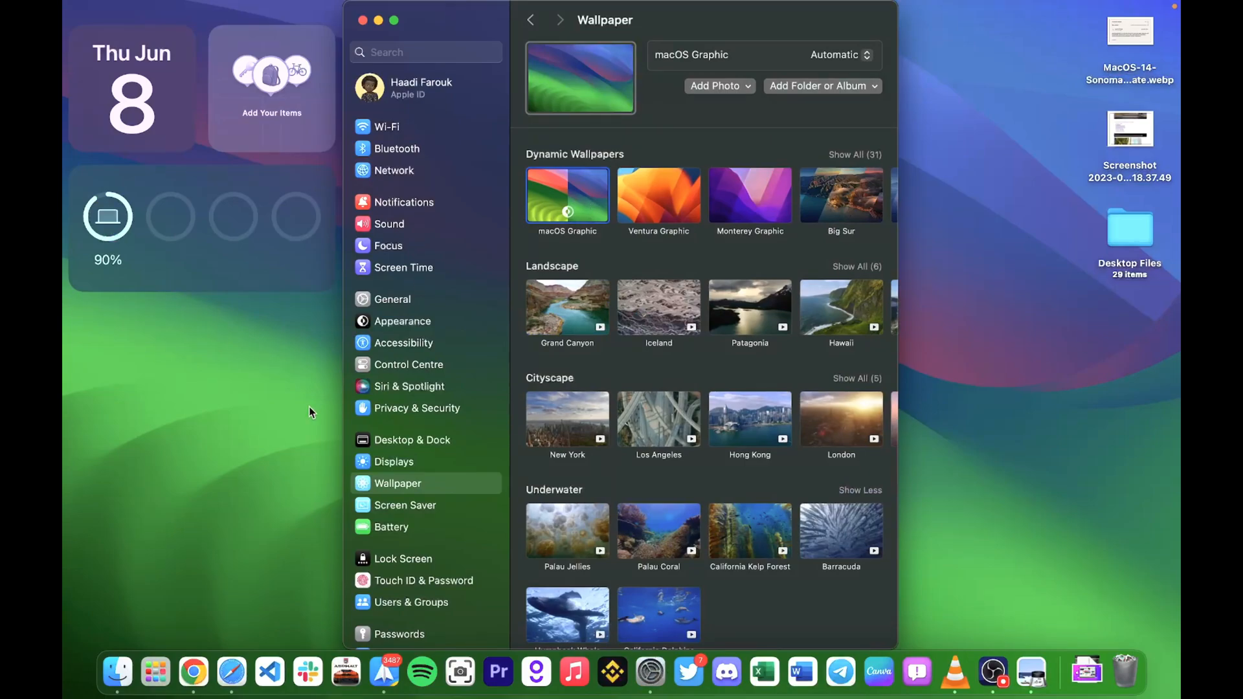
left_click(378, 20)
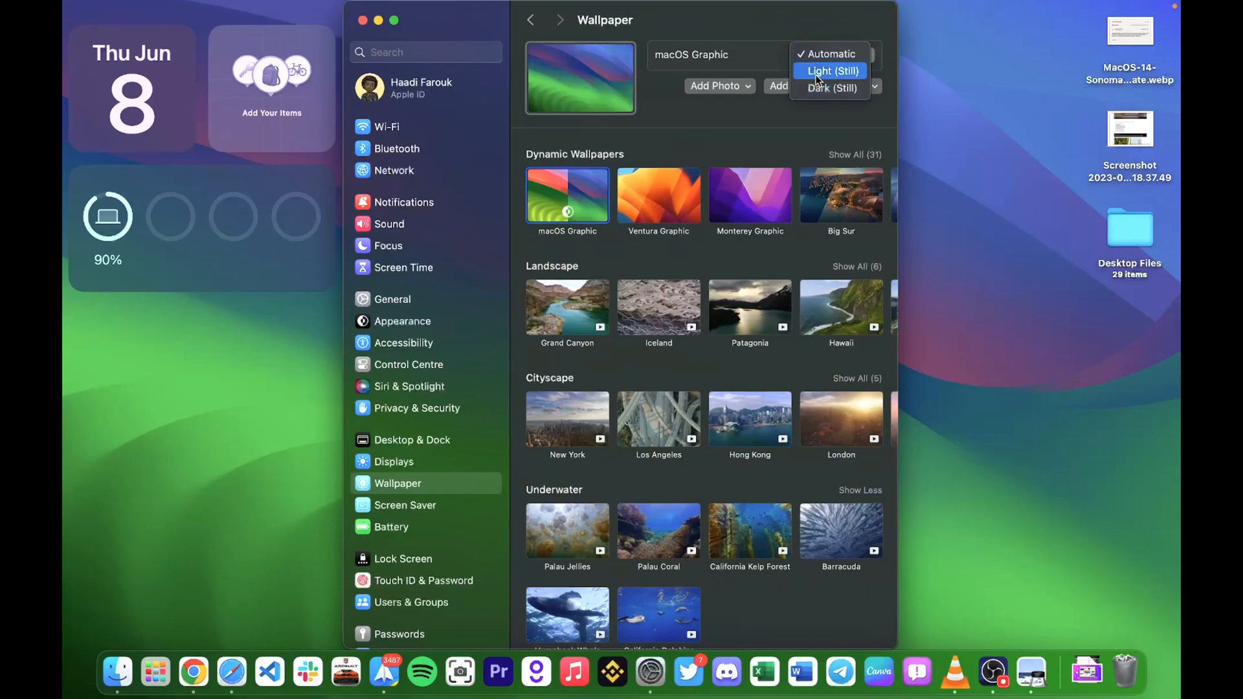
left_click(830, 71)
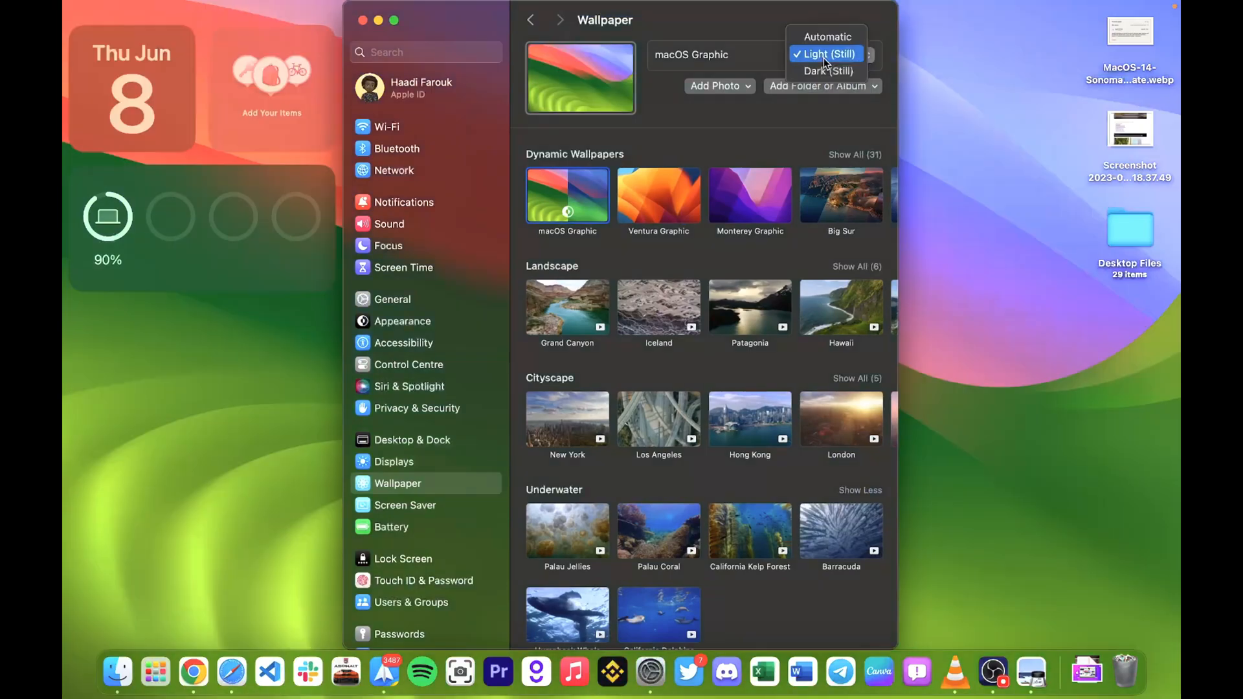
left_click(831, 53)
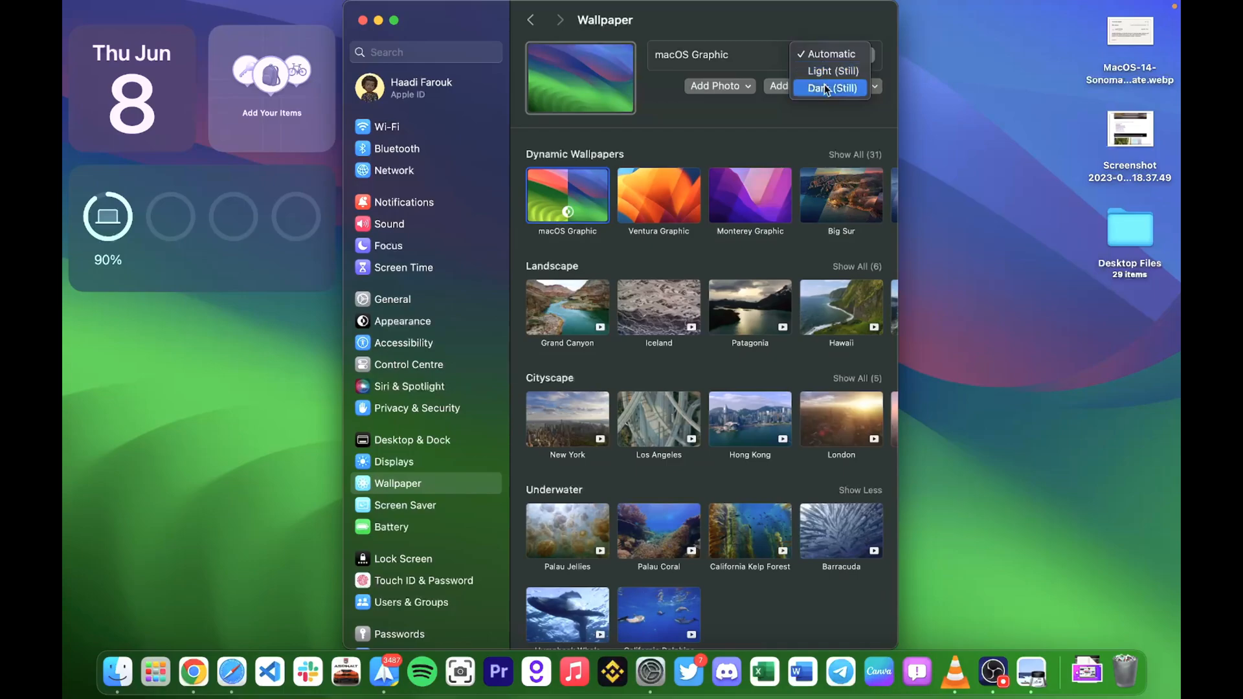
left_click(827, 88)
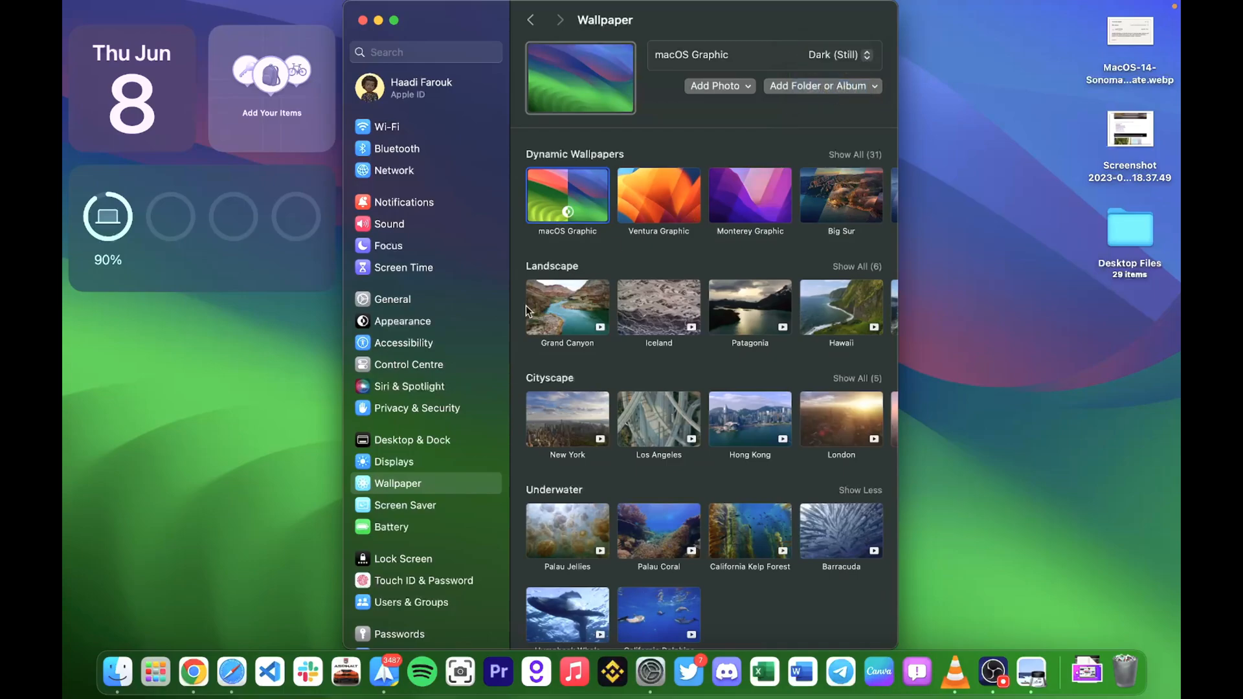
mouse_move(585, 307)
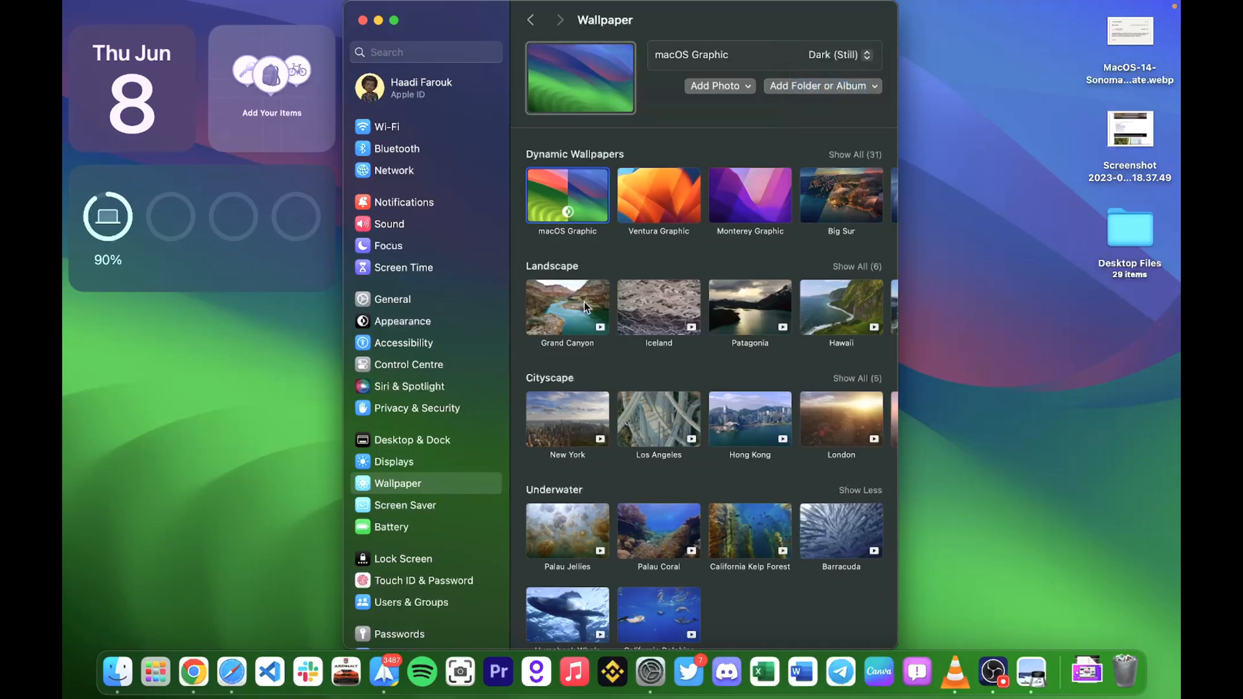
Preview Patagonia and Greenland, settle on Grand Canyon, and close System Settings
left_click(567, 308)
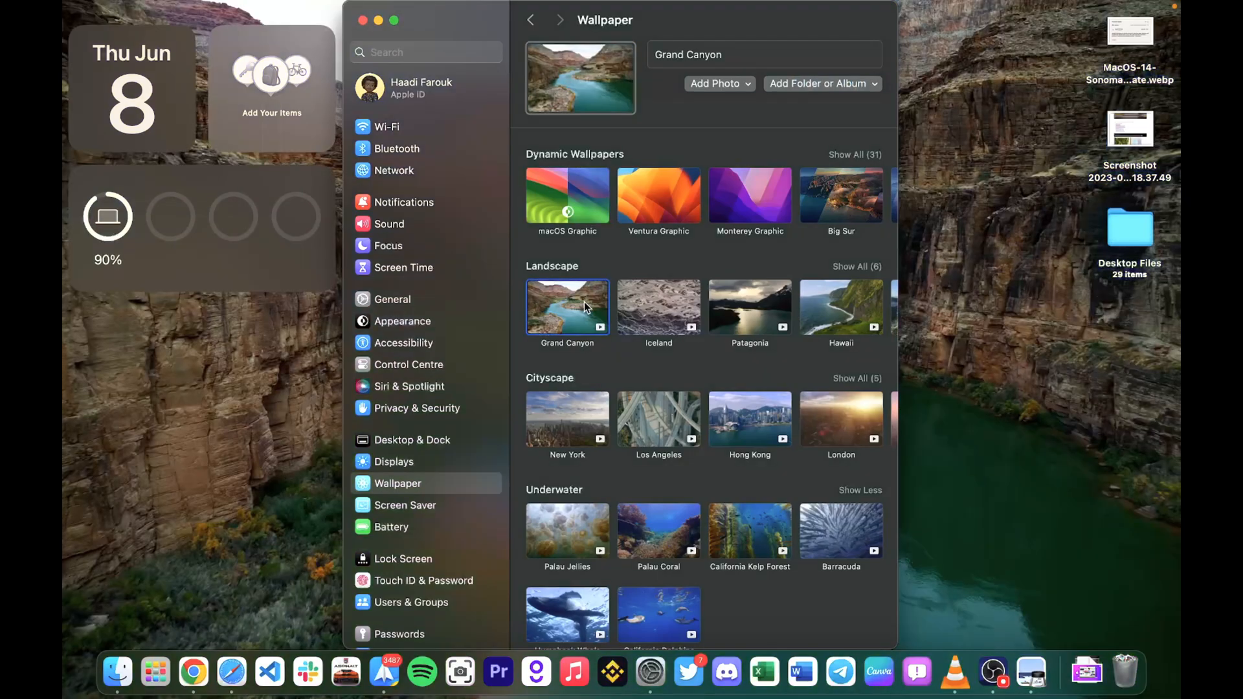
mouse_move(642, 293)
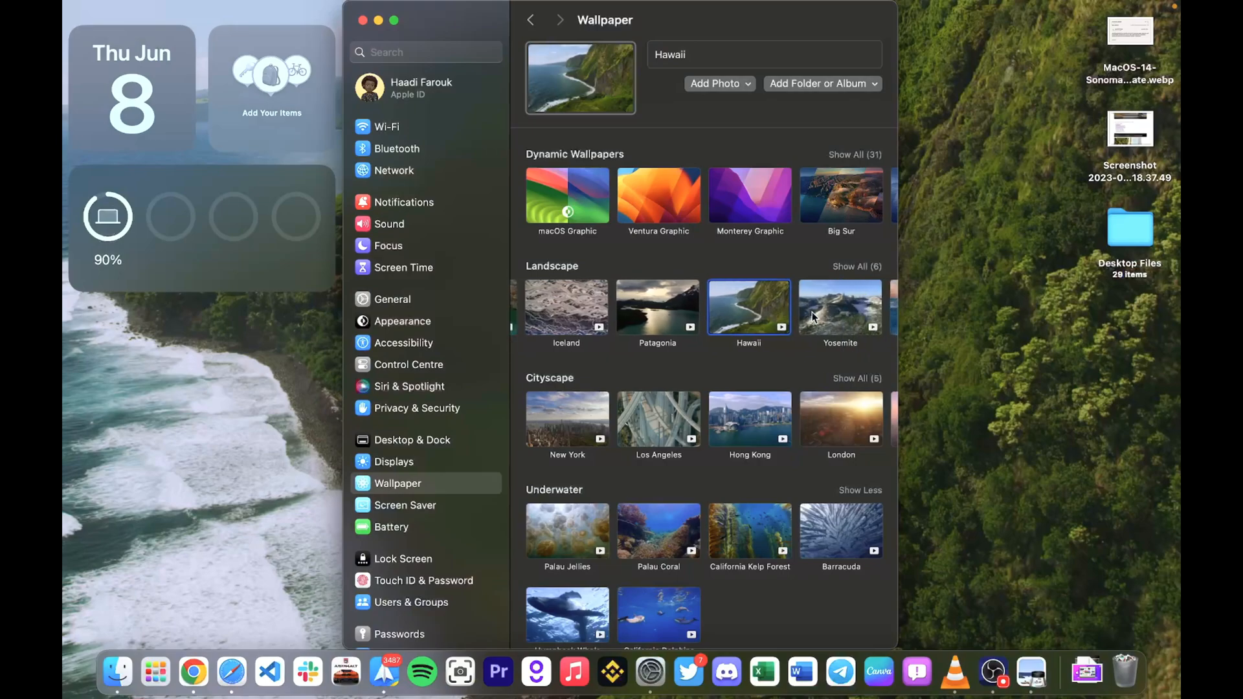
left_click(657, 307)
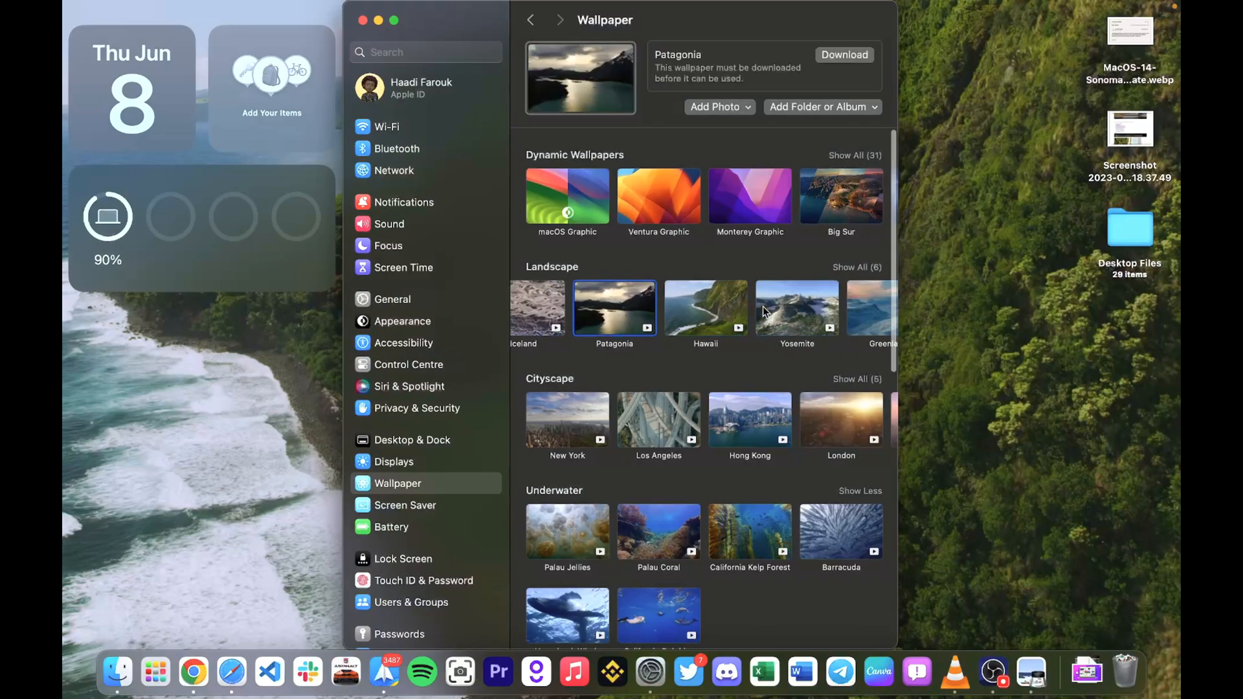
left_click(841, 308)
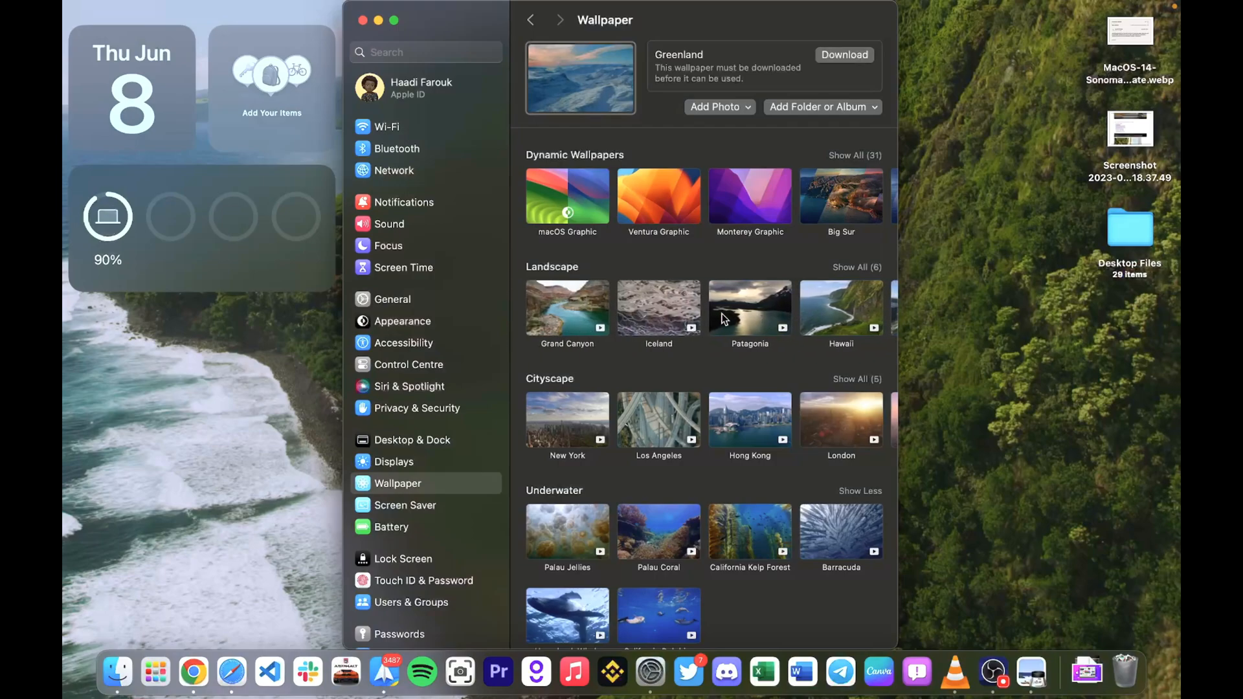
mouse_move(625, 336)
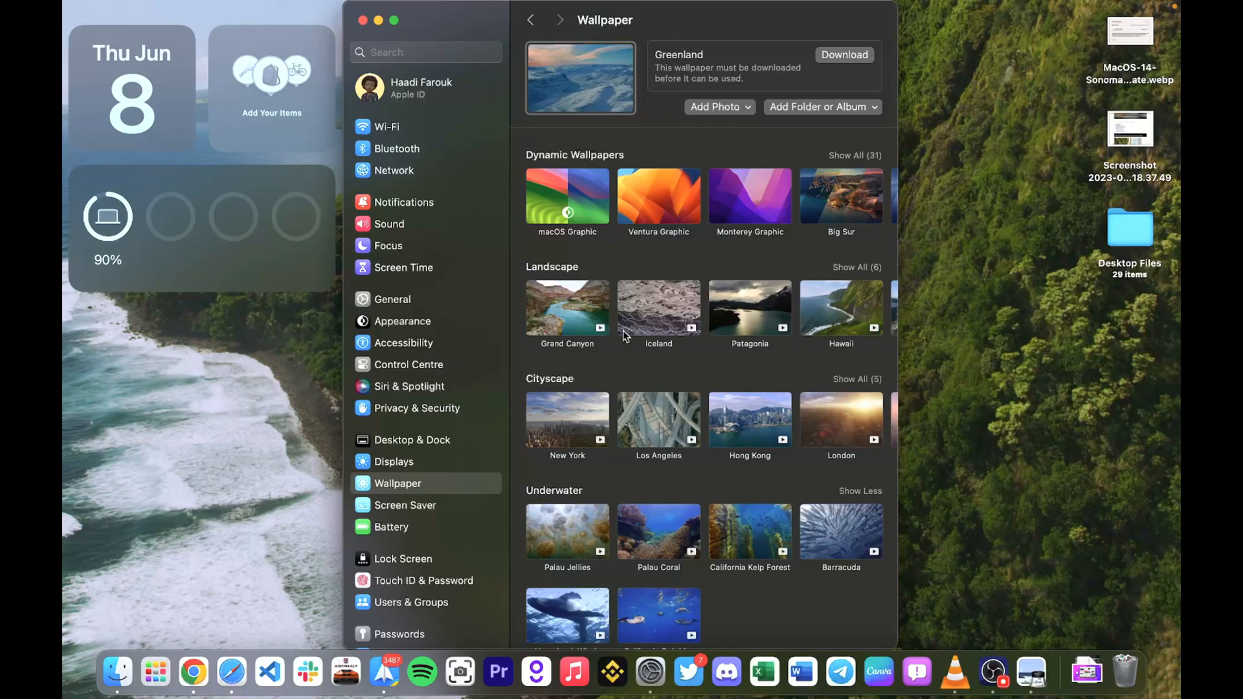
left_click(567, 307)
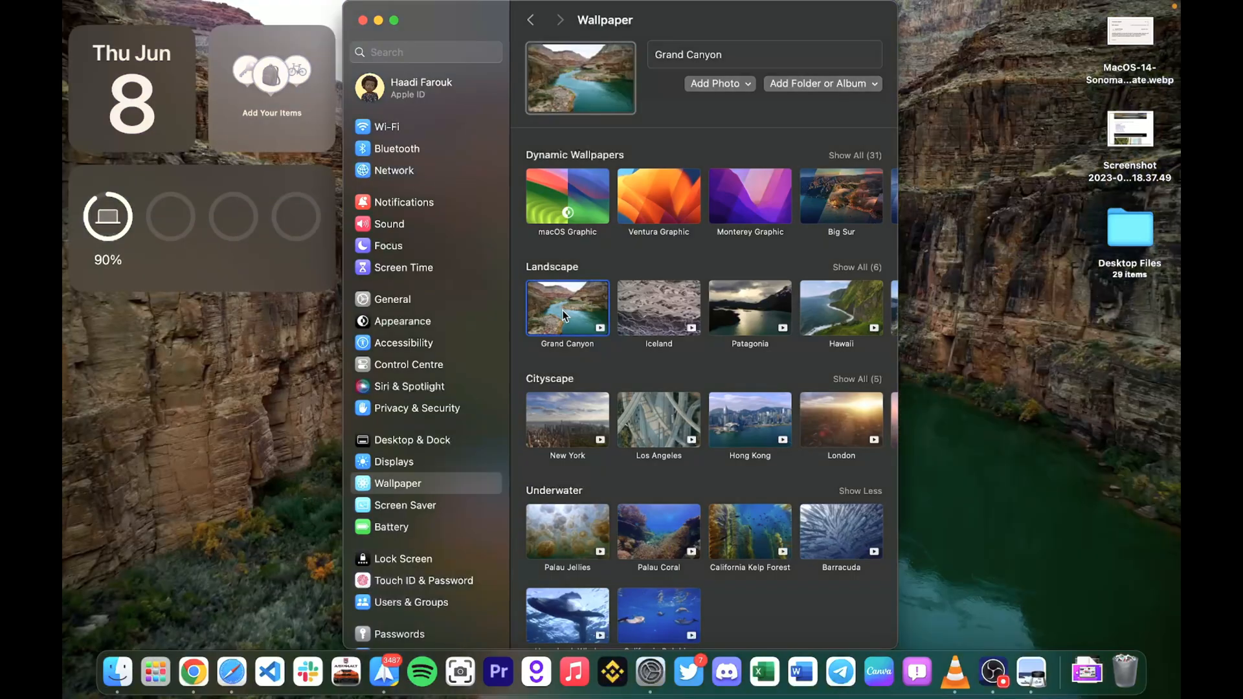
left_click(364, 20)
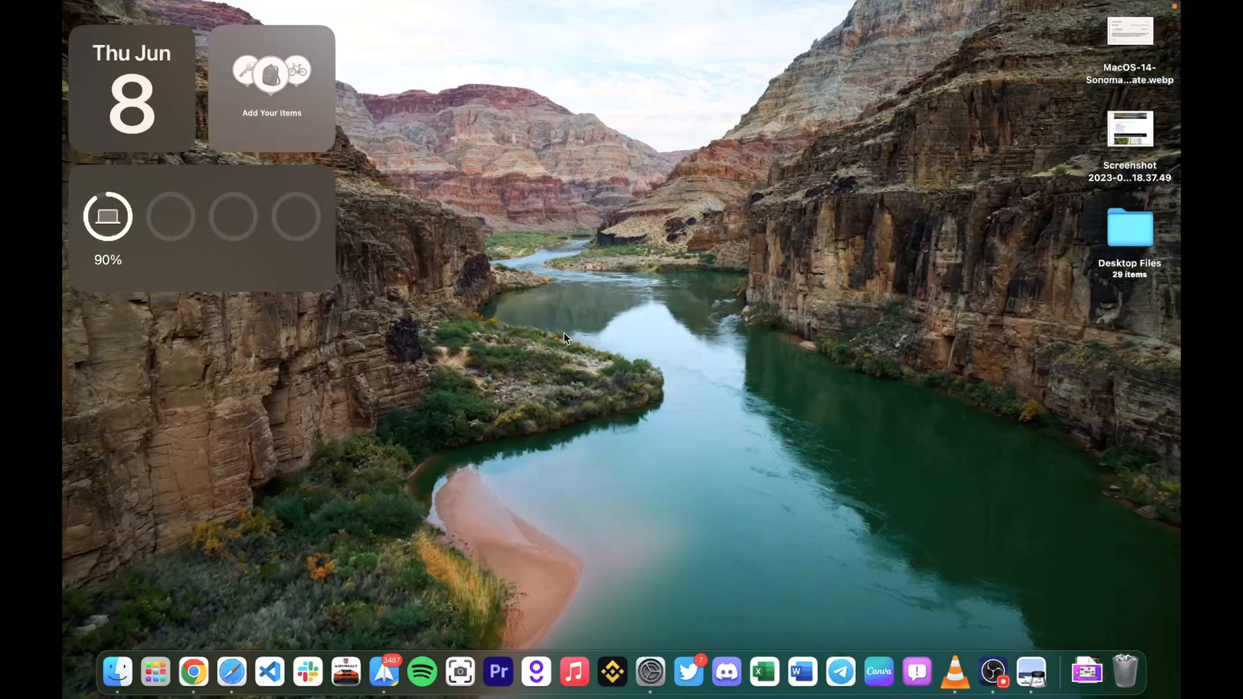
Lock the Mac with Control-Command-Q, then return to the Grand Canyon wallpaper settings
key("cmd+ctrl+q")
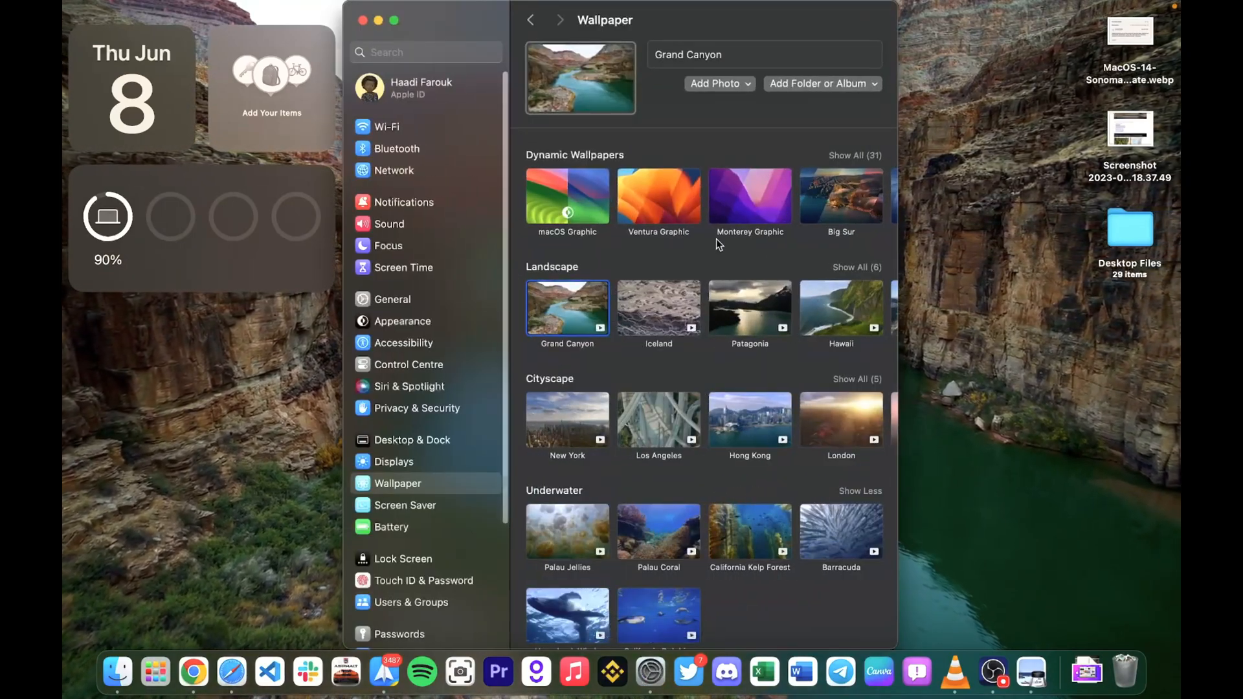
Choose the Hawaii landscape wallpaper so it also appears on the lock screen
left_click(841, 308)
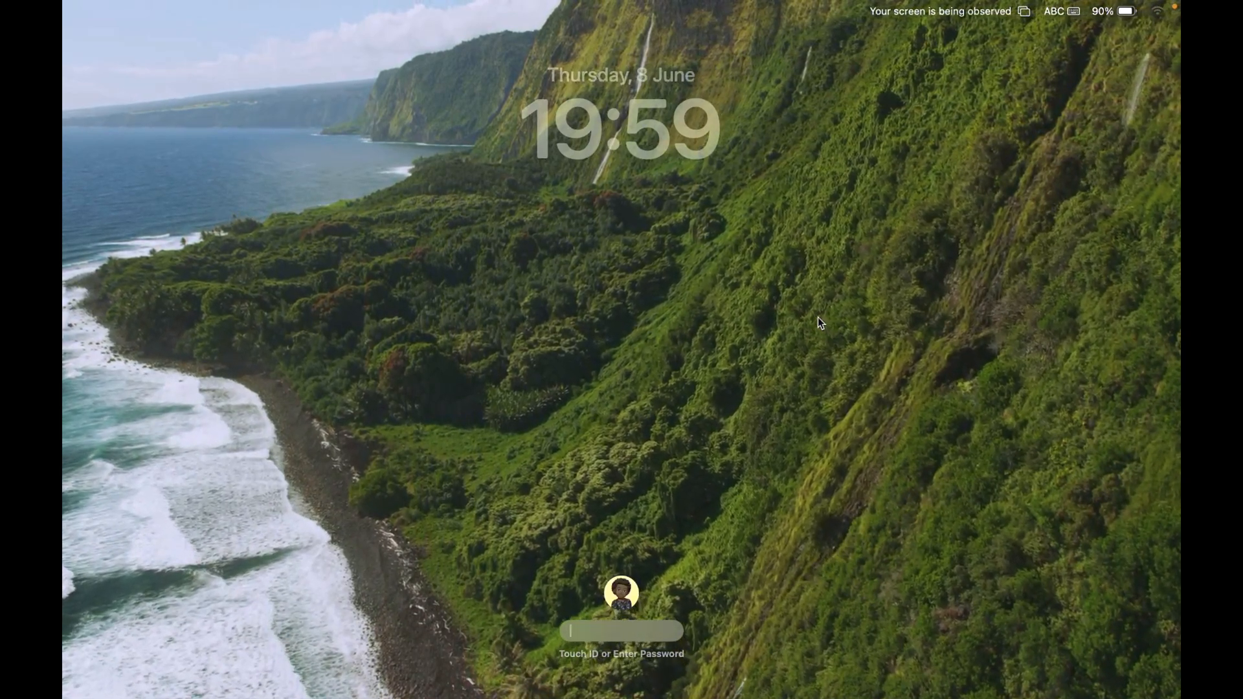
mouse_move(516, 65)
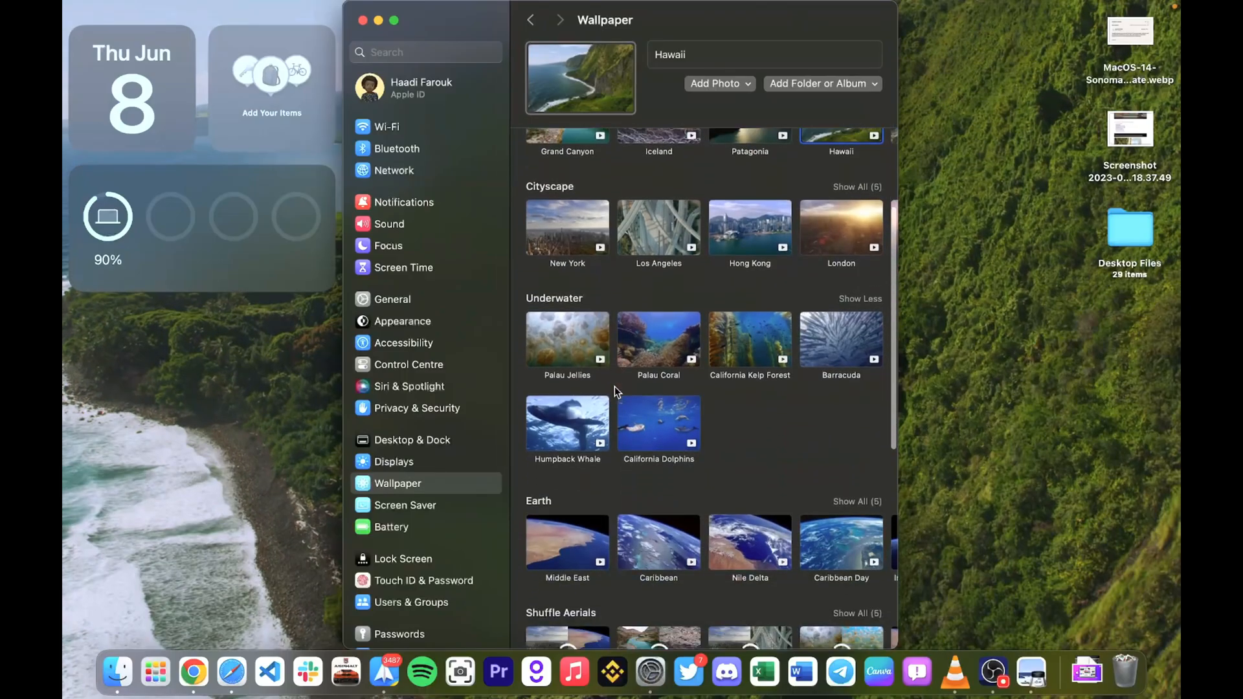
Try the Radial Green, Yellow, Blue and Purple wallpapers, then close System Settings
scroll("down", 3)
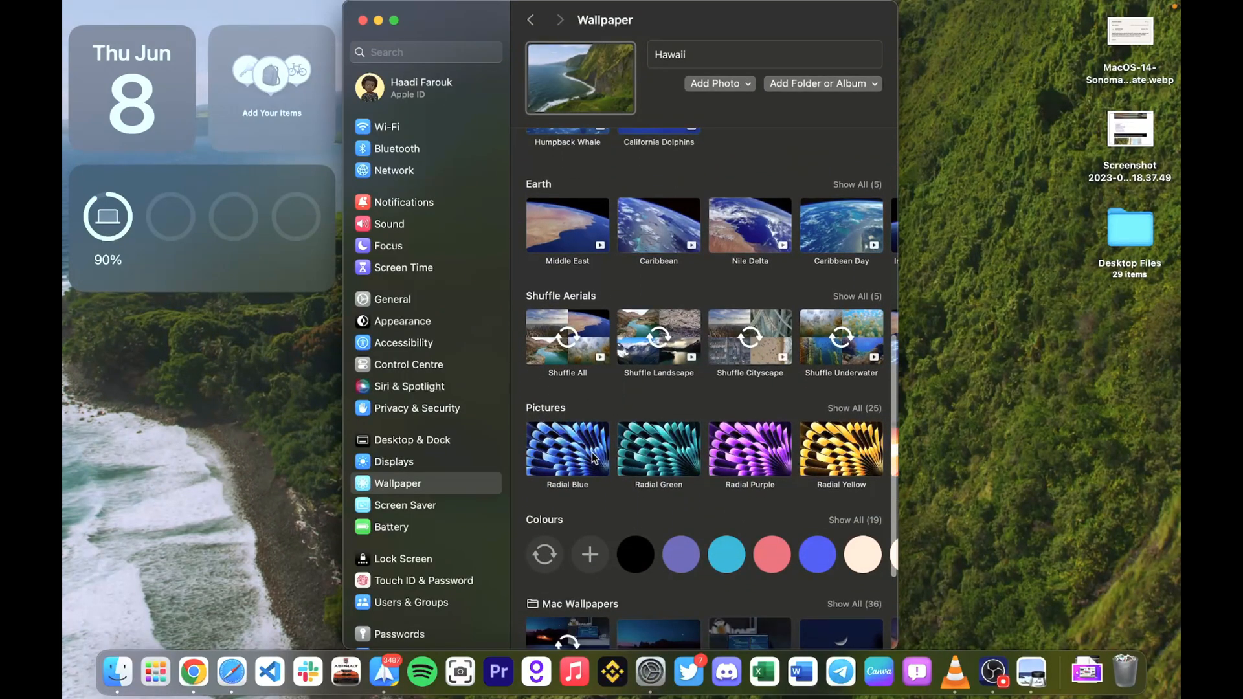
left_click(658, 449)
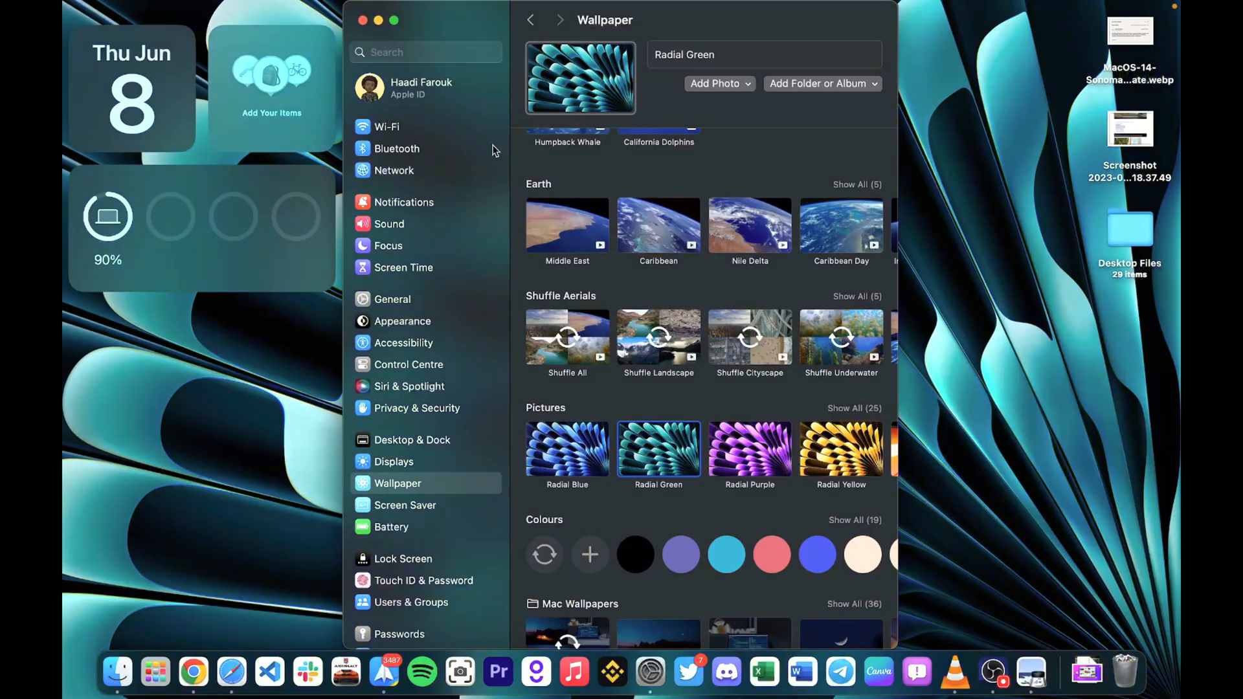
mouse_move(801, 474)
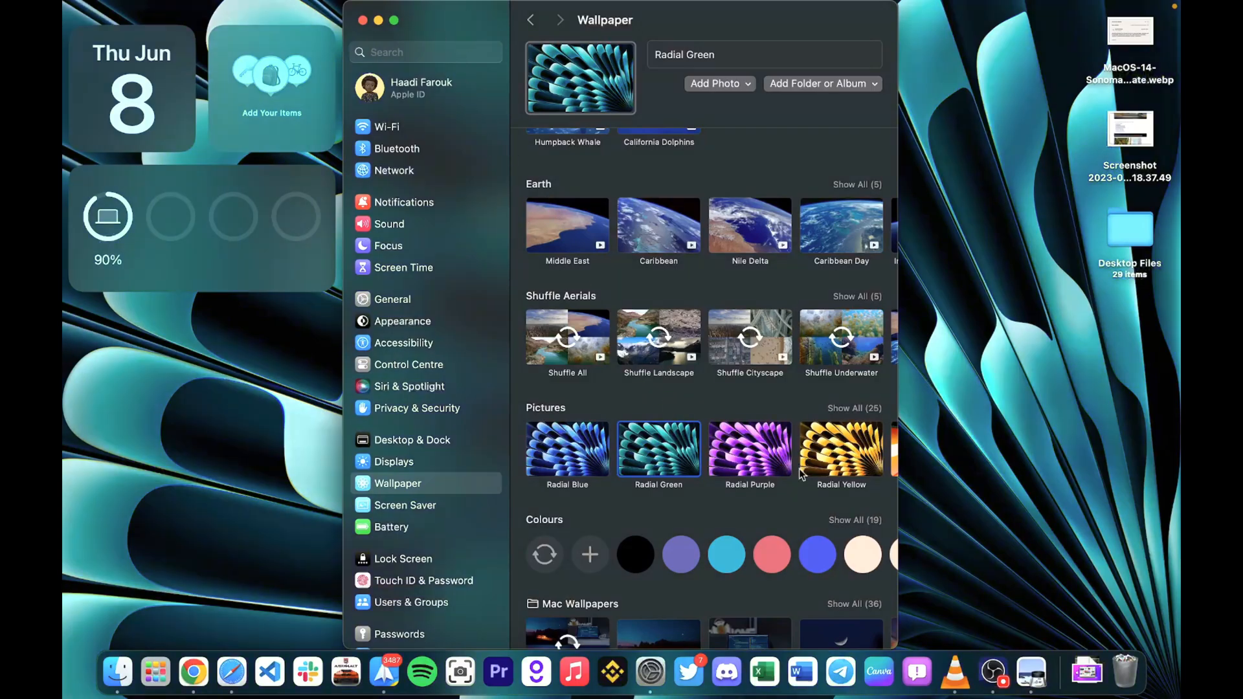
left_click(841, 449)
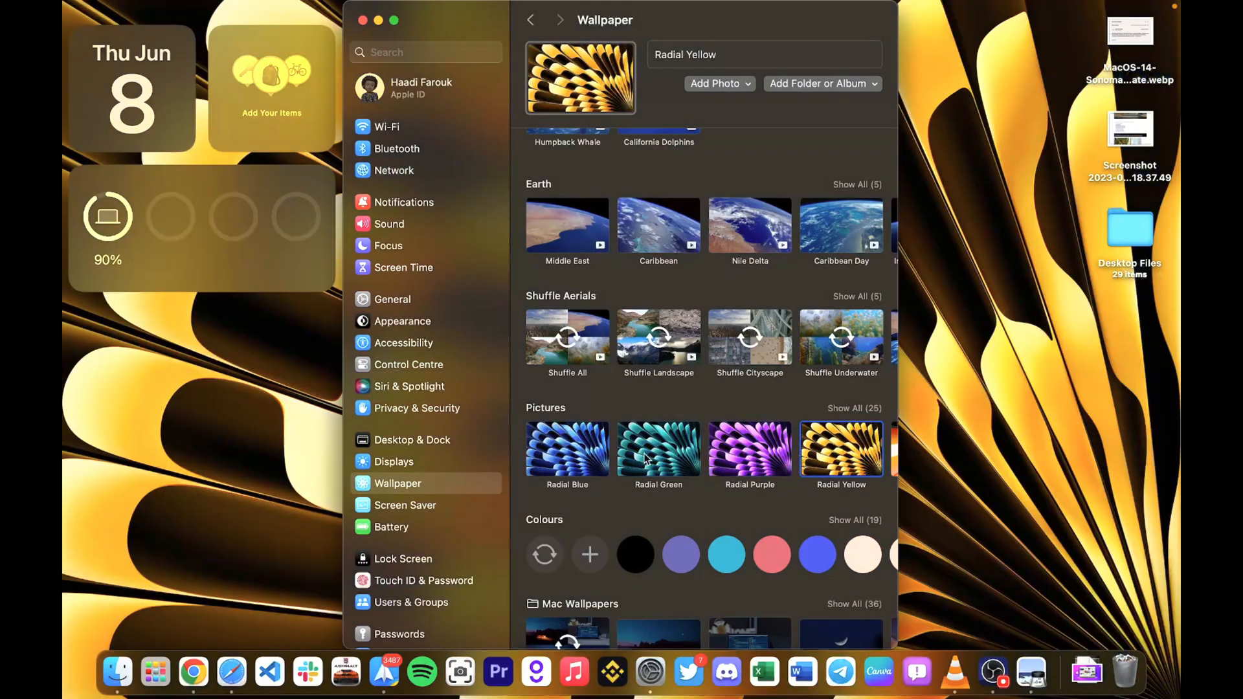
left_click(567, 449)
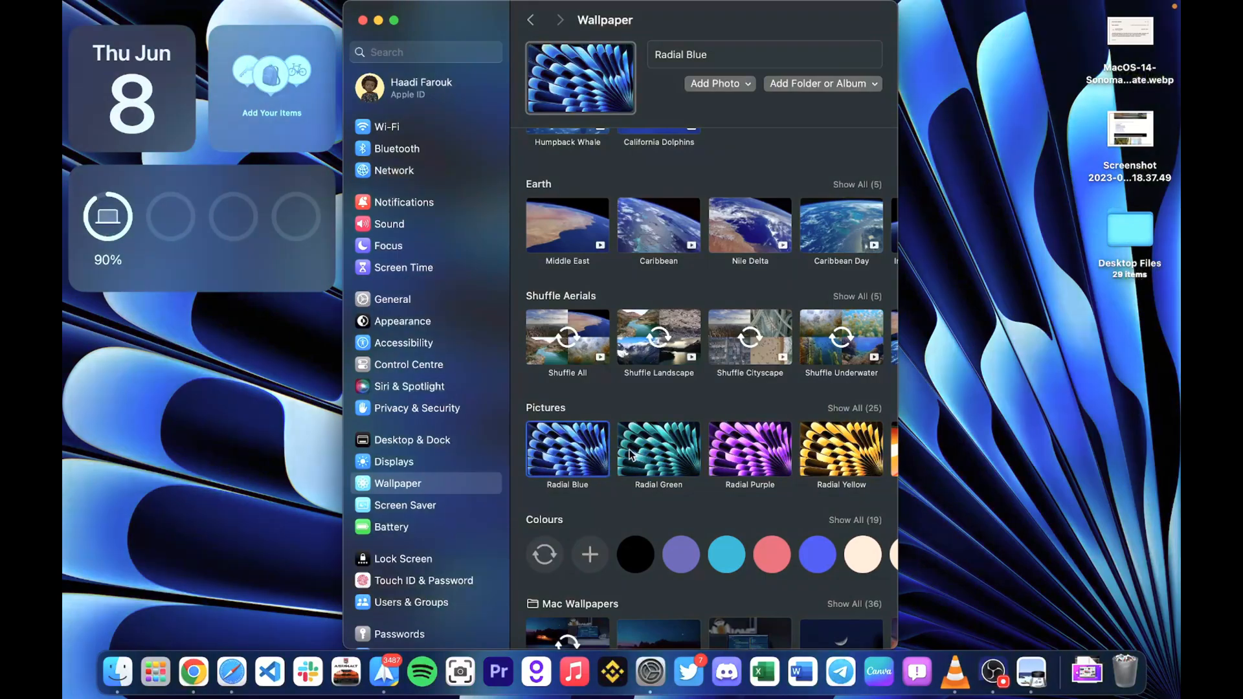
left_click(657, 451)
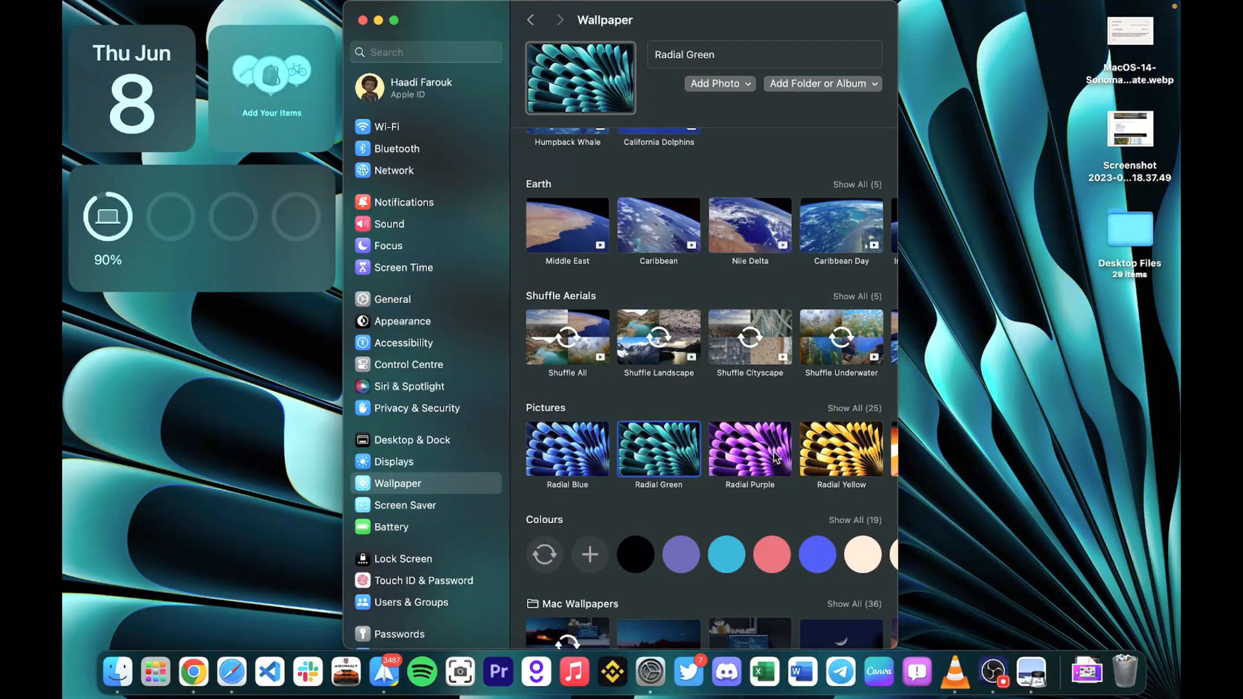
left_click(749, 448)
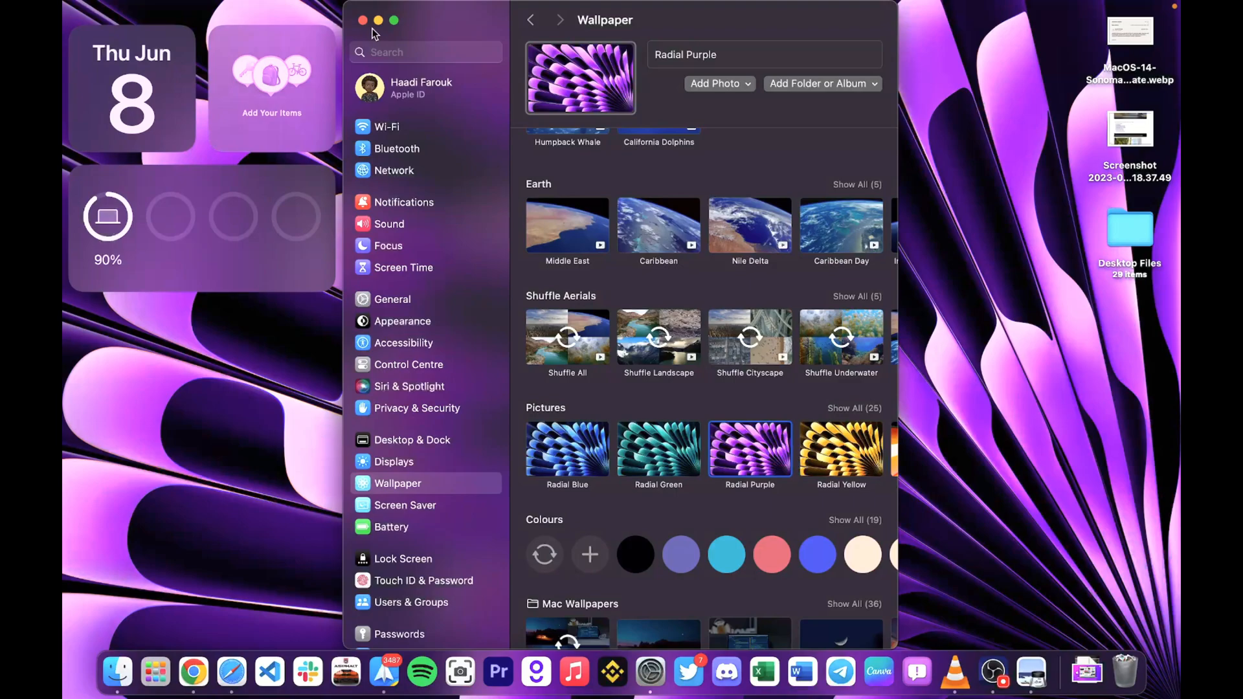
left_click(363, 20)
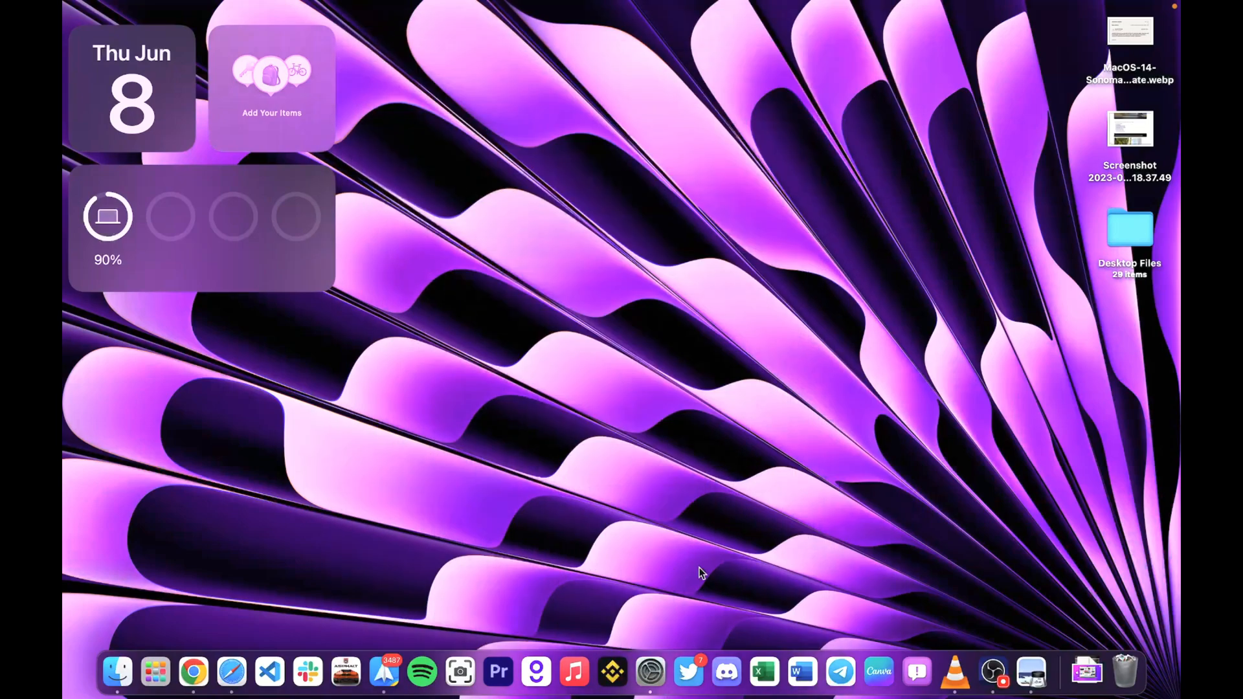
mouse_move(664, 639)
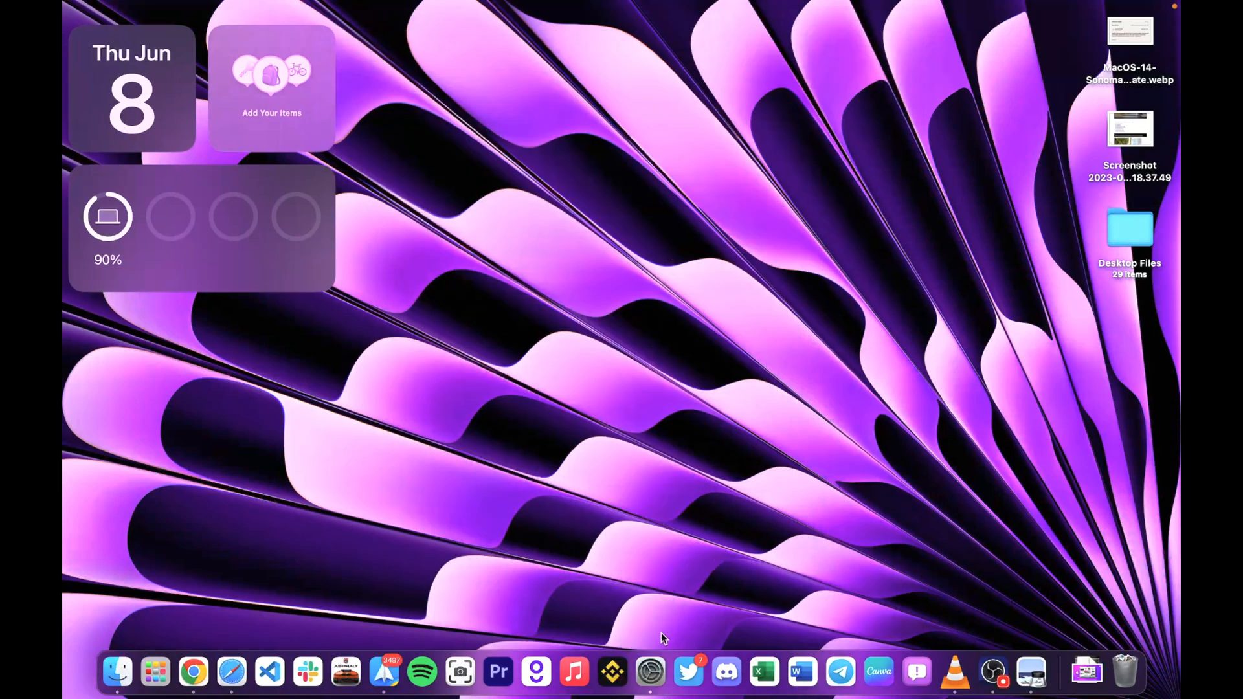
Reopen Wallpaper settings, set Grand Canyon as the wallpaper, and close the window
left_click(650, 672)
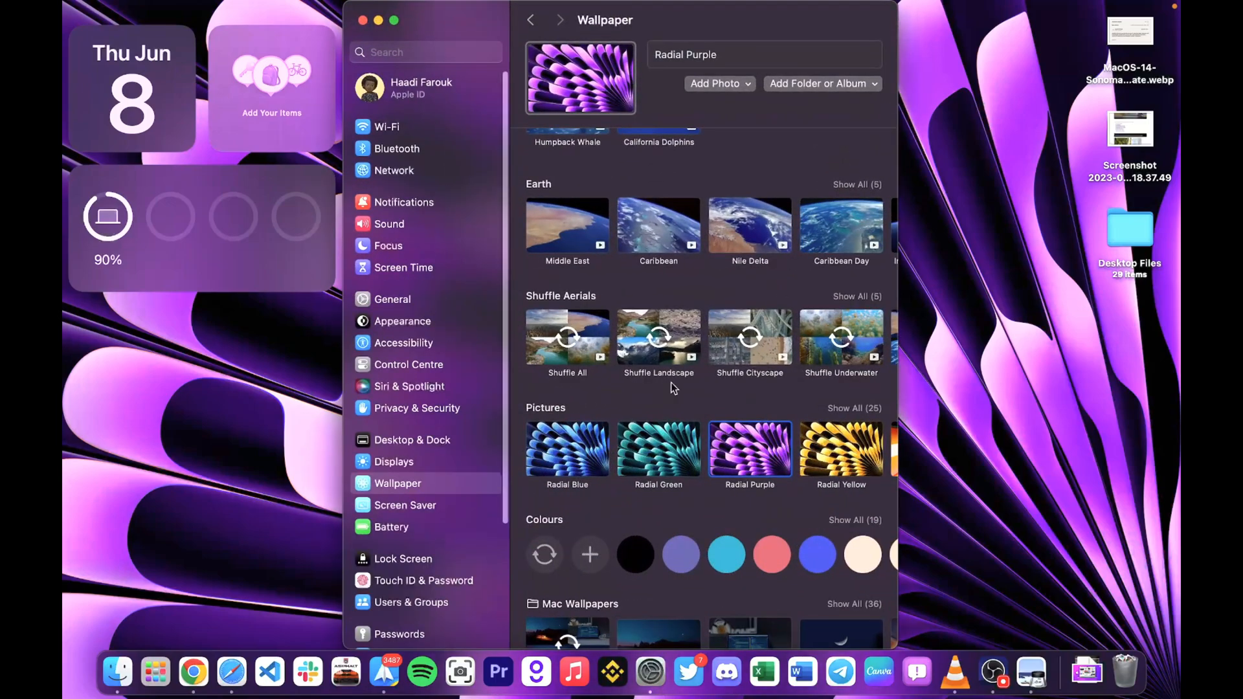
left_click(567, 449)
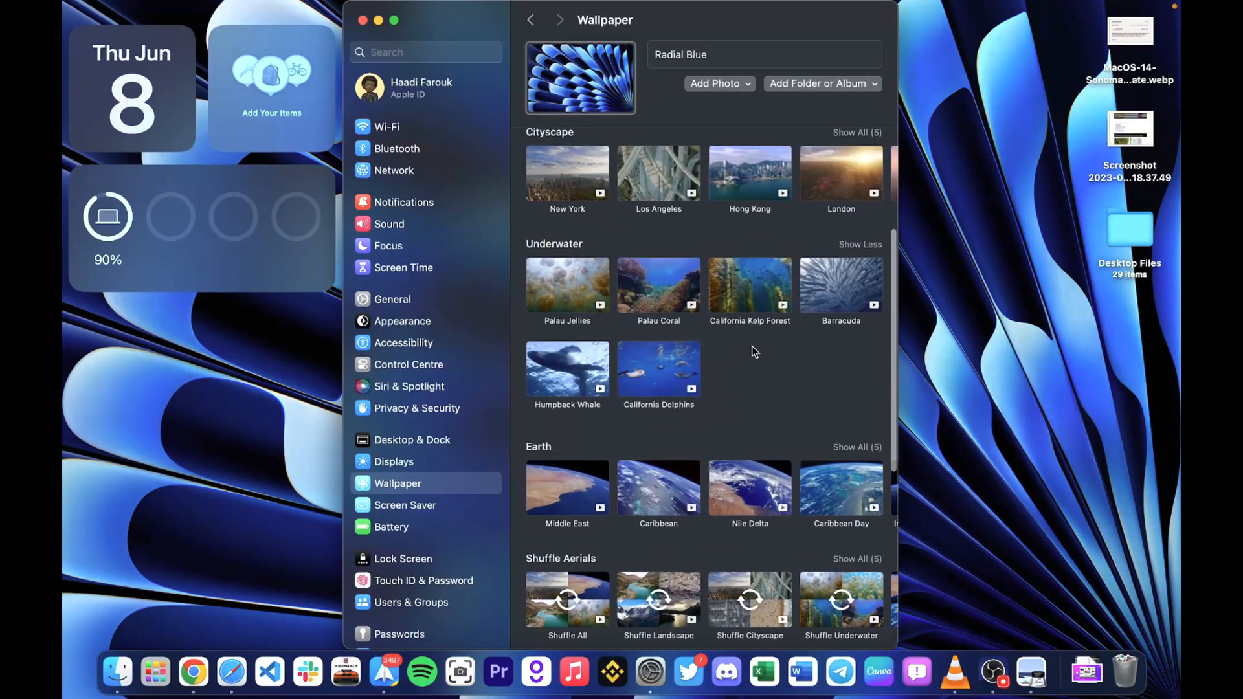
left_click(567, 307)
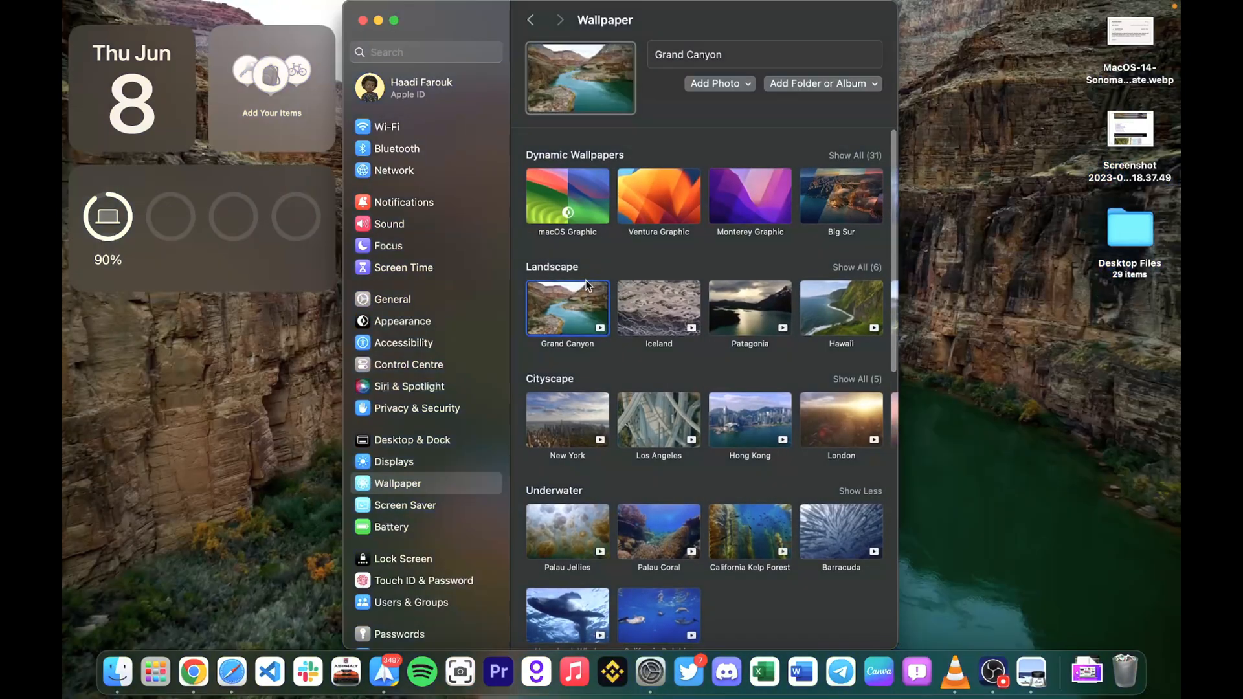
left_click(364, 20)
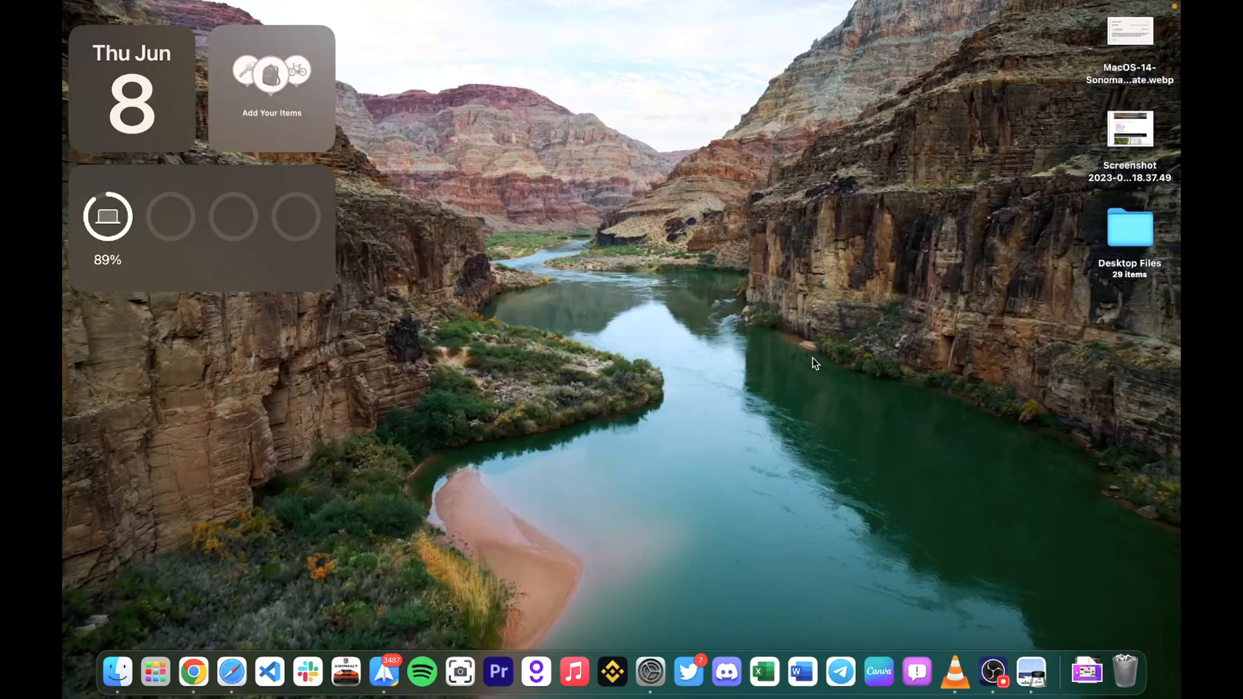
mouse_move(1166, 65)
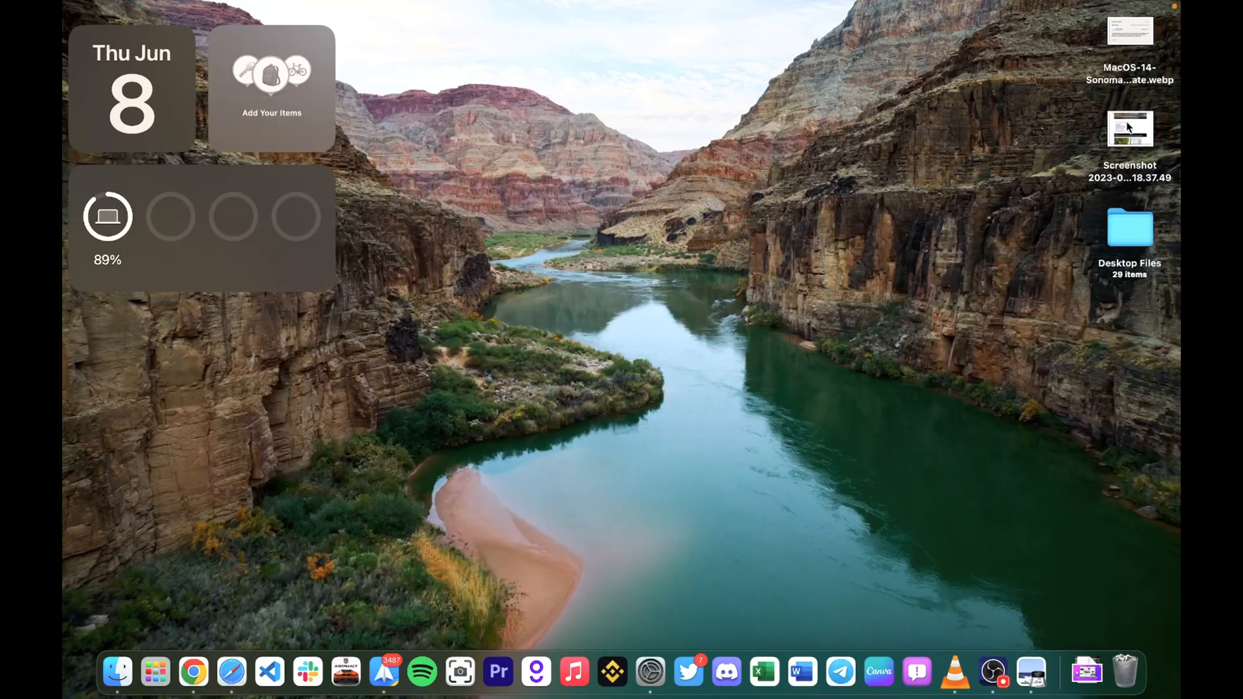
Open the desktop screenshot of Macs supporting macOS 14 Sonoma in Preview
double_click(1129, 128)
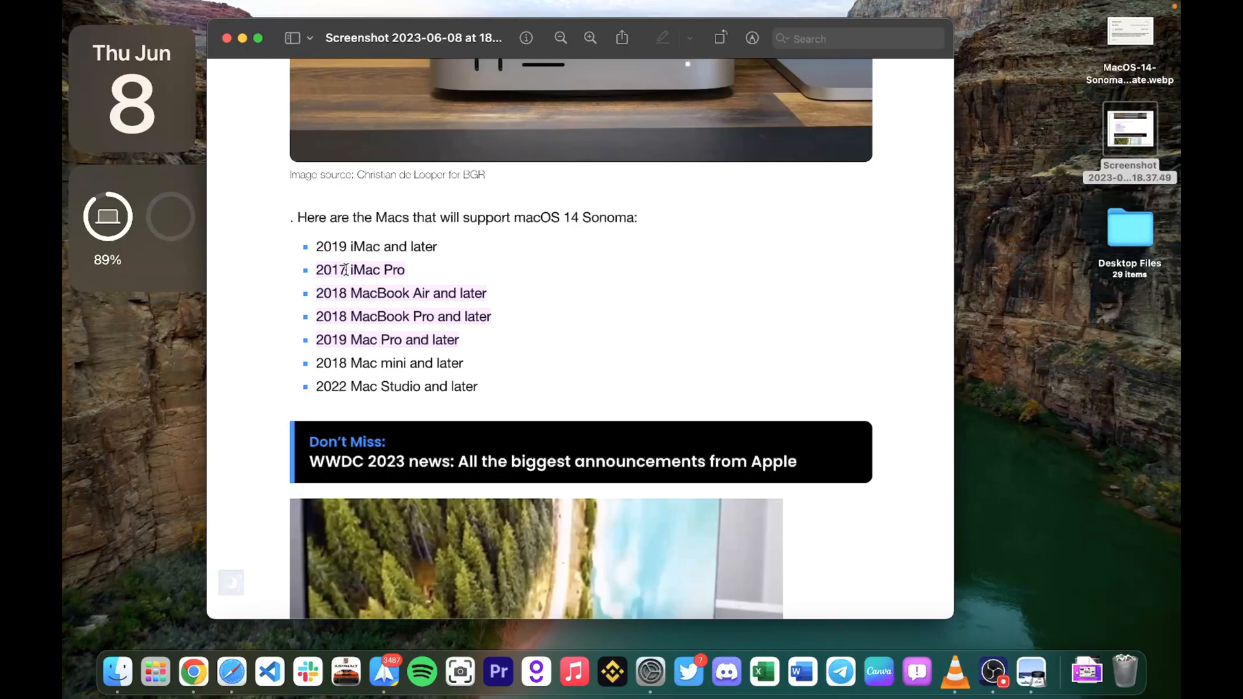
mouse_move(278, 118)
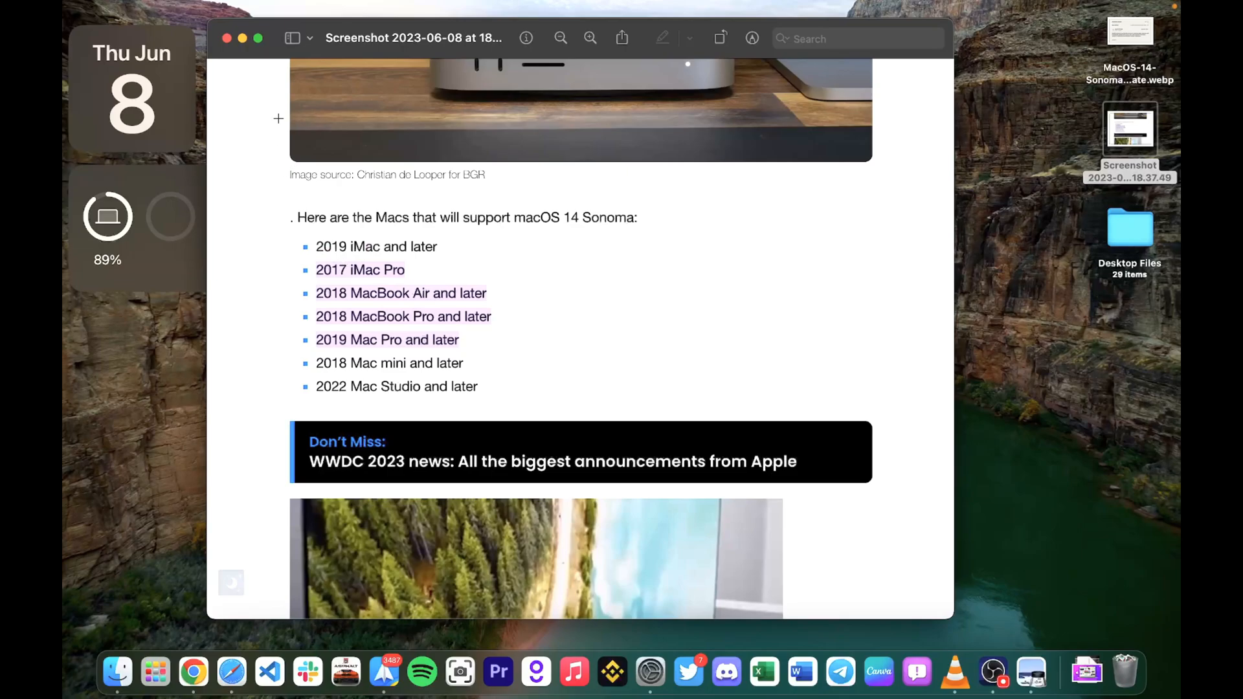
mouse_move(247, 45)
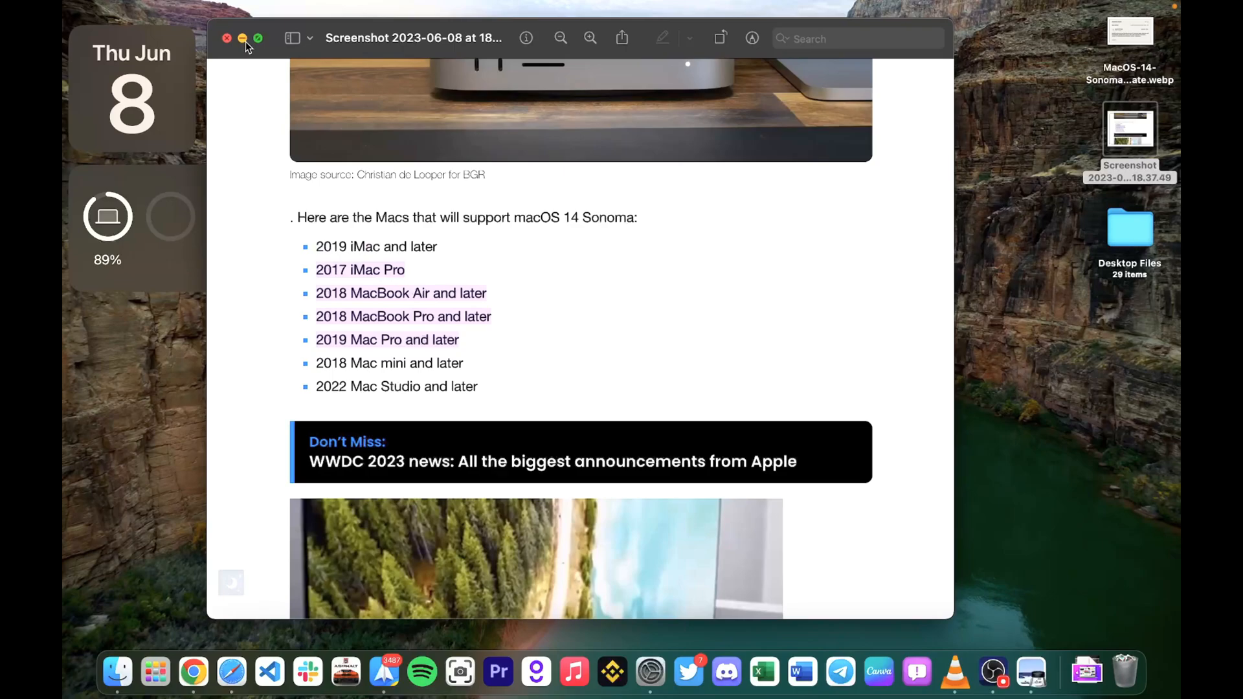
Minimise the Preview screenshot window to reveal the desktop and widgets
left_click(243, 38)
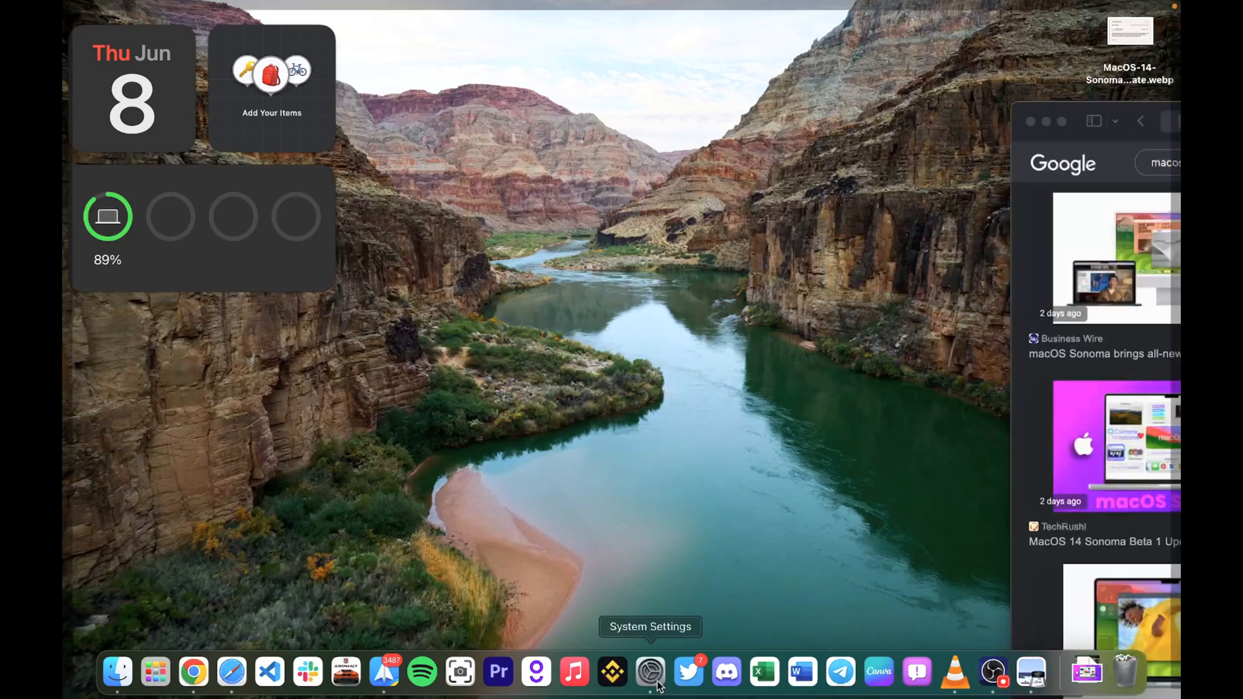
Open Desktop & Dock settings and view the 'Click wallpaper to show desktop items' options
left_click(649, 673)
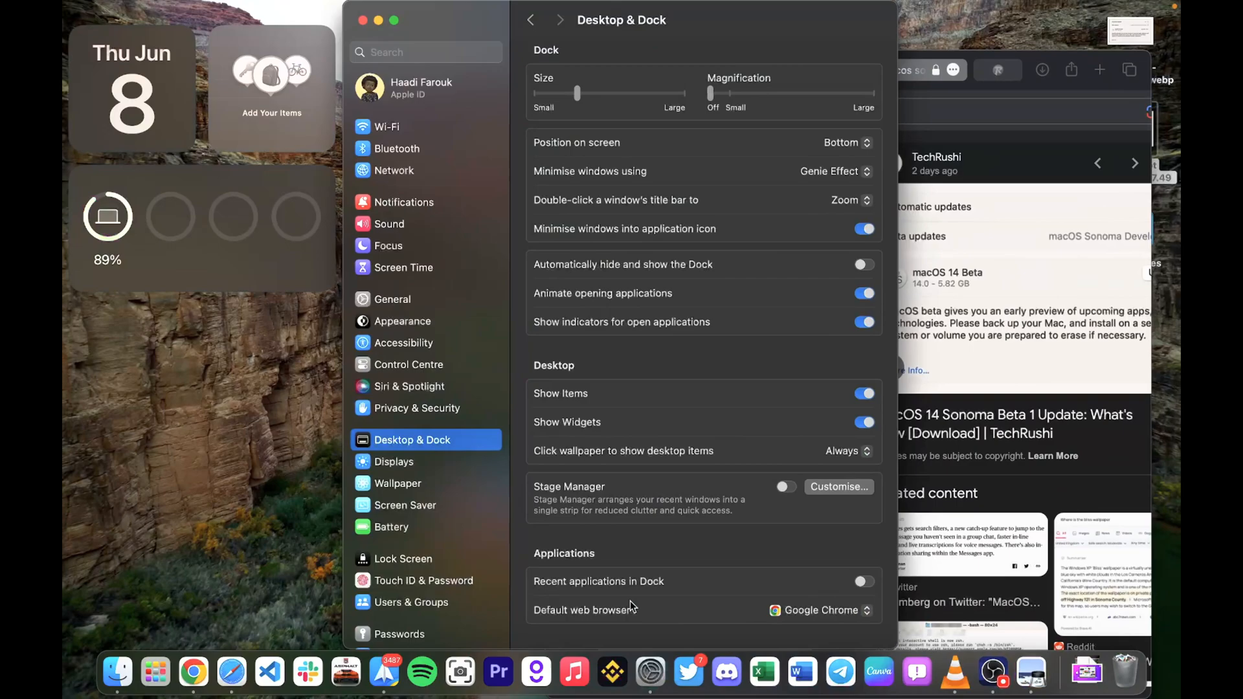
scroll("down", 3)
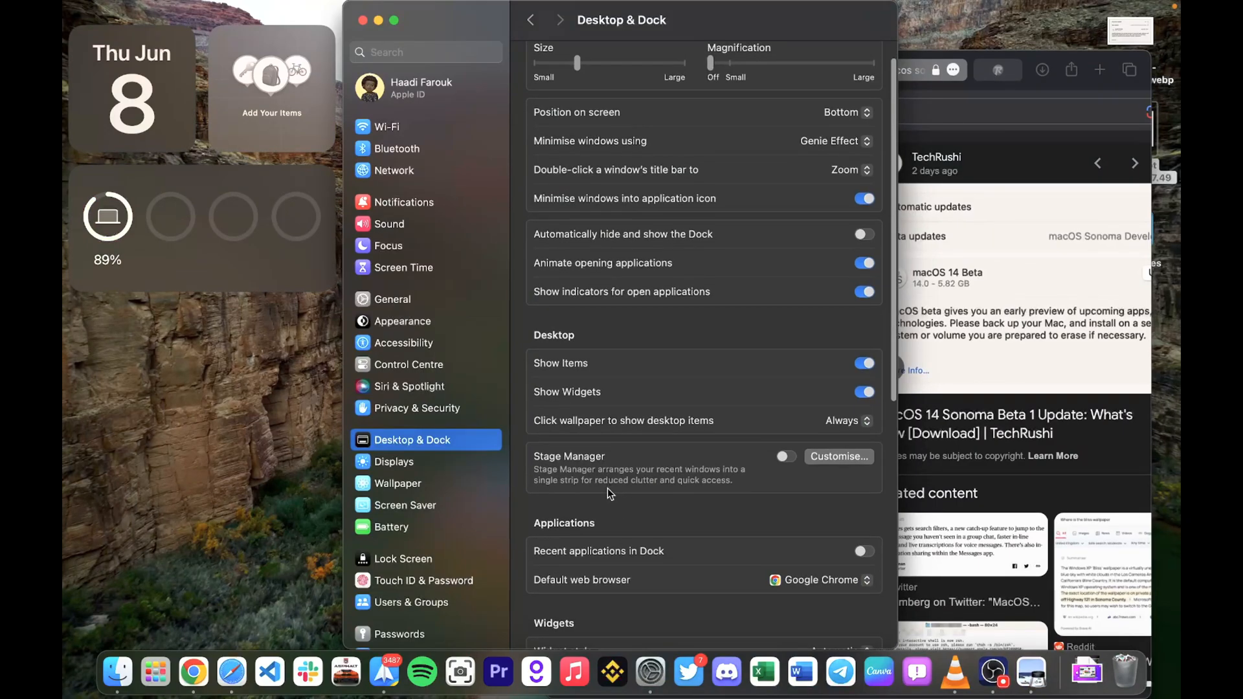
scroll("down", 3)
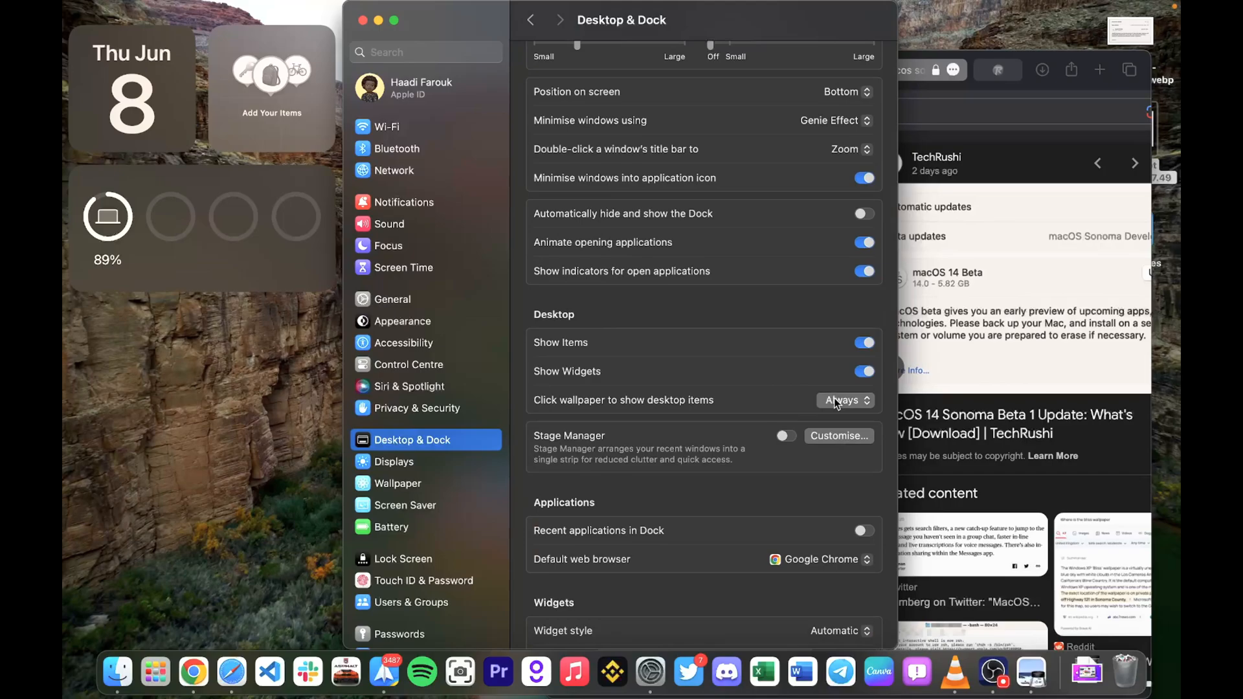
left_click(844, 399)
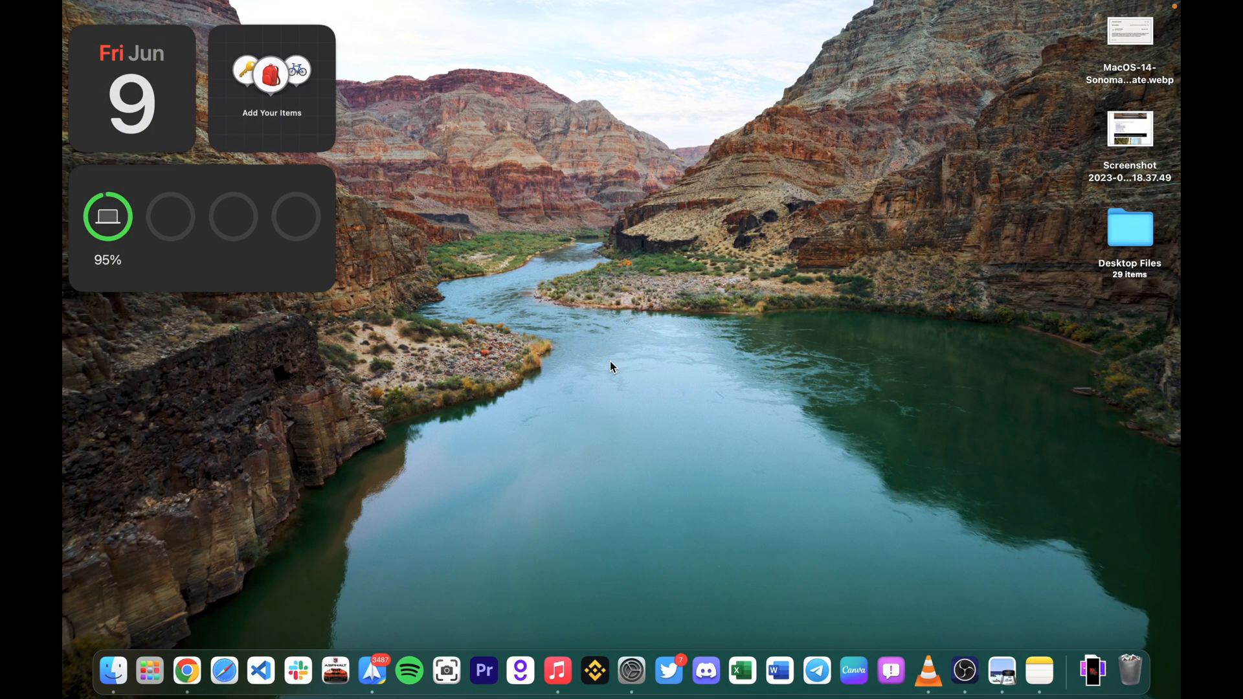
mouse_move(426, 176)
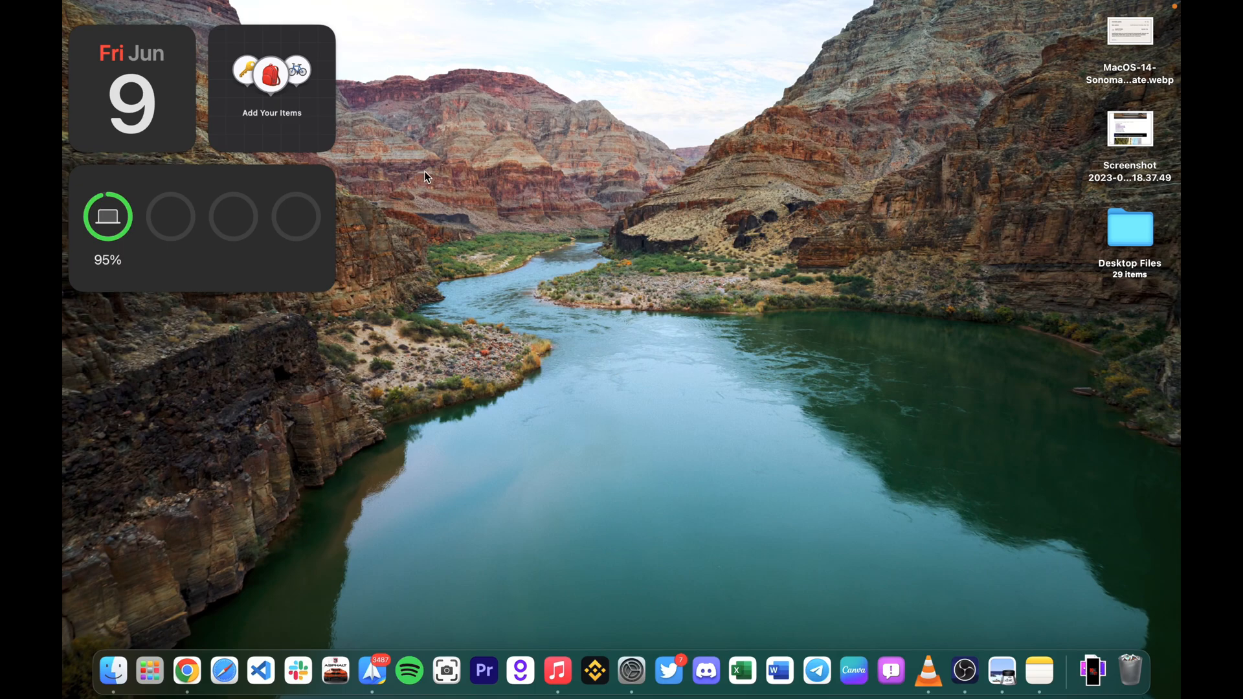
mouse_move(456, 137)
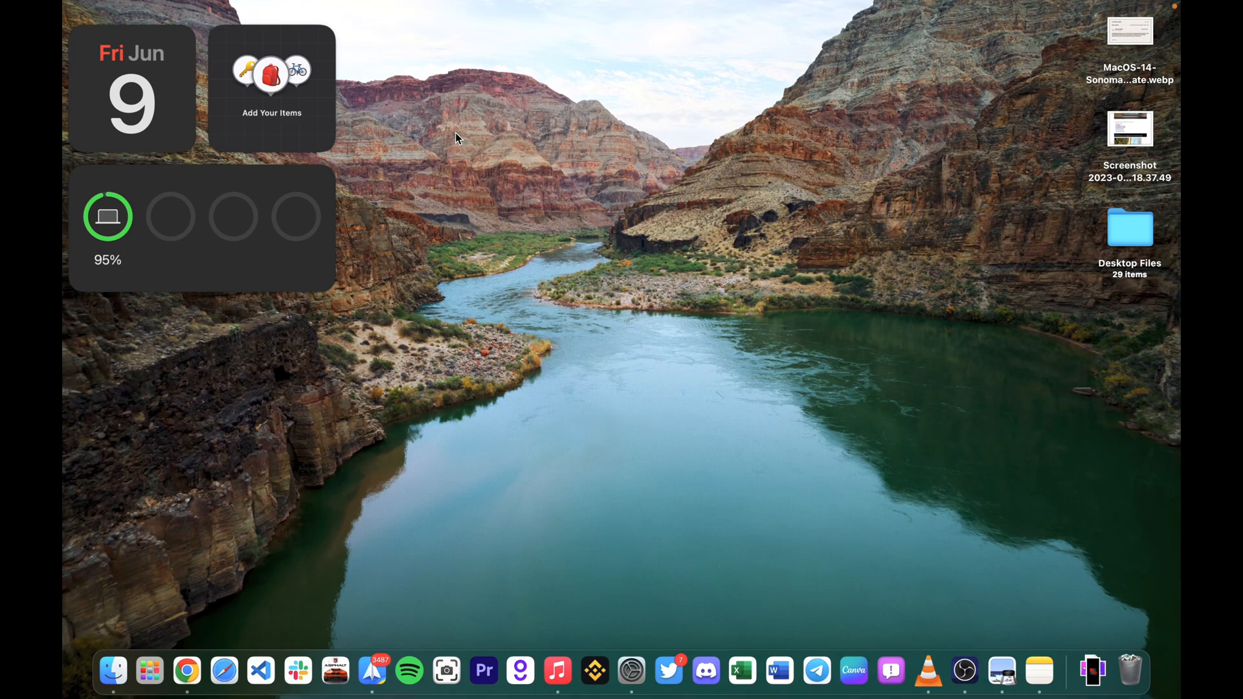
mouse_move(85, 200)
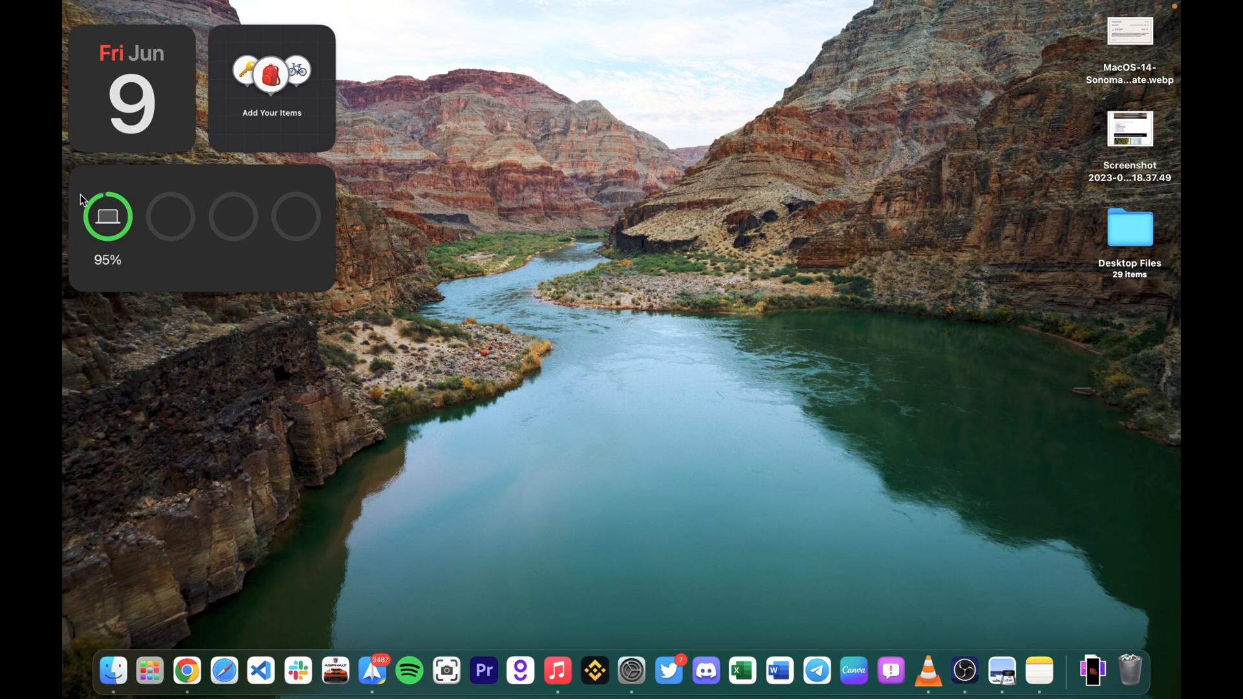
mouse_move(948, 186)
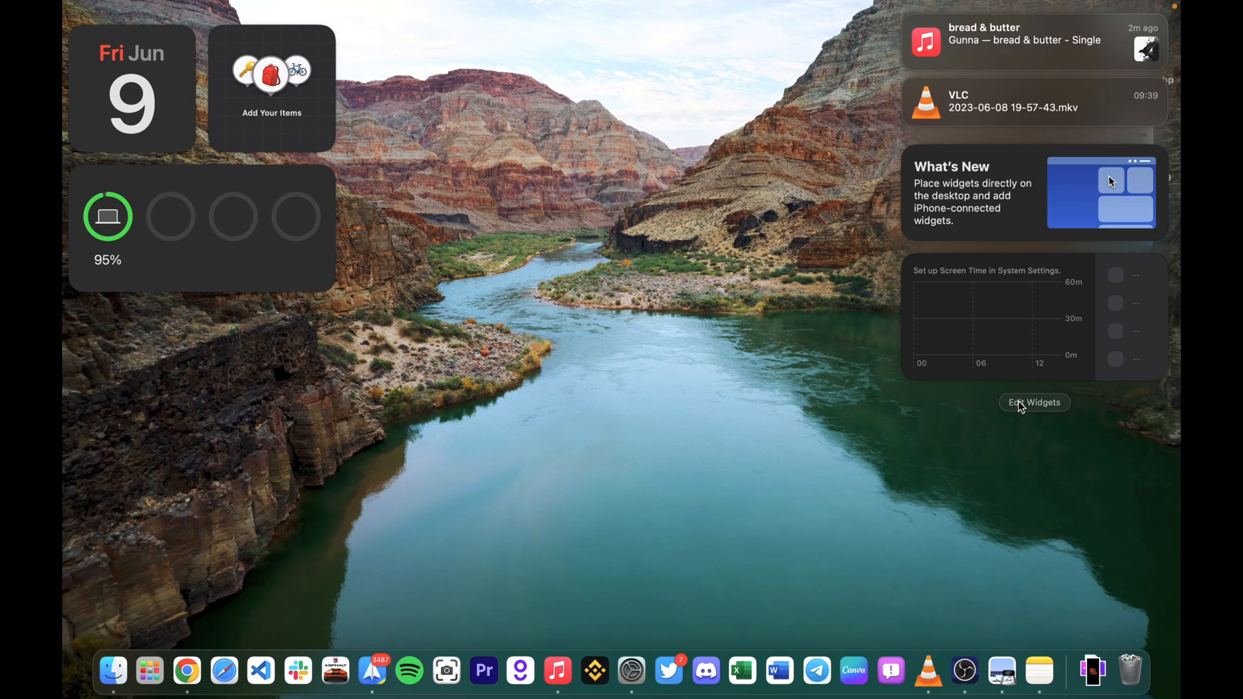
Open the widget gallery via Edit Widgets and pick widgets to place on the desktop
left_click(1034, 402)
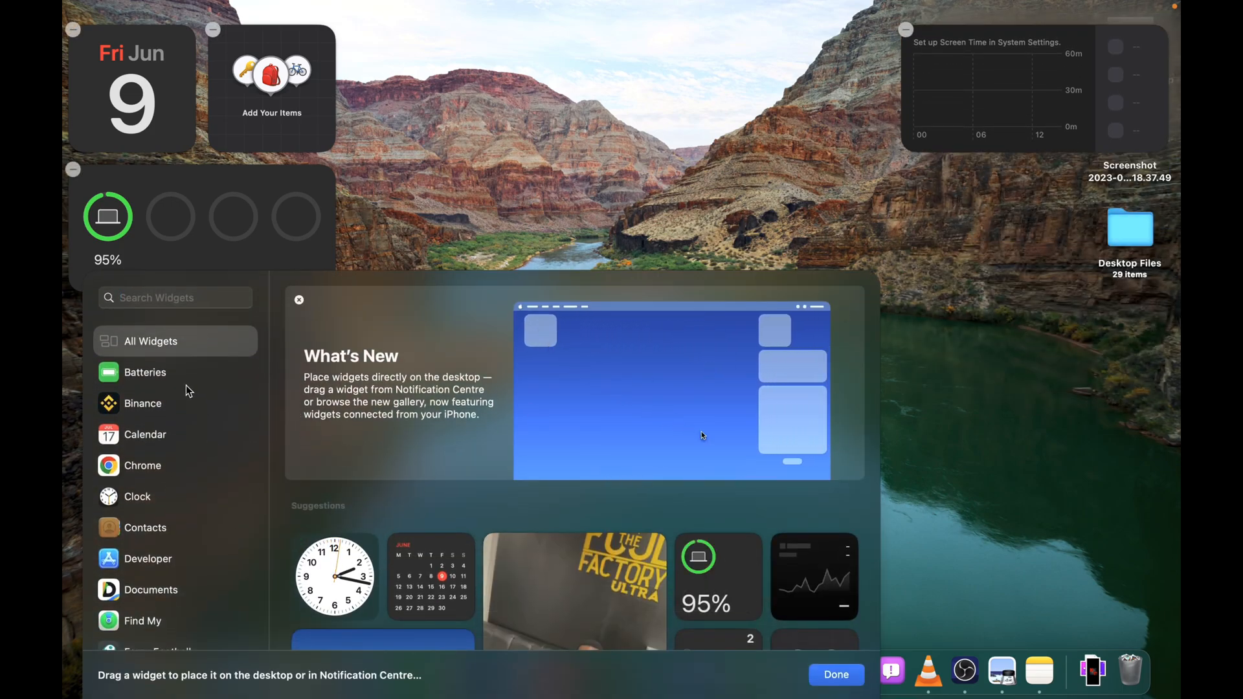
left_click(143, 404)
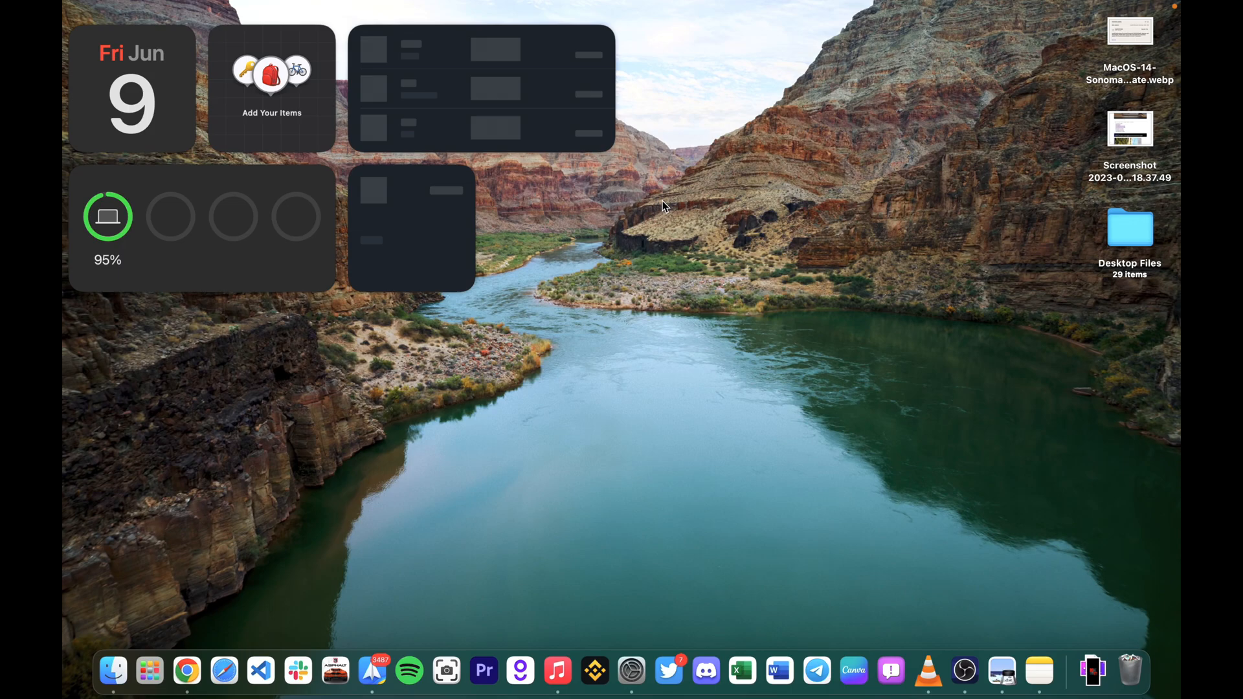
mouse_move(434, 184)
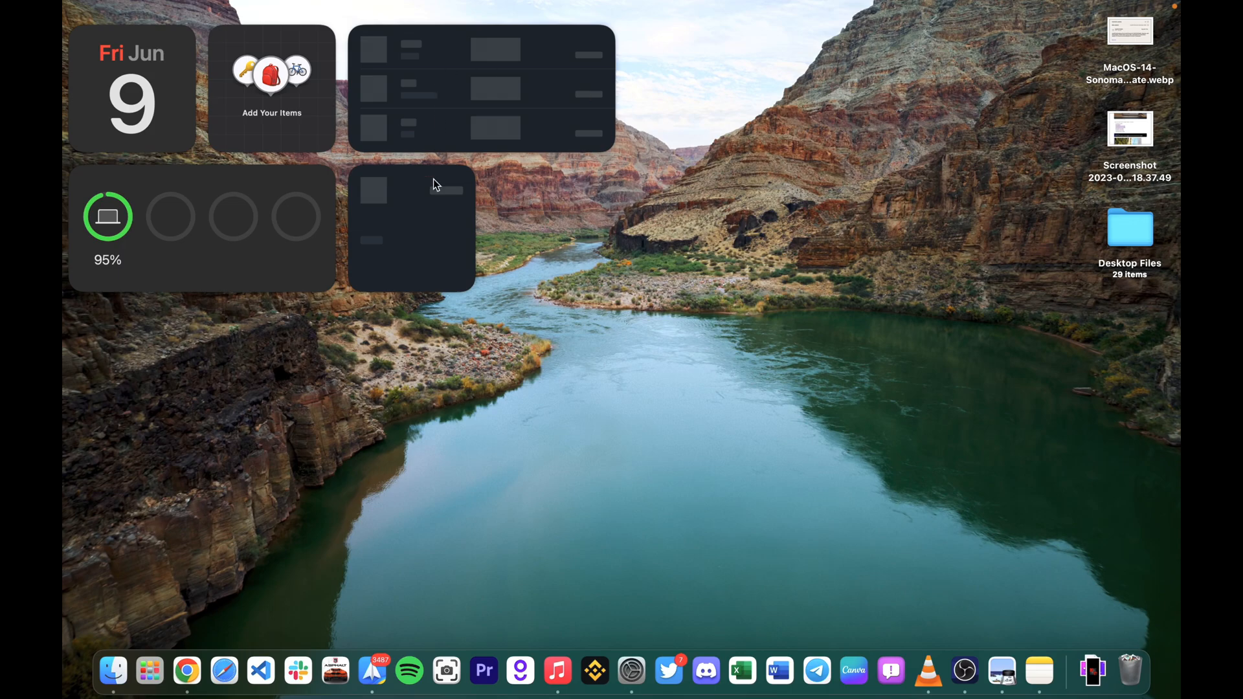
mouse_move(630, 671)
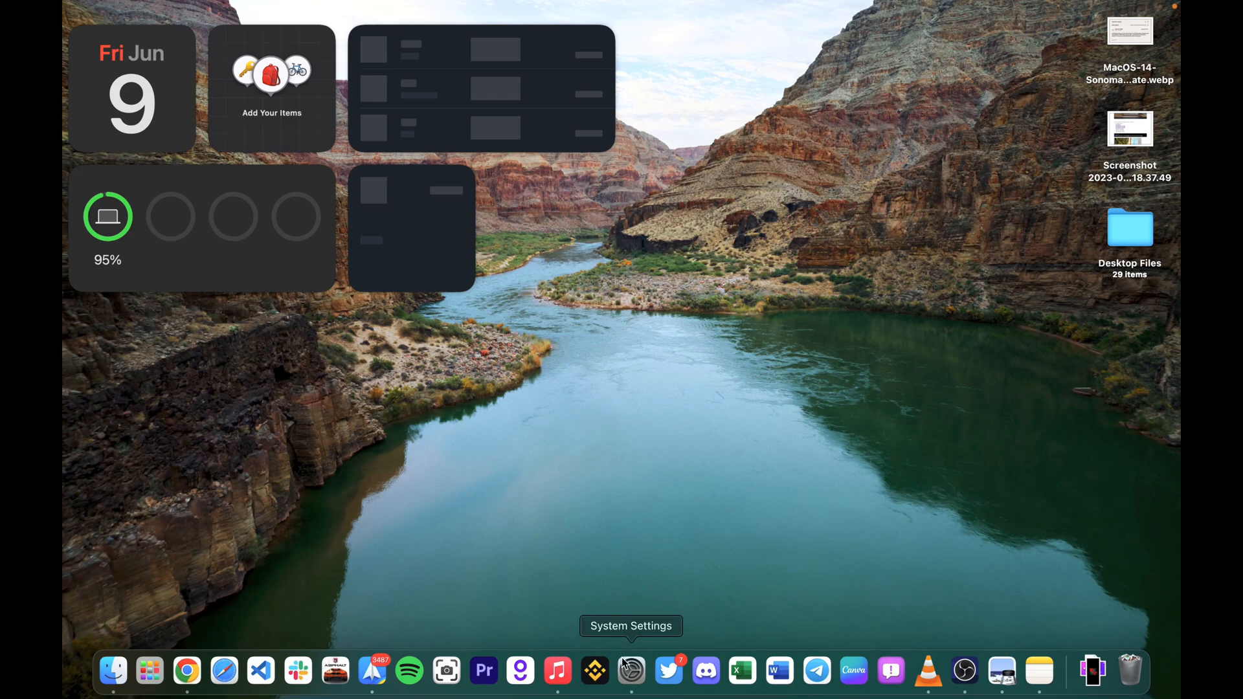
Reopen Desktop & Dock settings and scroll down to the Widgets options
left_click(630, 670)
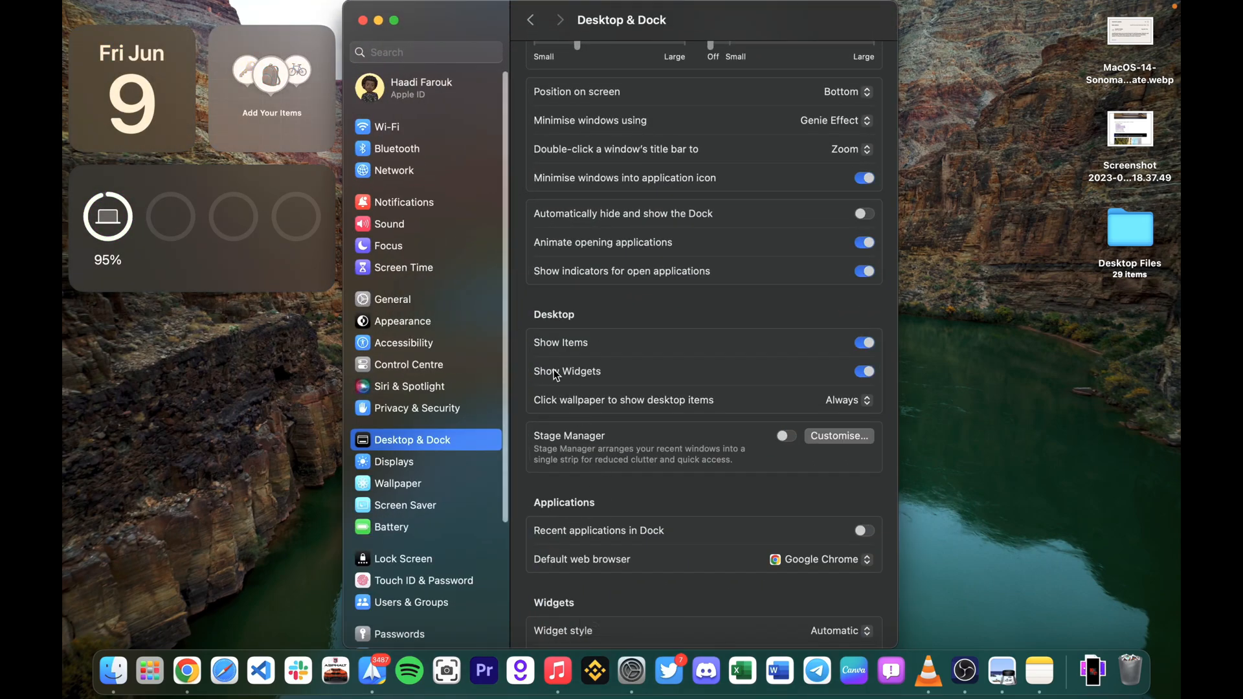
scroll("down", 3)
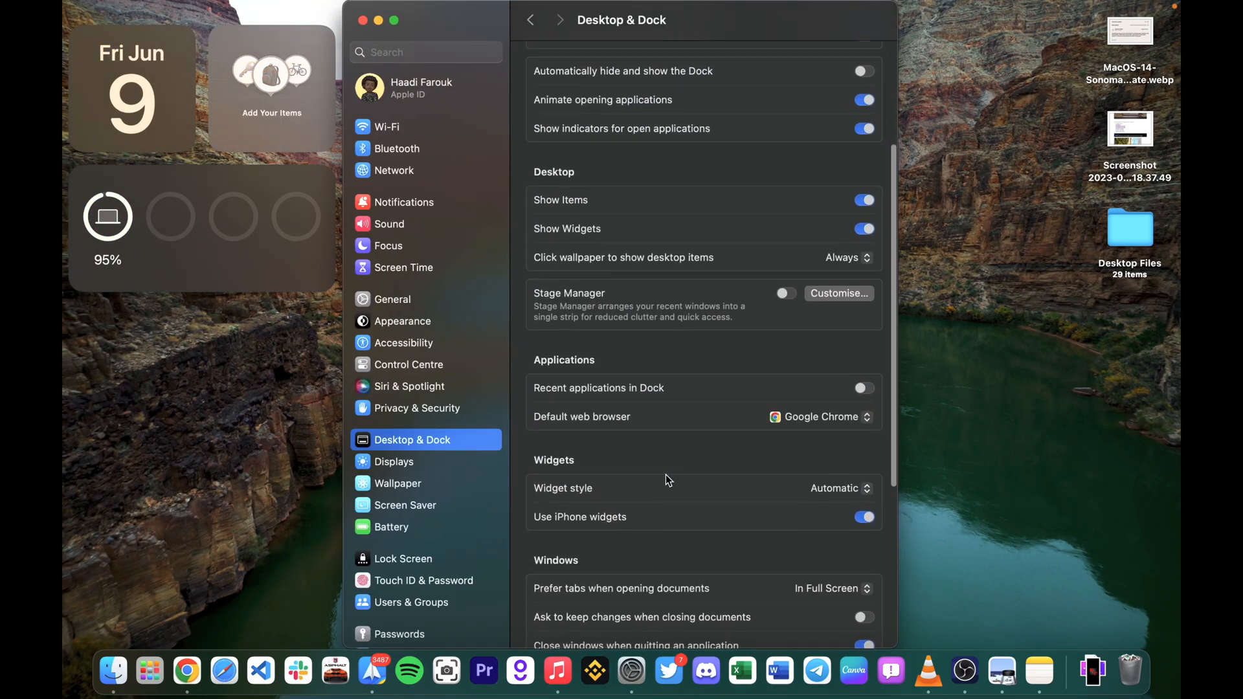
scroll("down", 3)
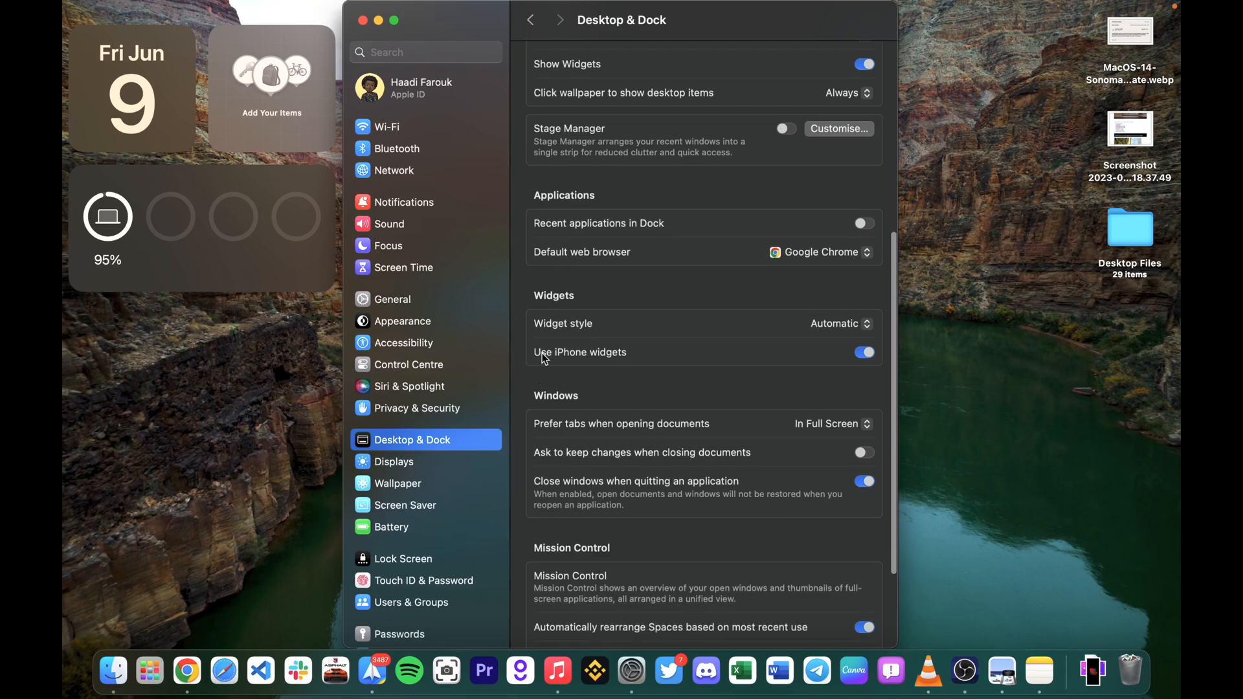
mouse_move(632, 357)
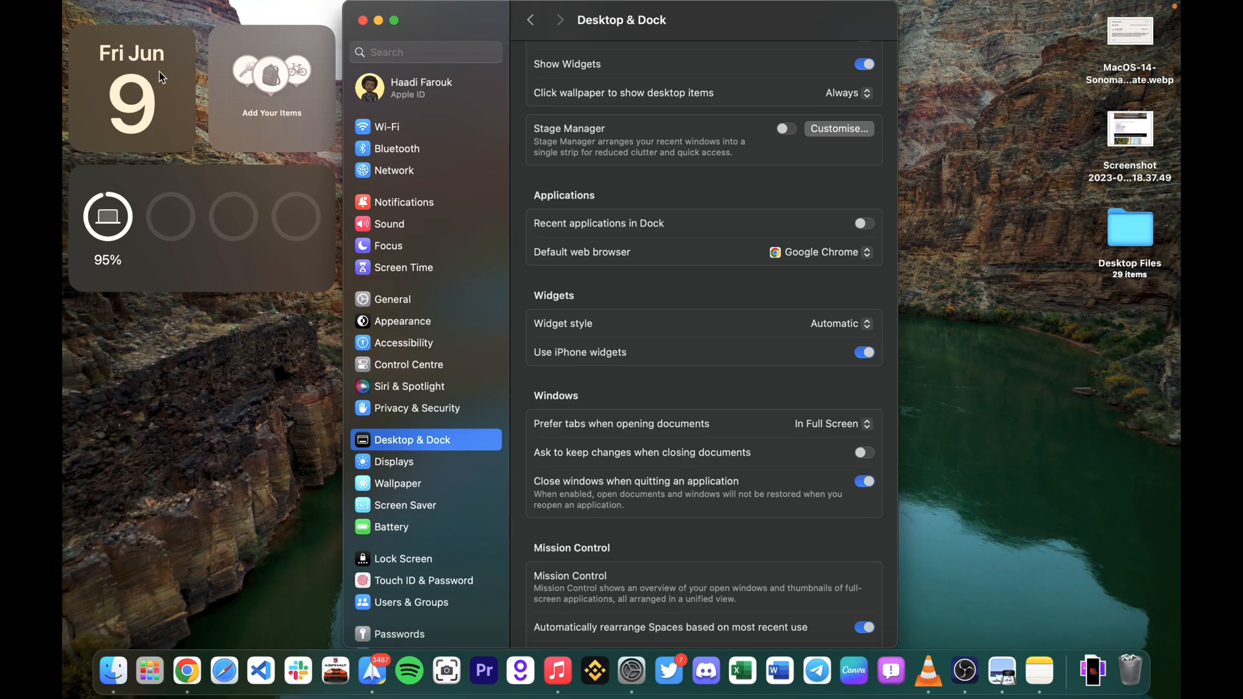
mouse_move(279, 174)
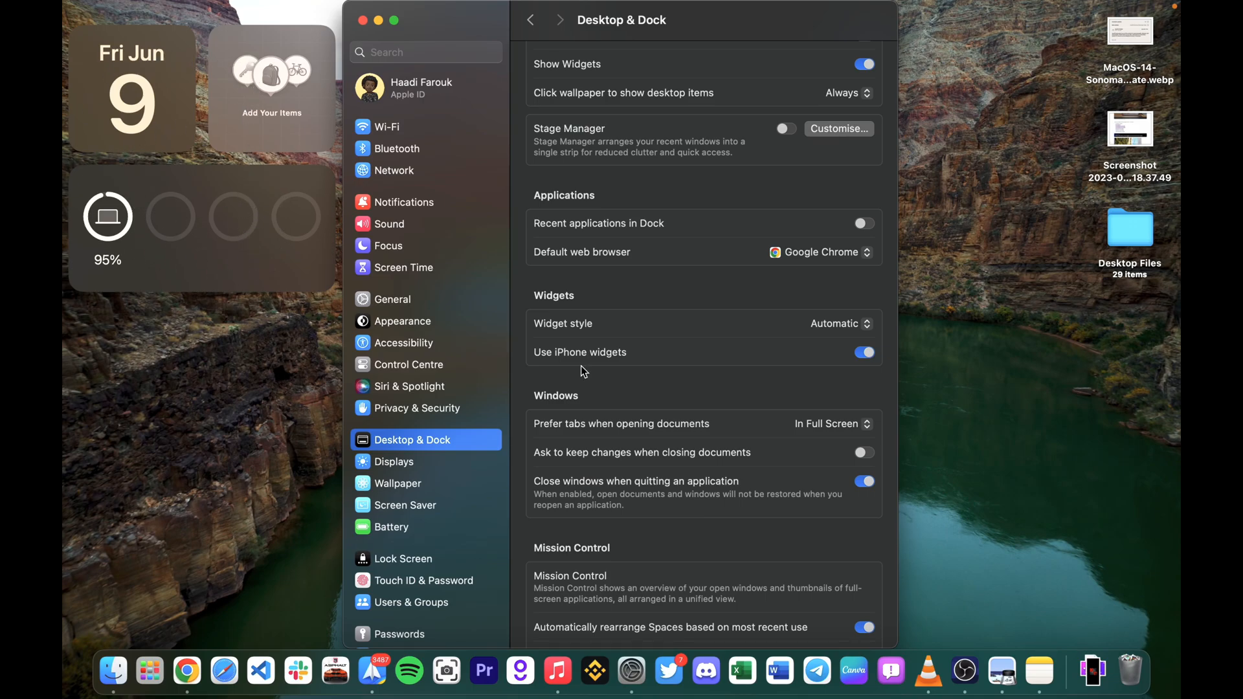
Switch the widget style to Full-colour, then to Monochrome
left_click(836, 324)
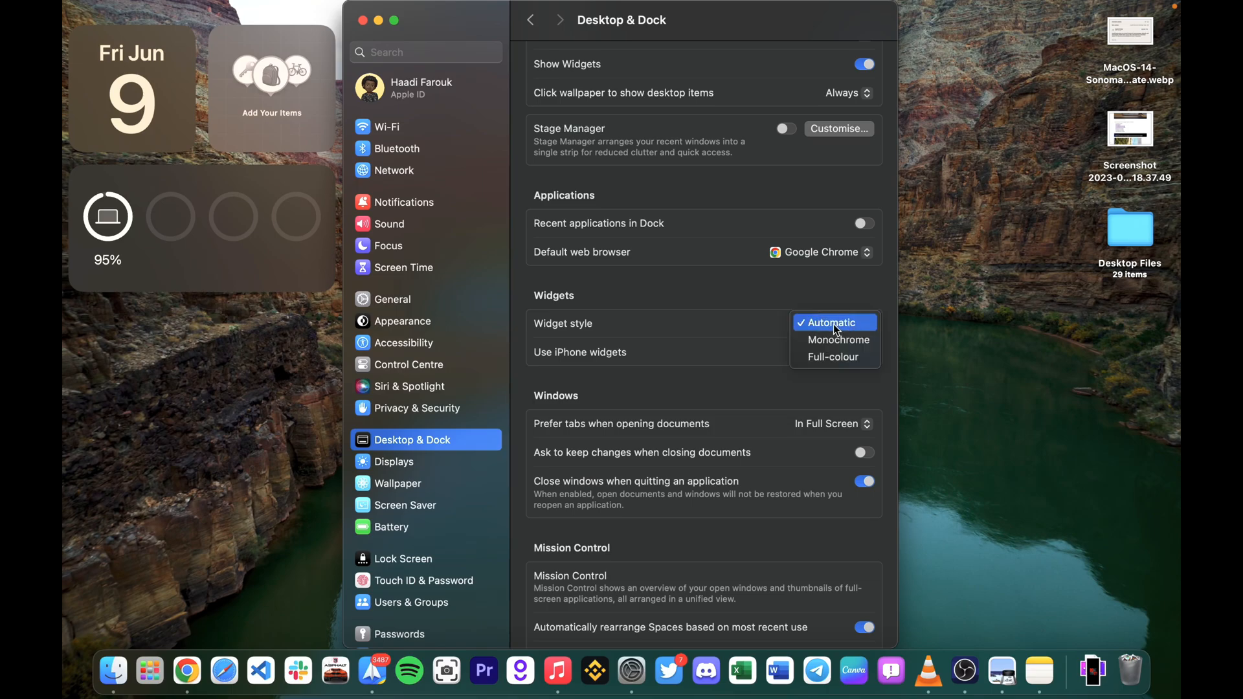
left_click(834, 357)
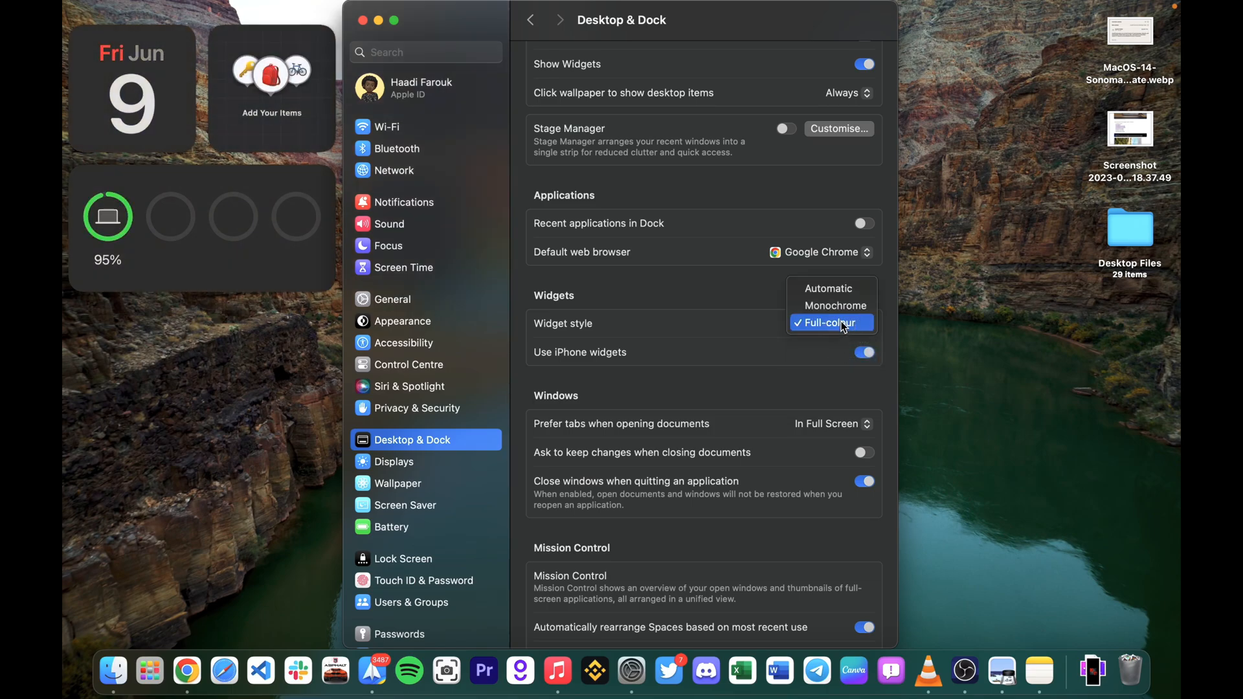
left_click(835, 305)
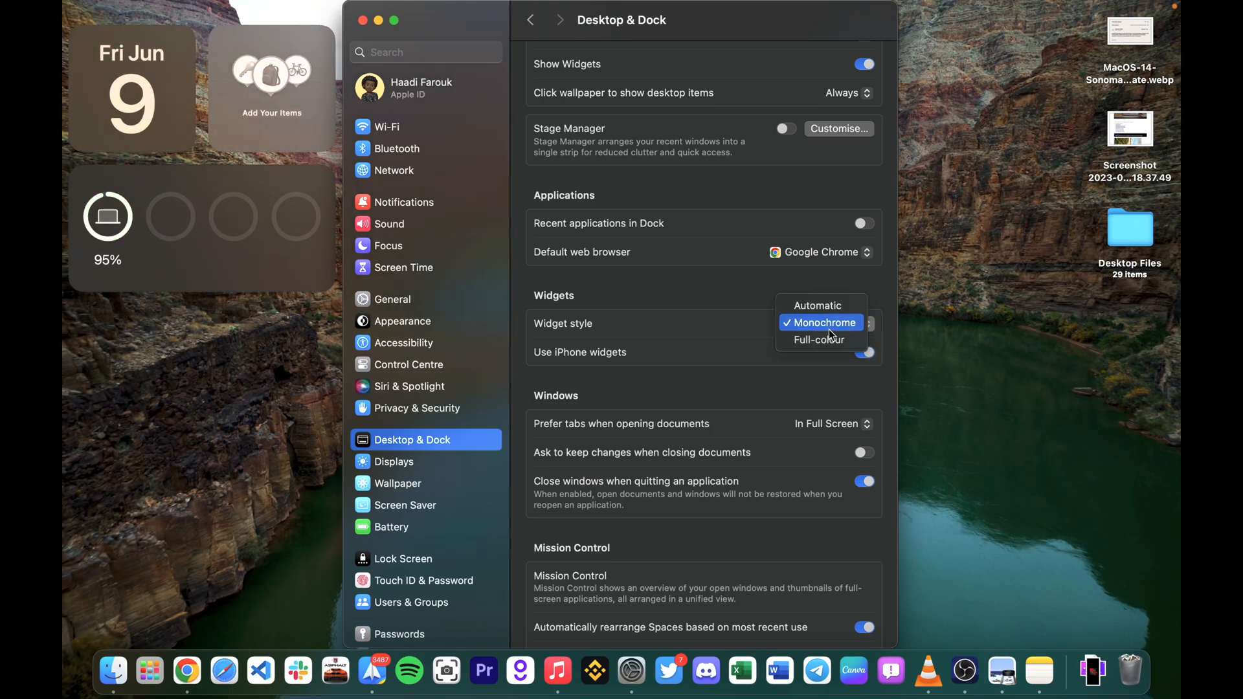
left_click(817, 305)
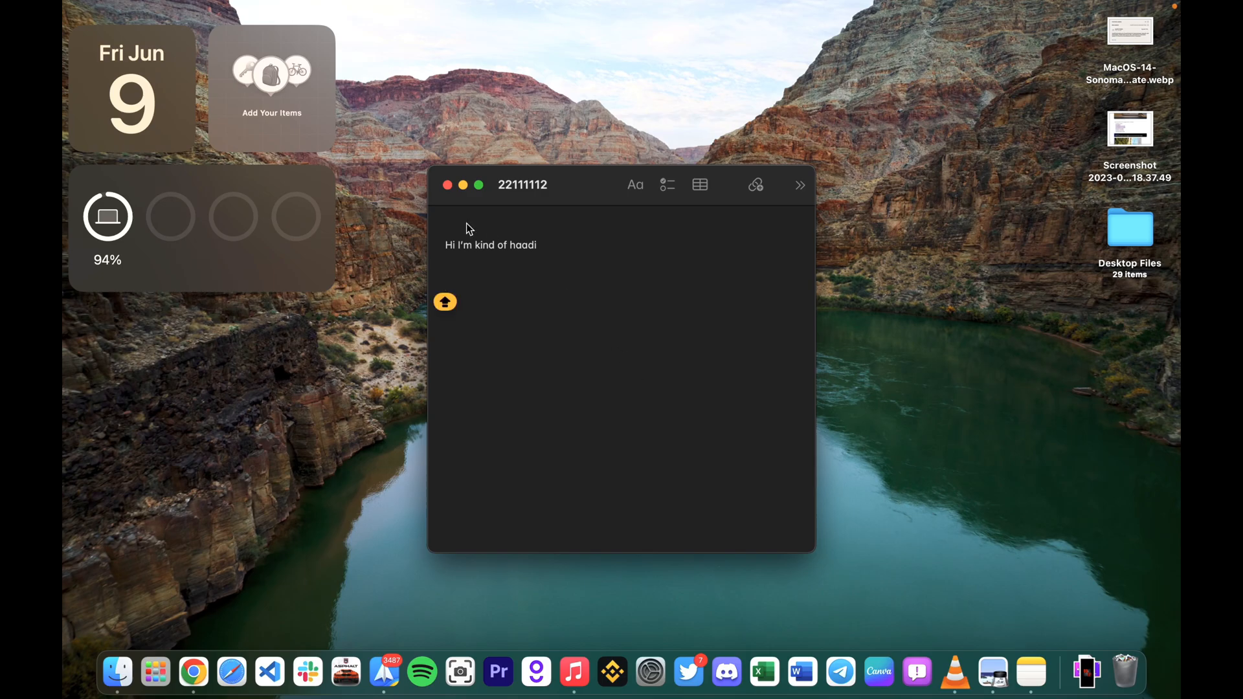
mouse_move(473, 288)
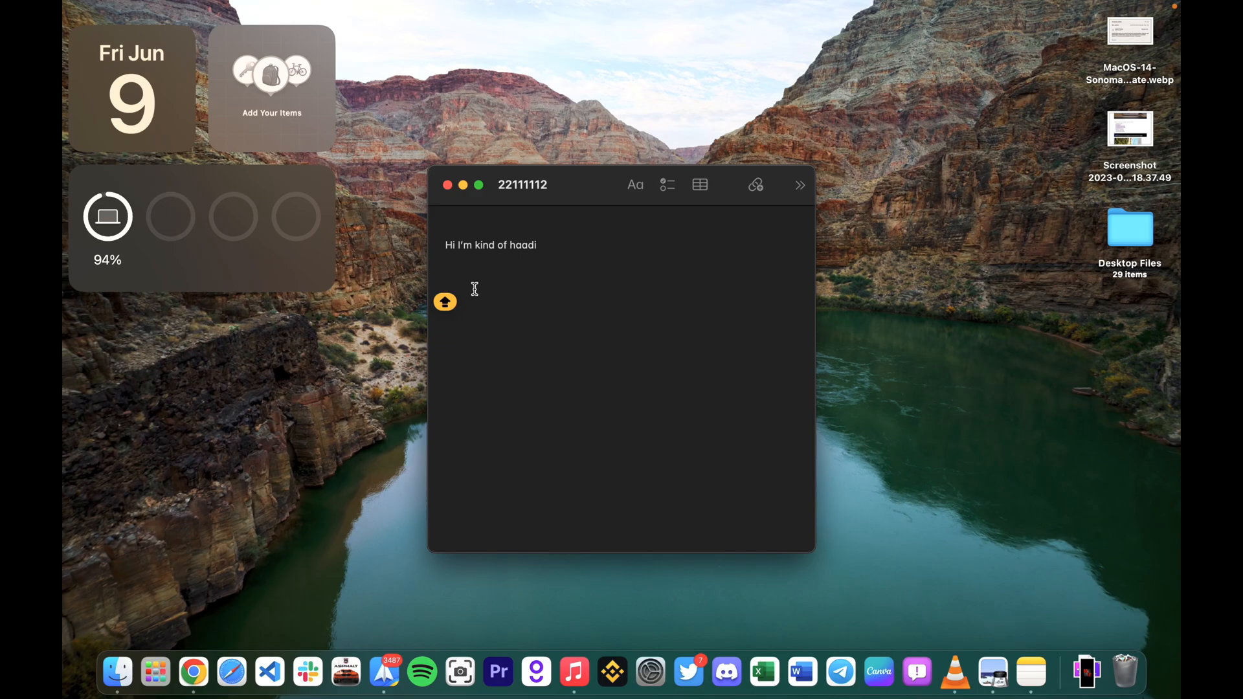
Type 'HI MY NAME IS HAADI' twice in capitals in the note
type("HI MY NA")
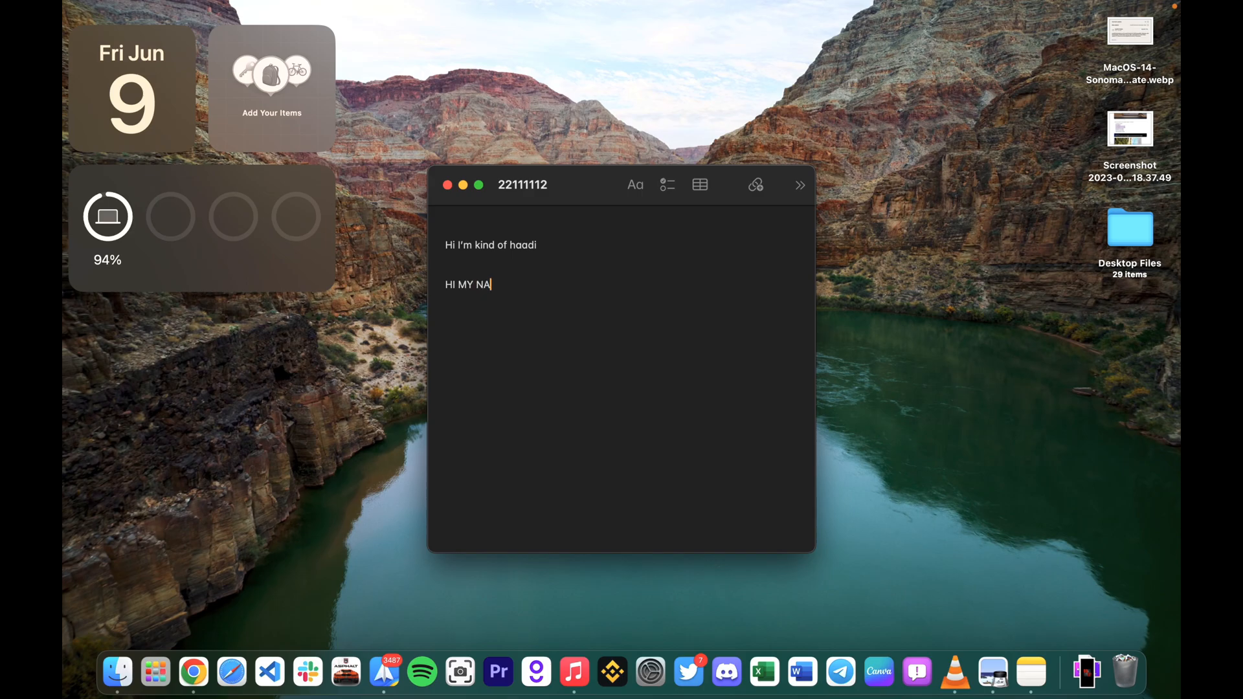
type("ME")
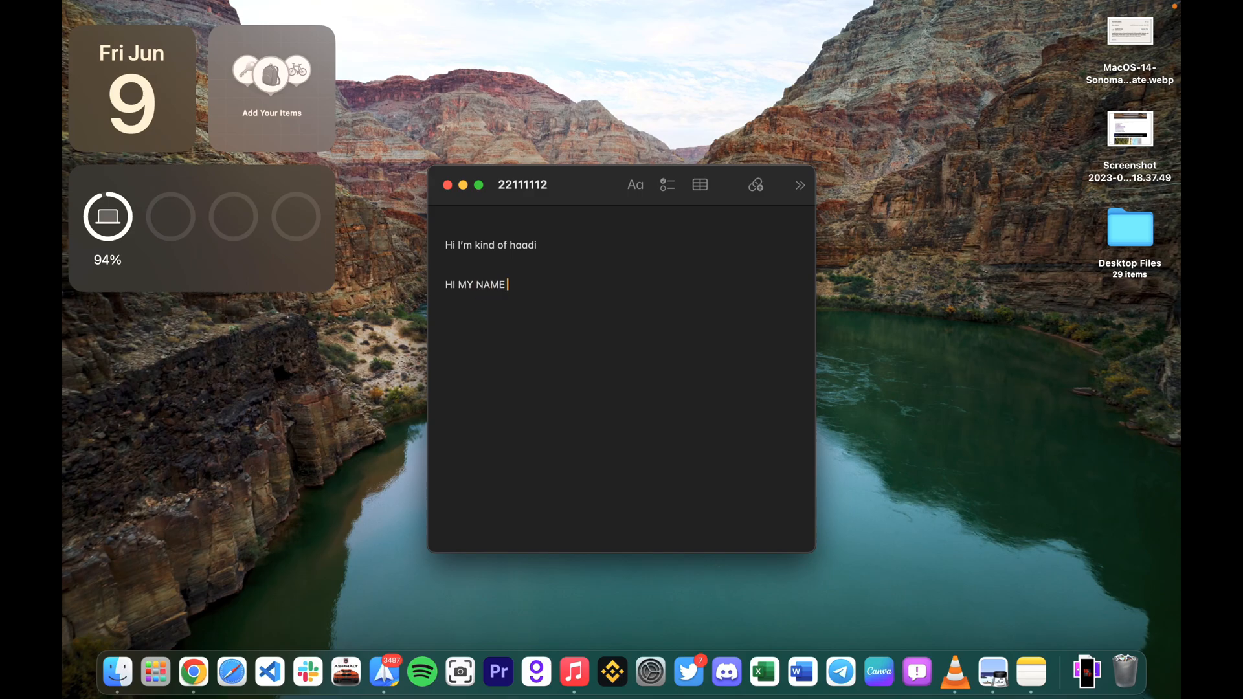
type("IS HAADI")
type("HI MY")
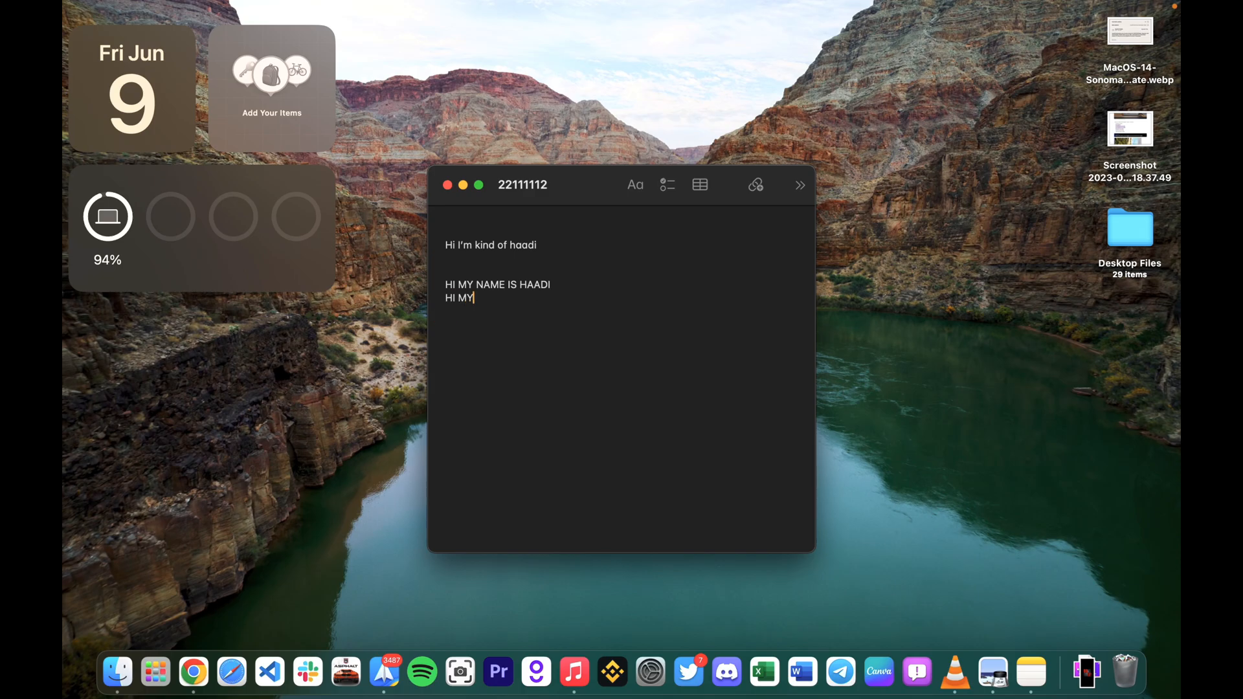
type("NAME")
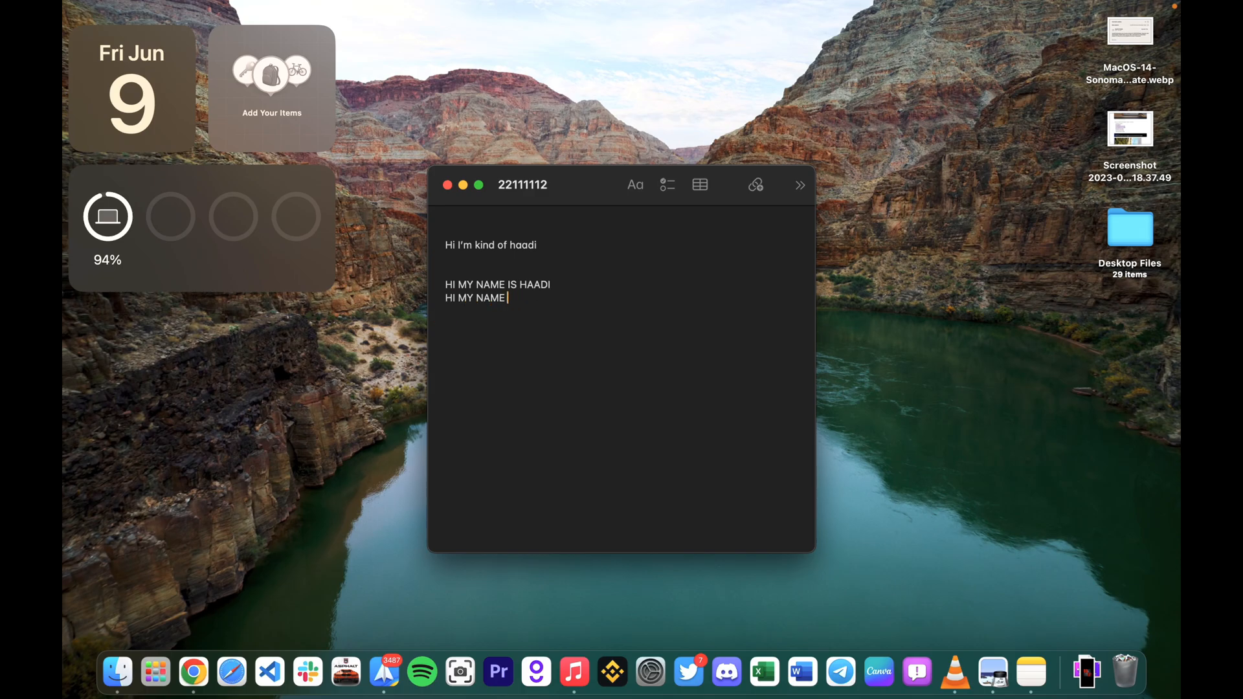
type("IS HAA")
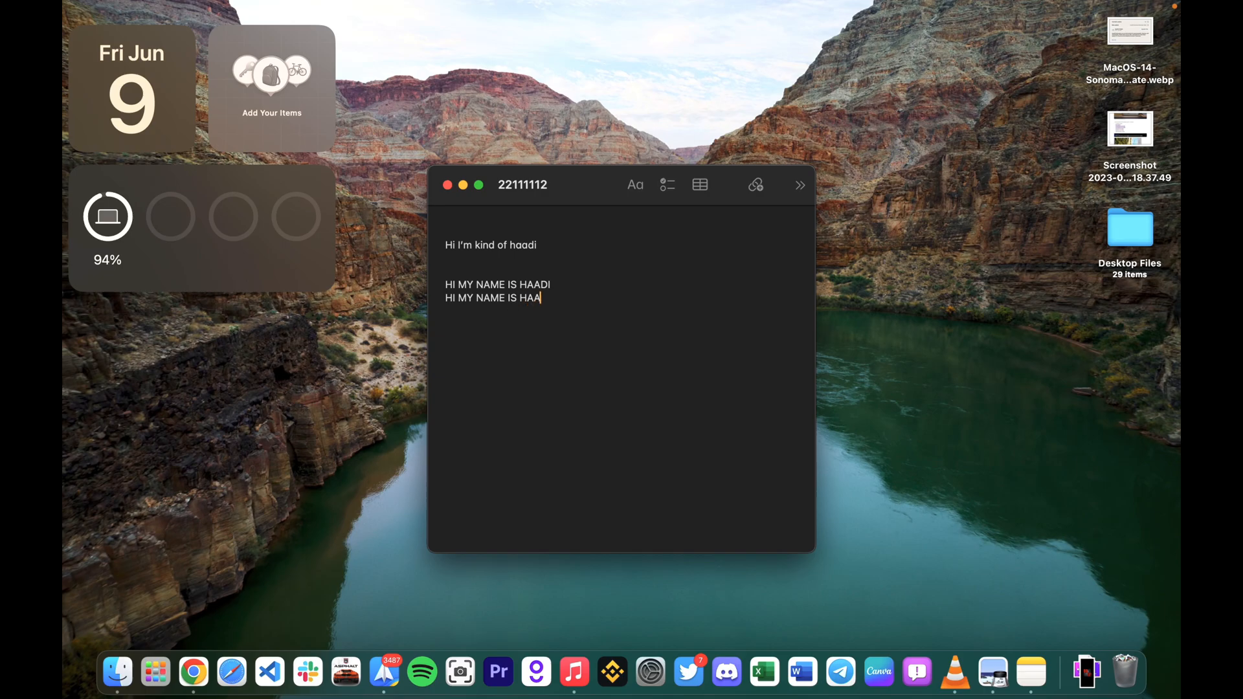
type("DI")
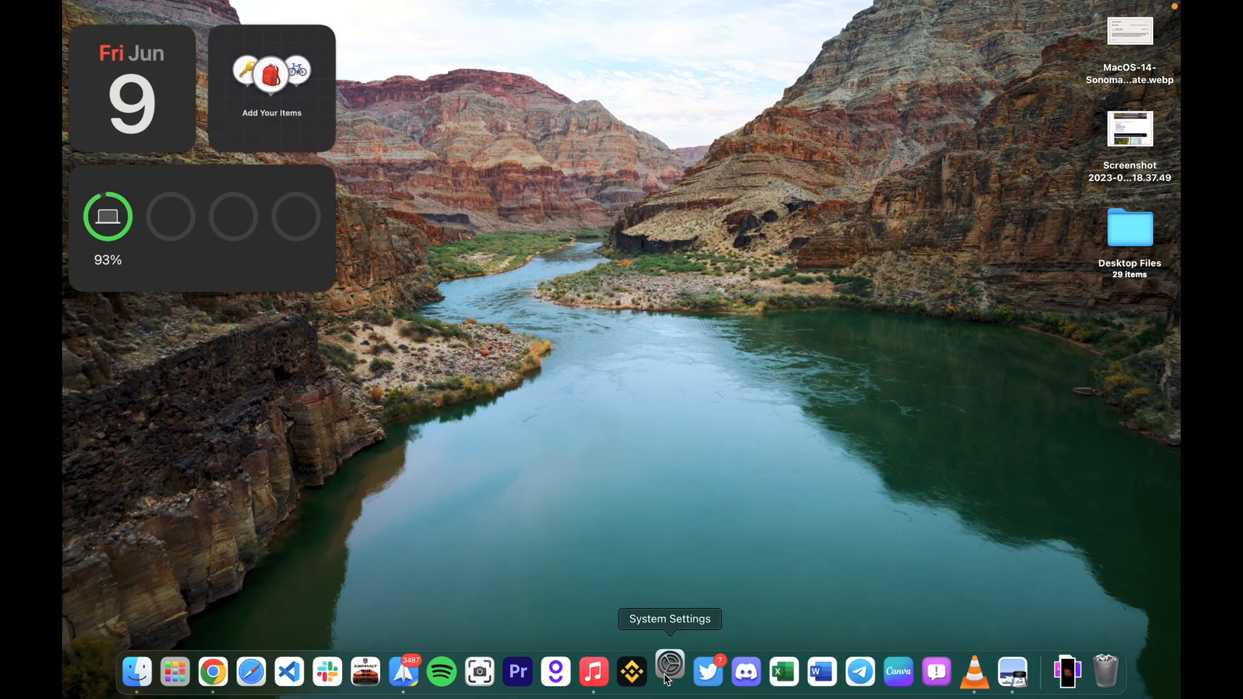
left_click(669, 671)
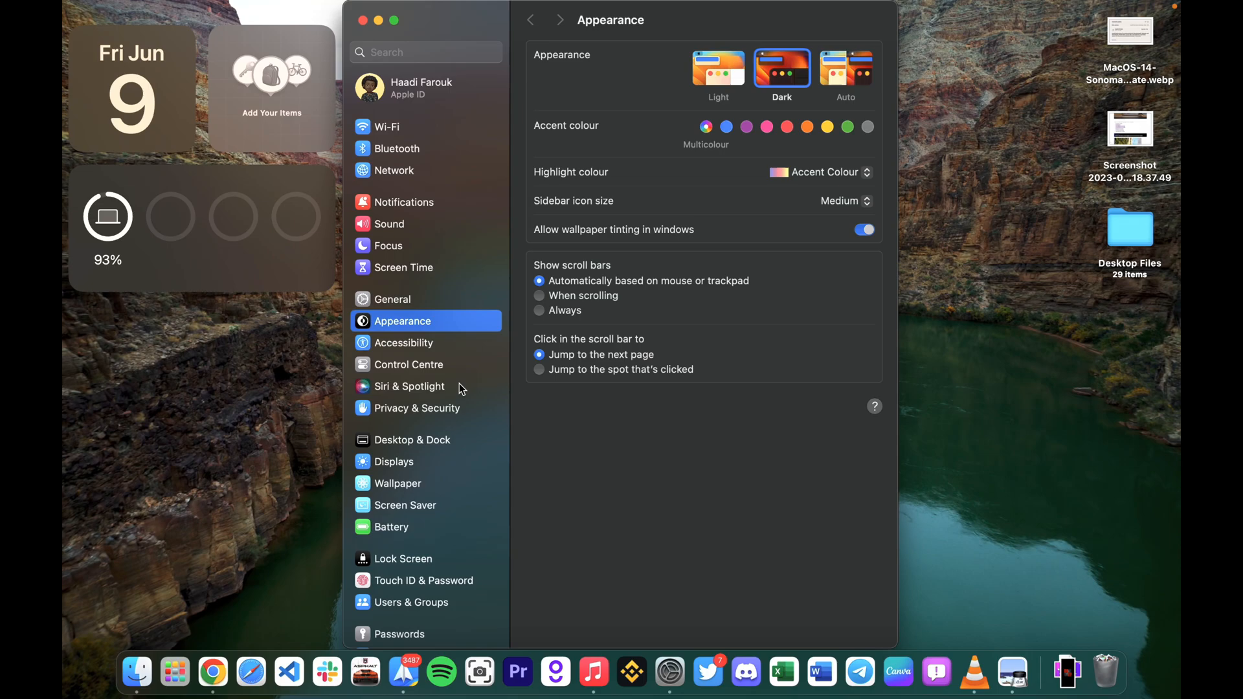
left_click(411, 386)
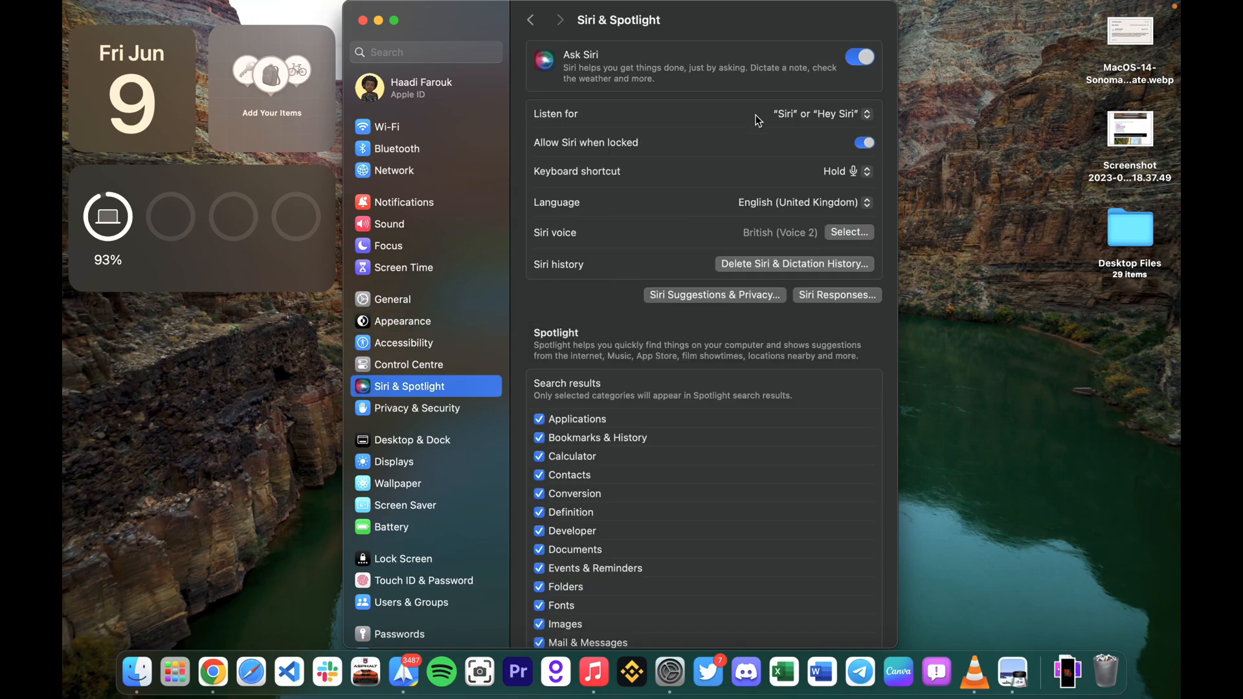
left_click(822, 113)
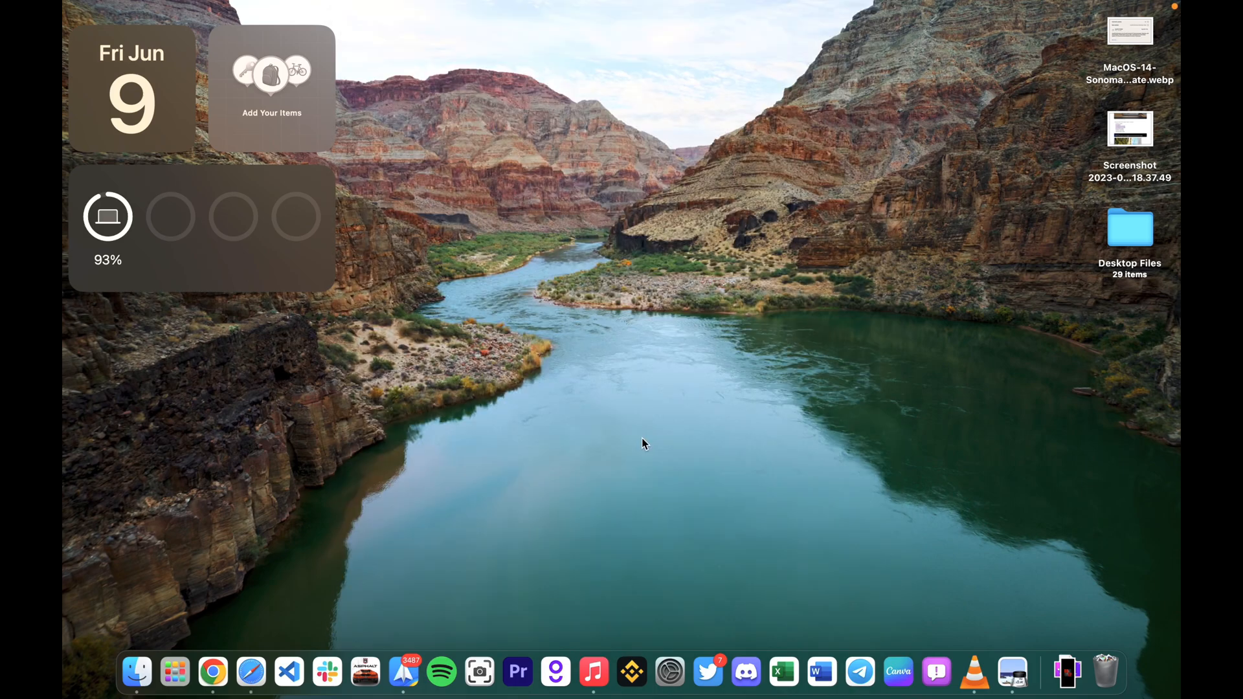
Launch Safari and reload the YouTube page
left_click(251, 672)
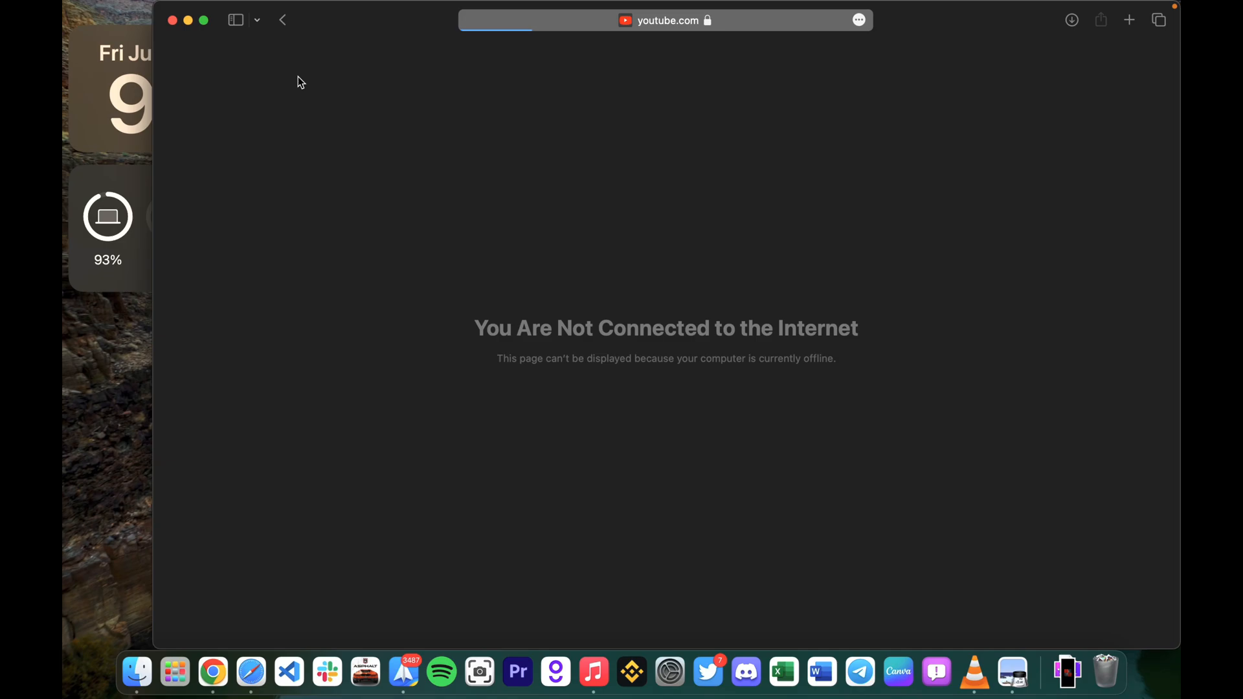
left_click(159, 8)
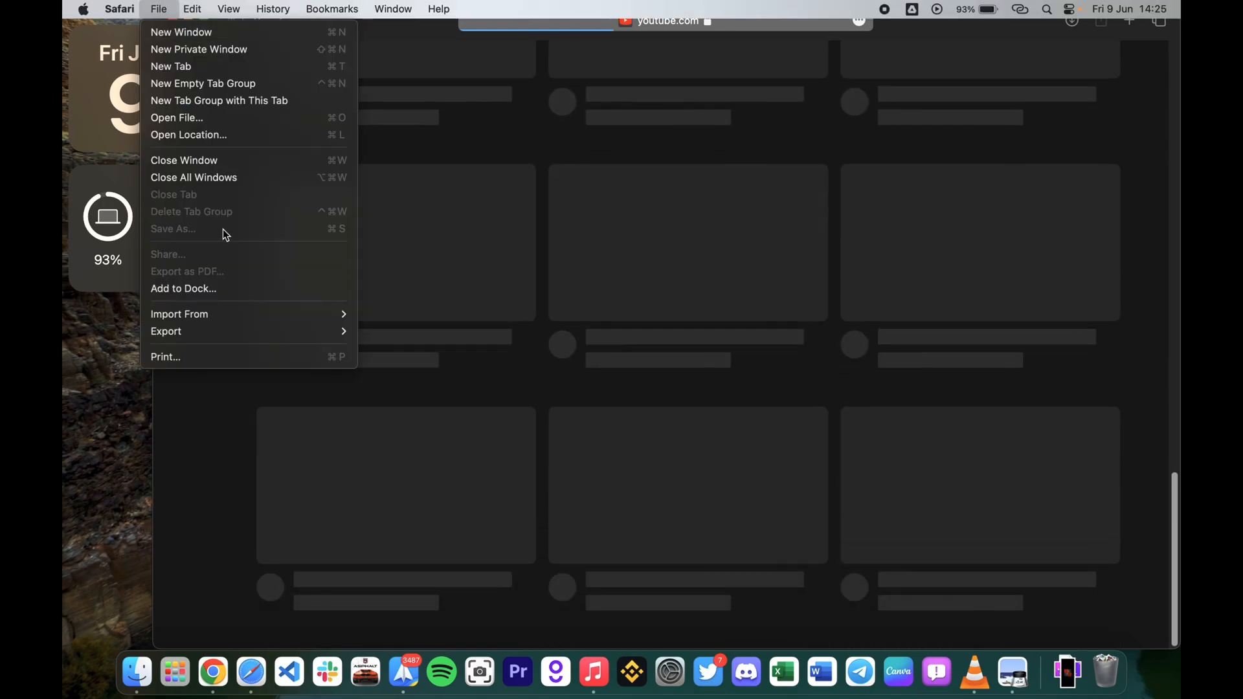
Add YouTube to the Dock as a web app named YouTube
left_click(183, 287)
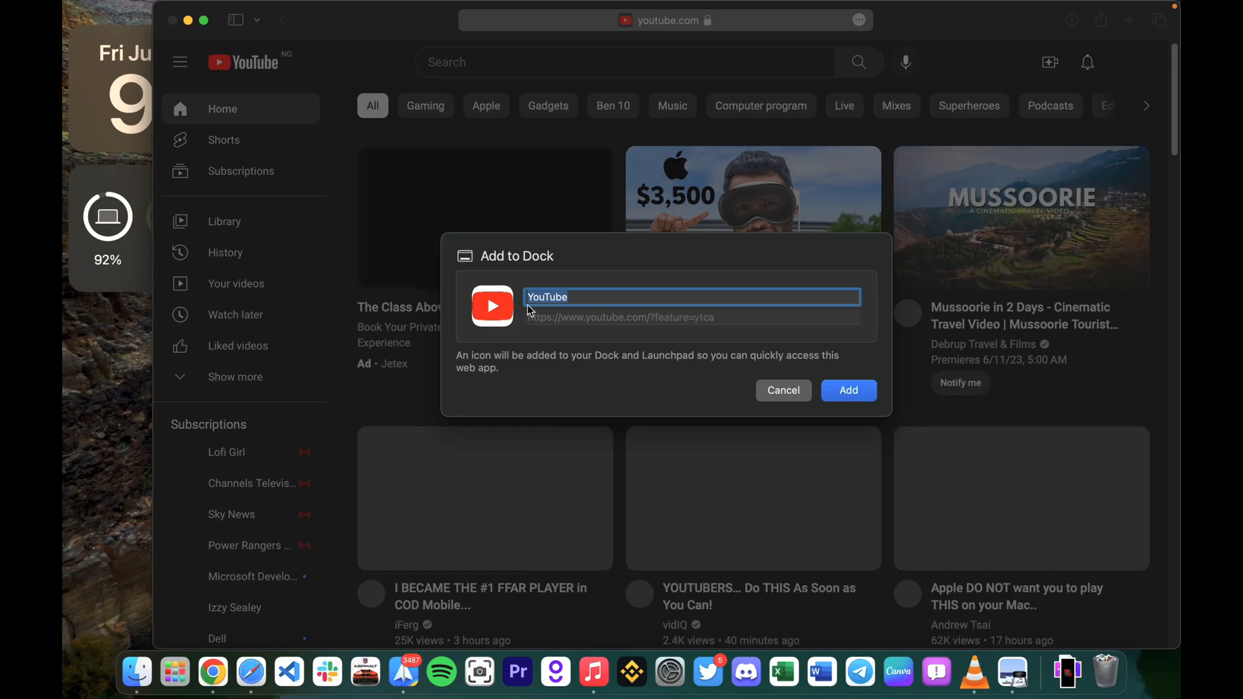
left_click(847, 389)
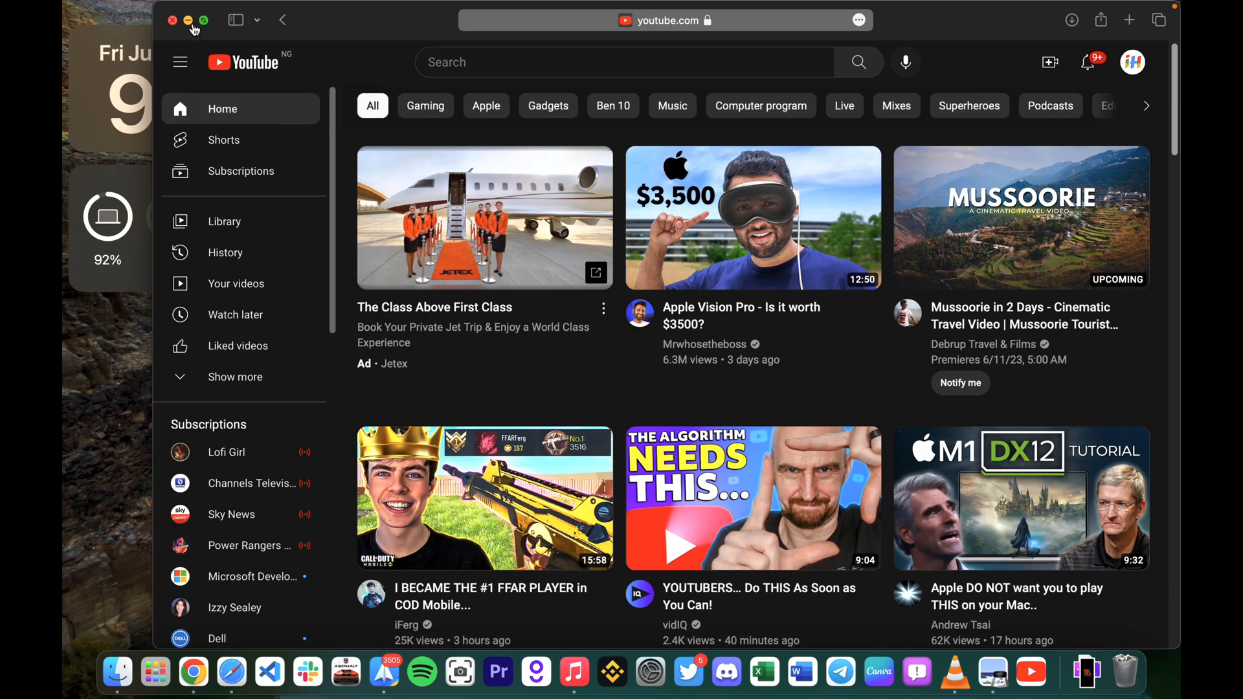
Close the YouTube browser window
left_click(171, 20)
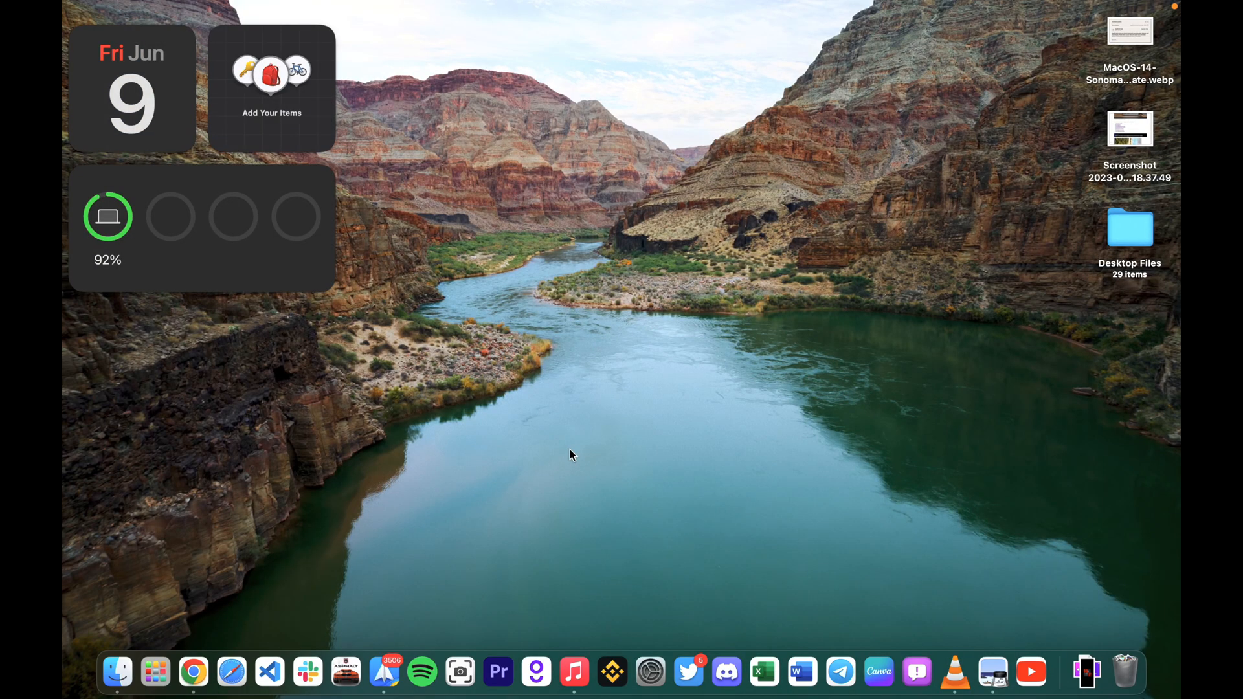
mouse_move(445, 522)
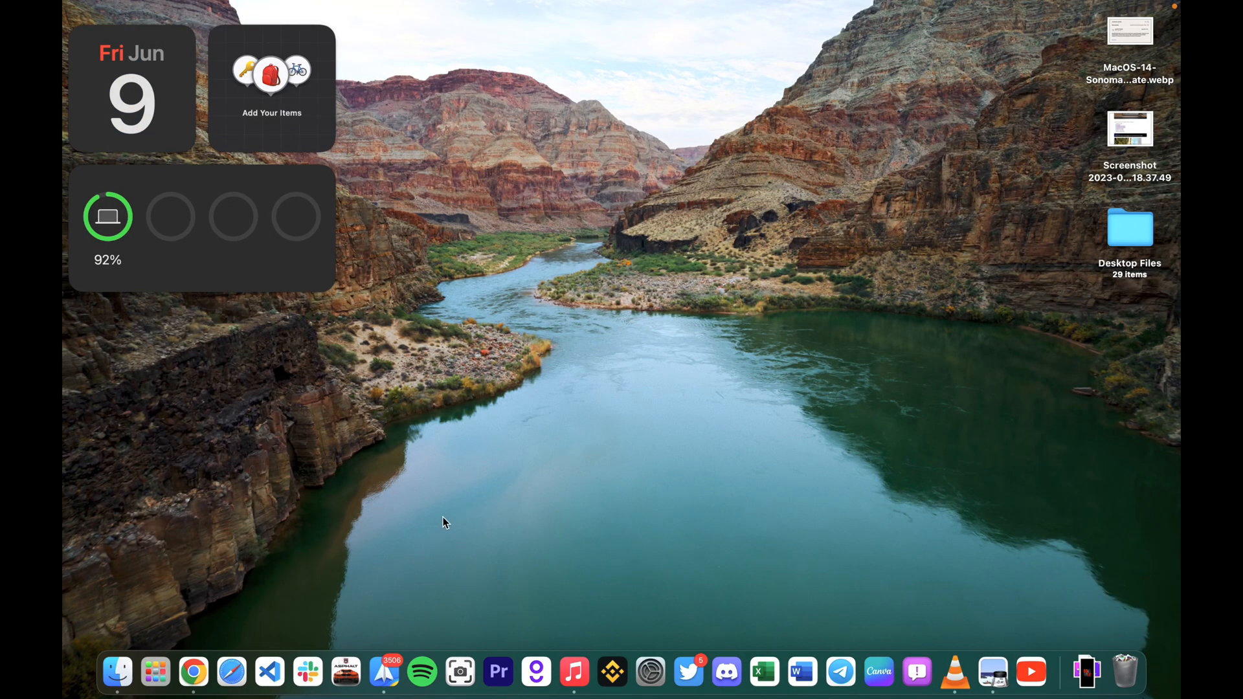
mouse_move(308, 672)
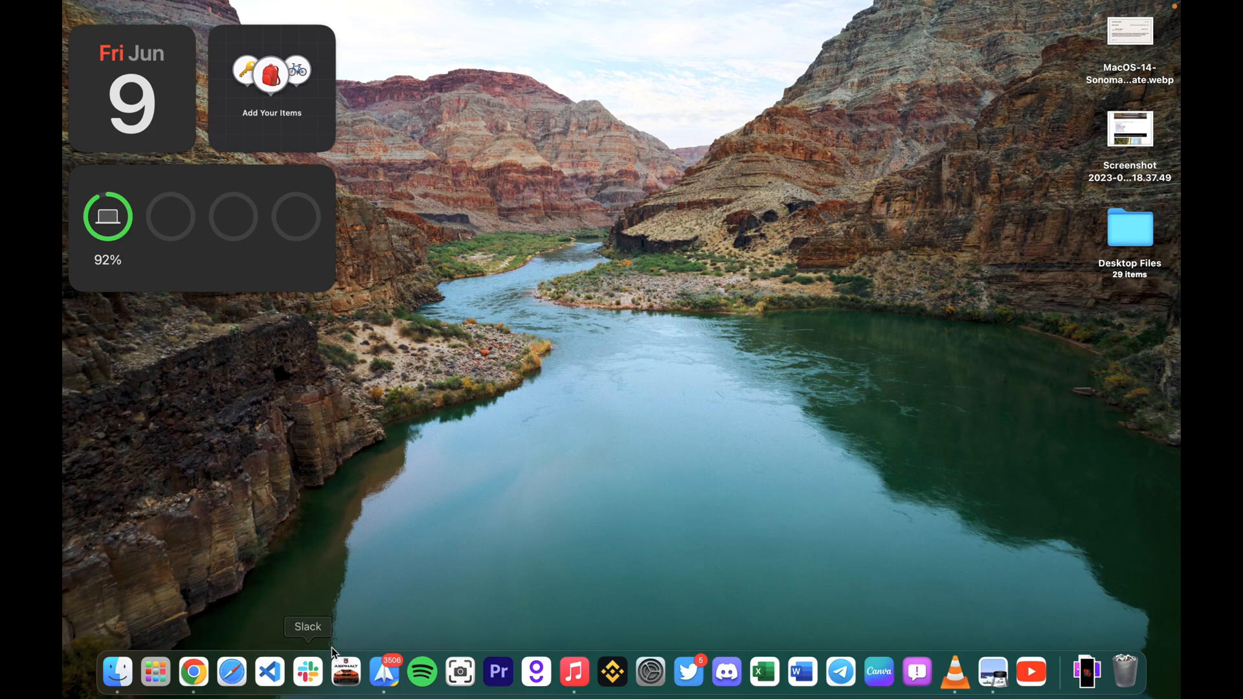
mouse_move(629, 106)
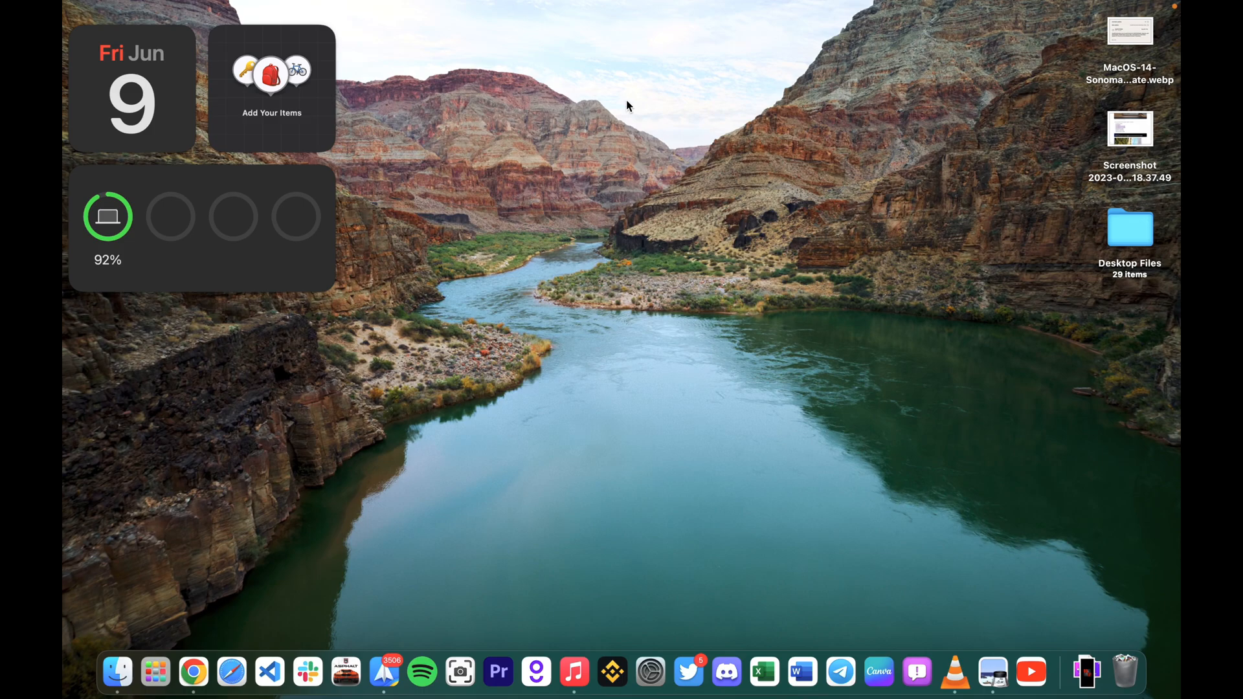
mouse_move(373, 614)
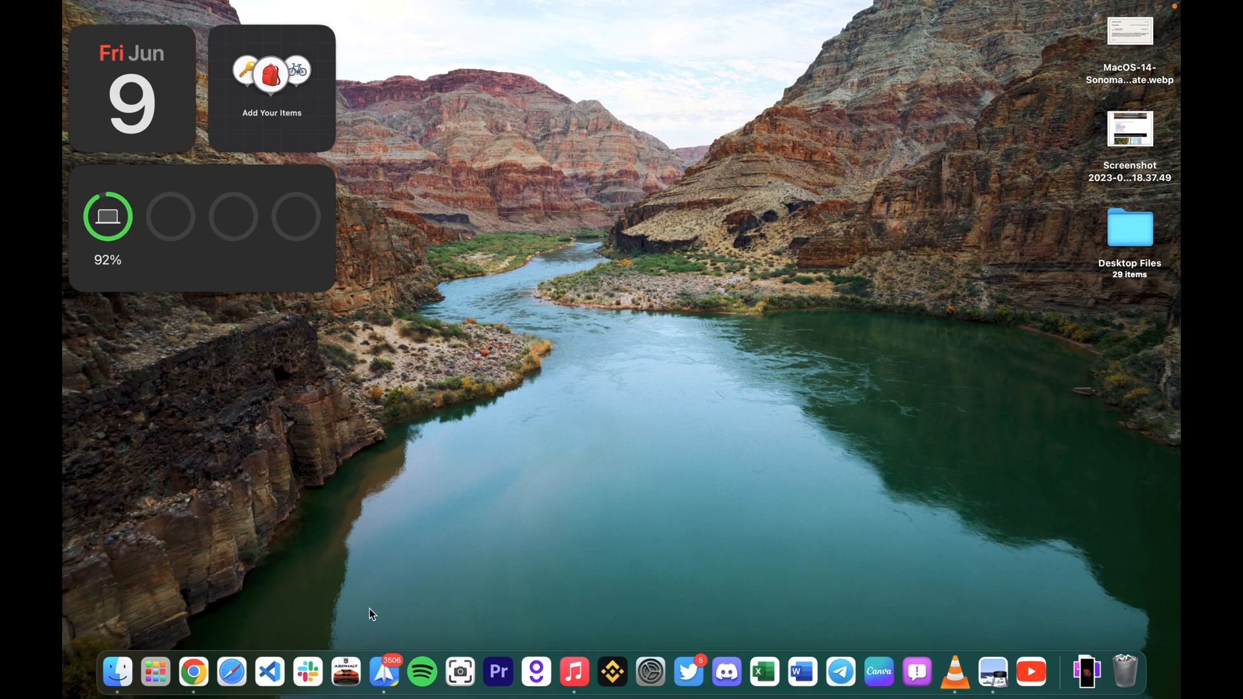
mouse_move(345, 671)
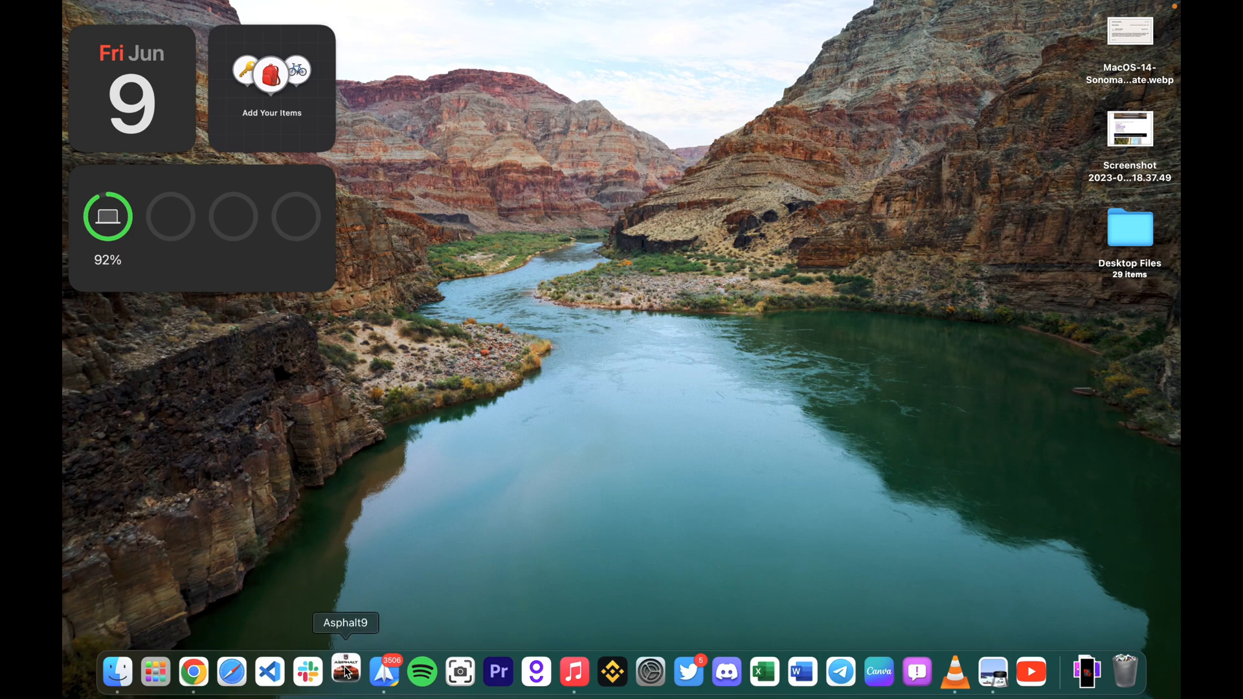
mouse_move(473, 493)
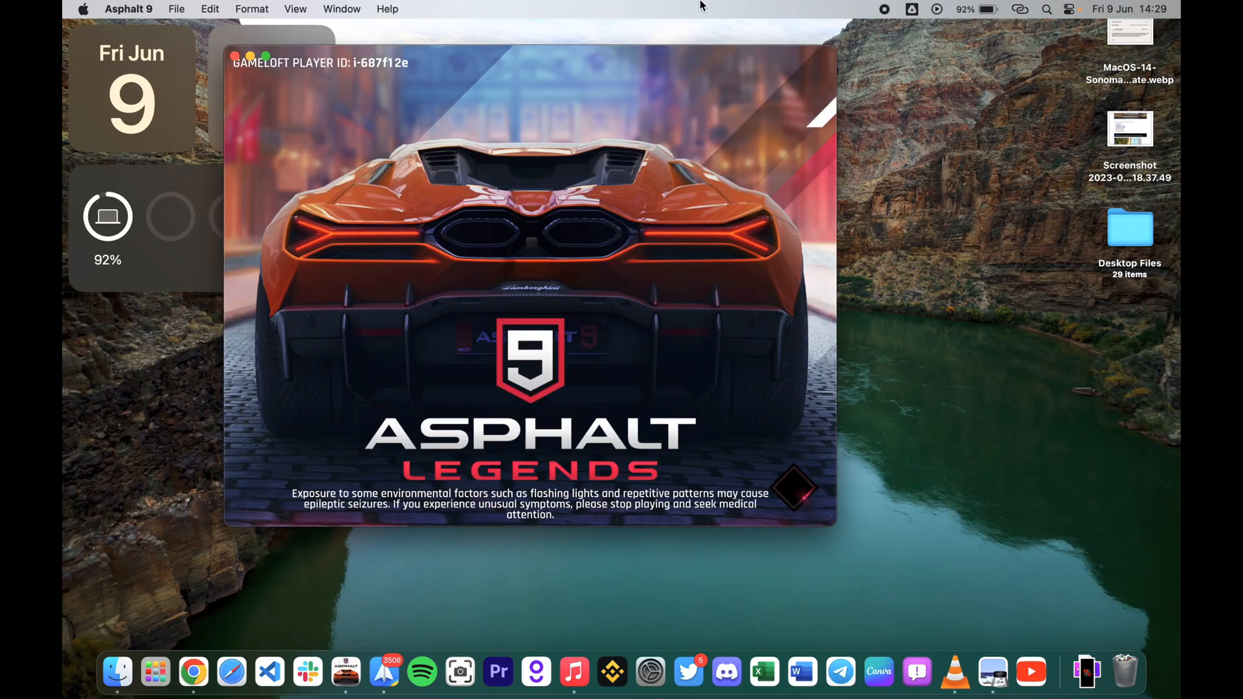
mouse_move(908, 7)
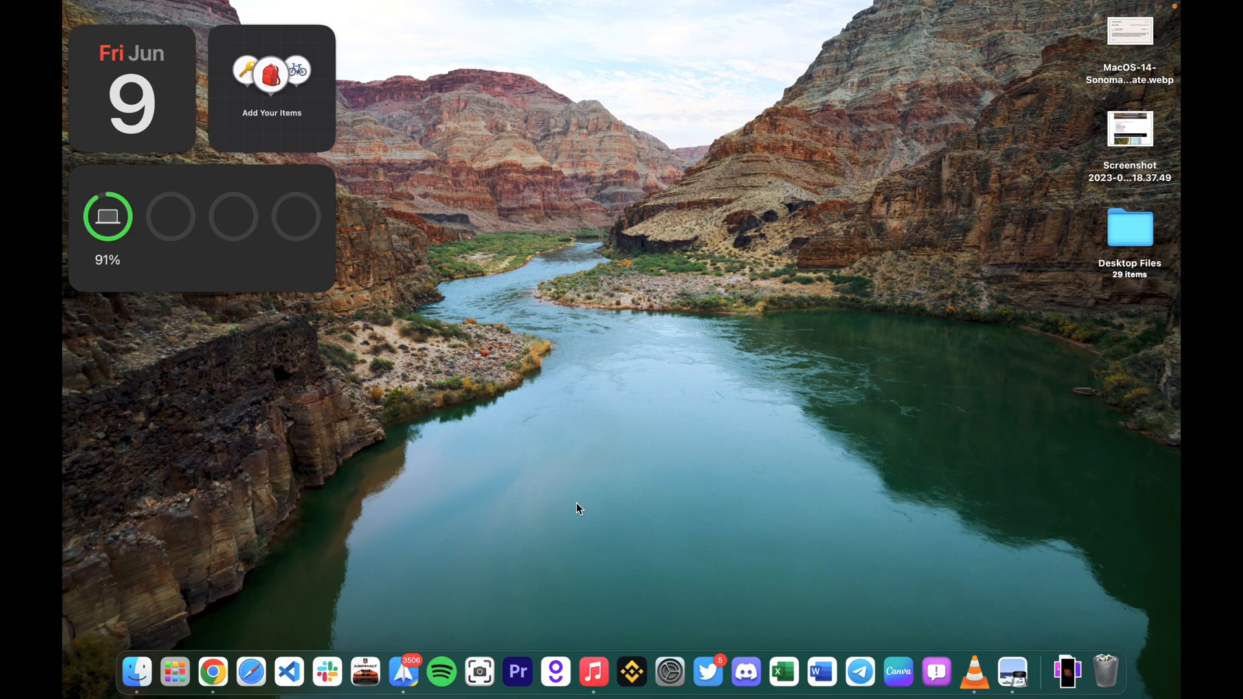
mouse_move(595, 250)
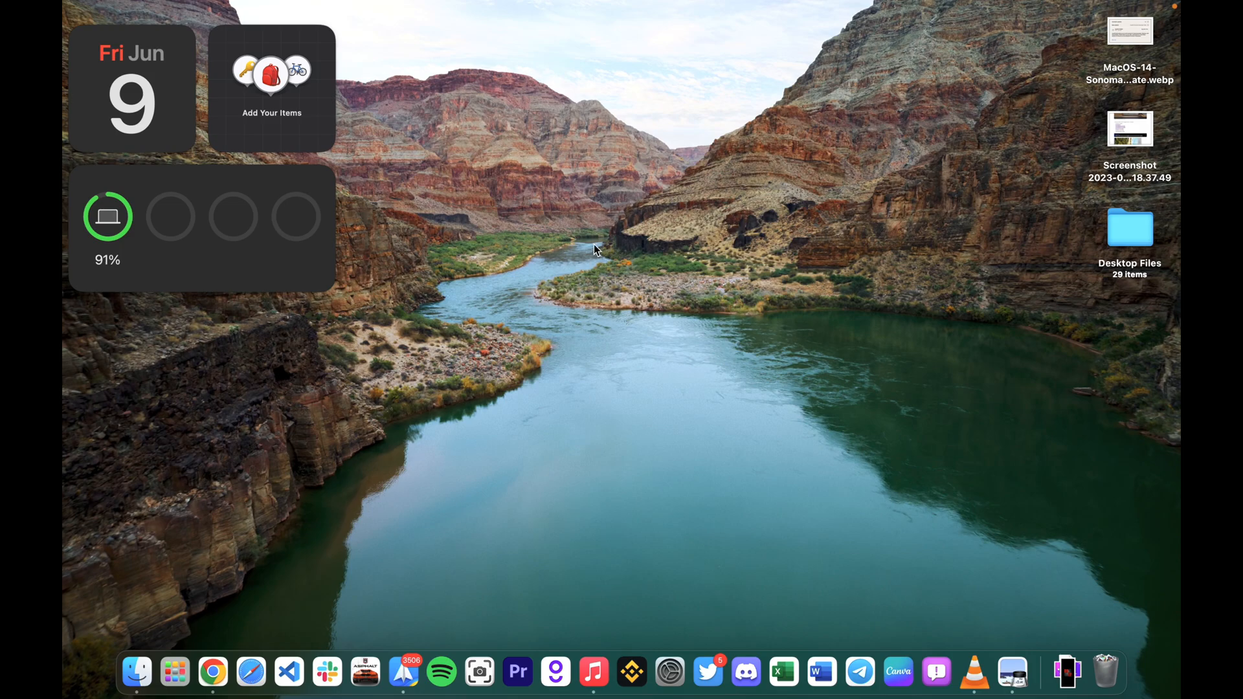